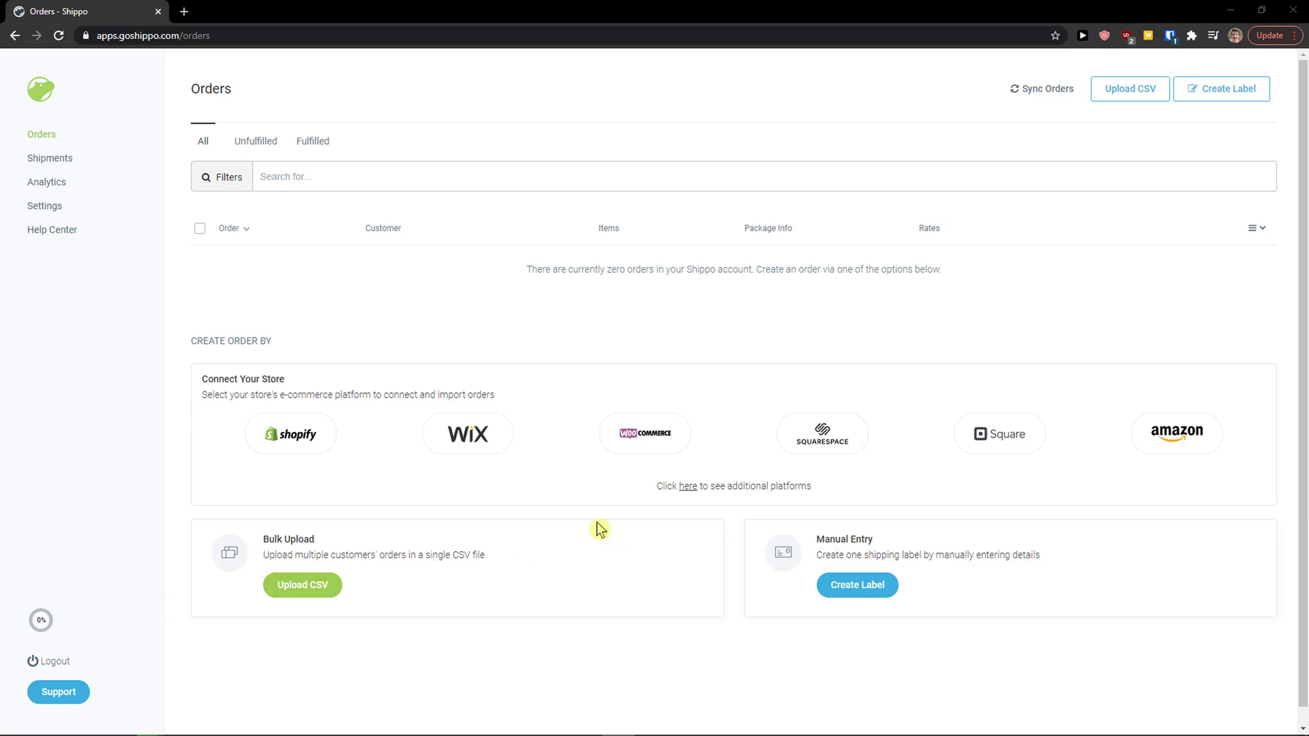
mouse_move(519, 493)
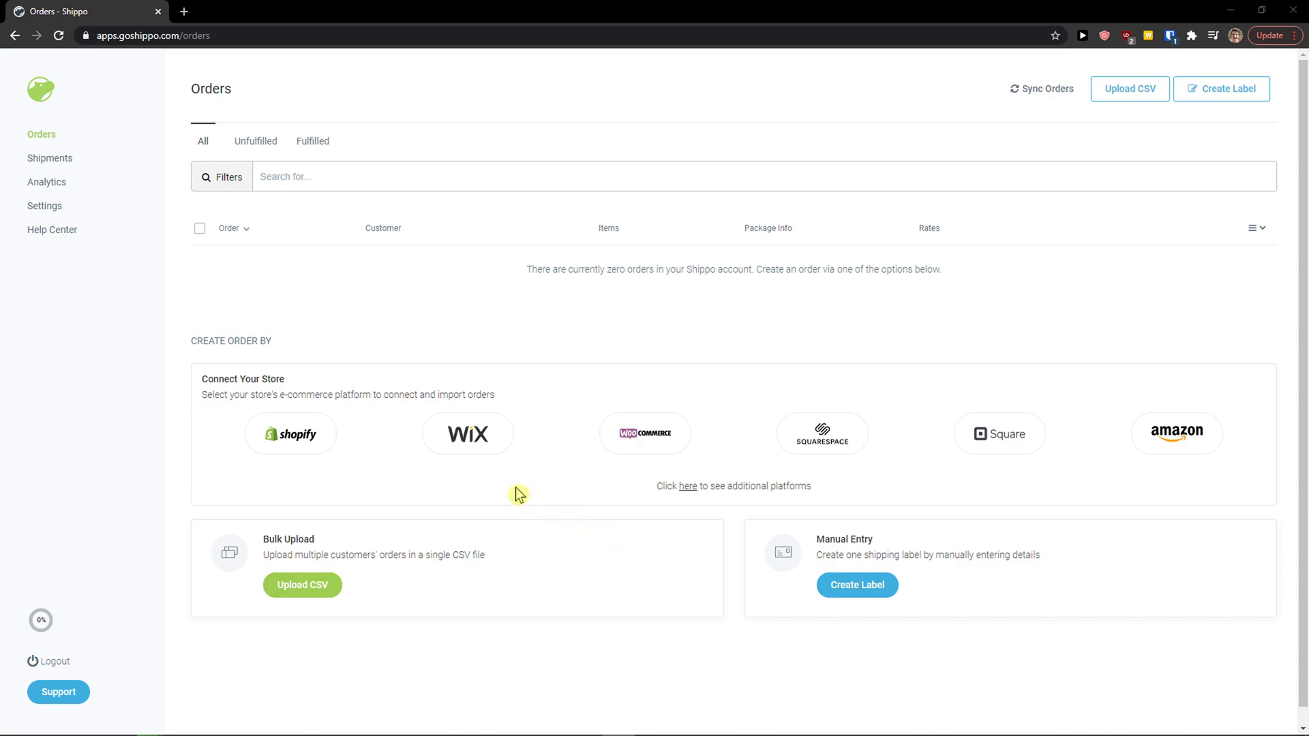
mouse_move(509, 491)
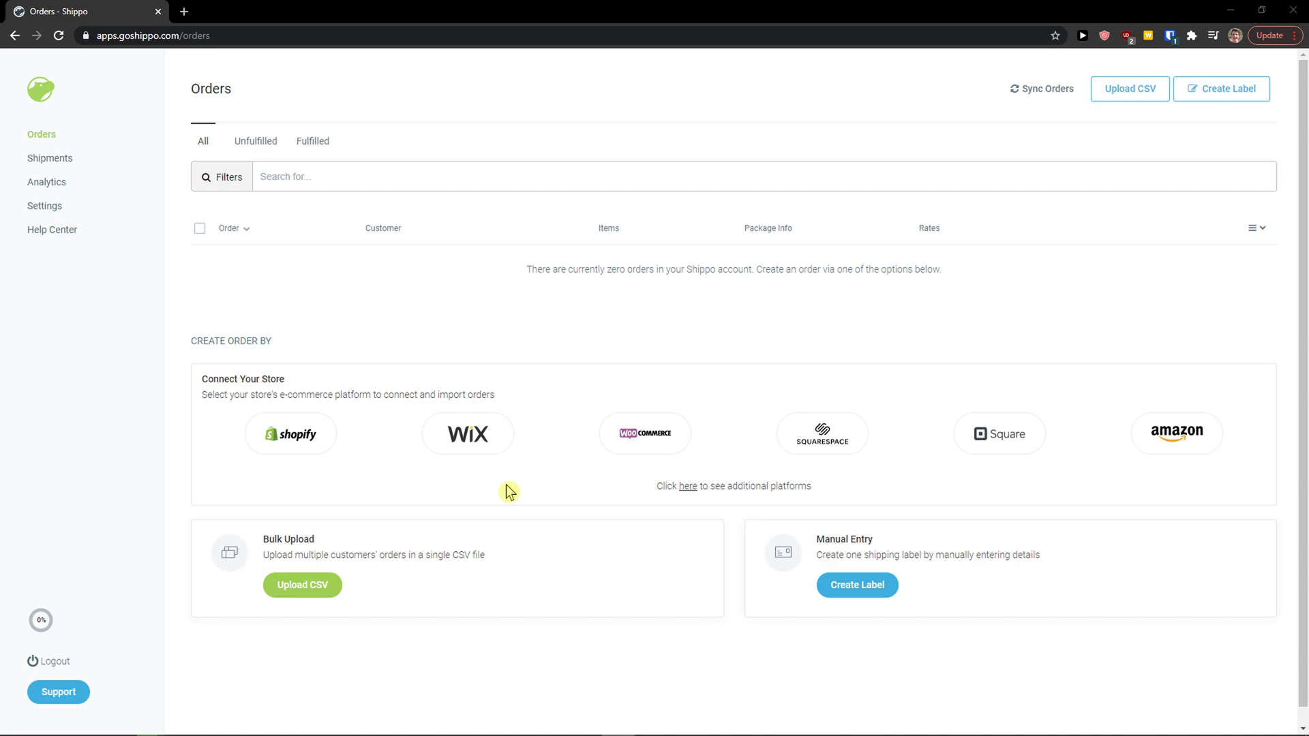
mouse_move(498, 484)
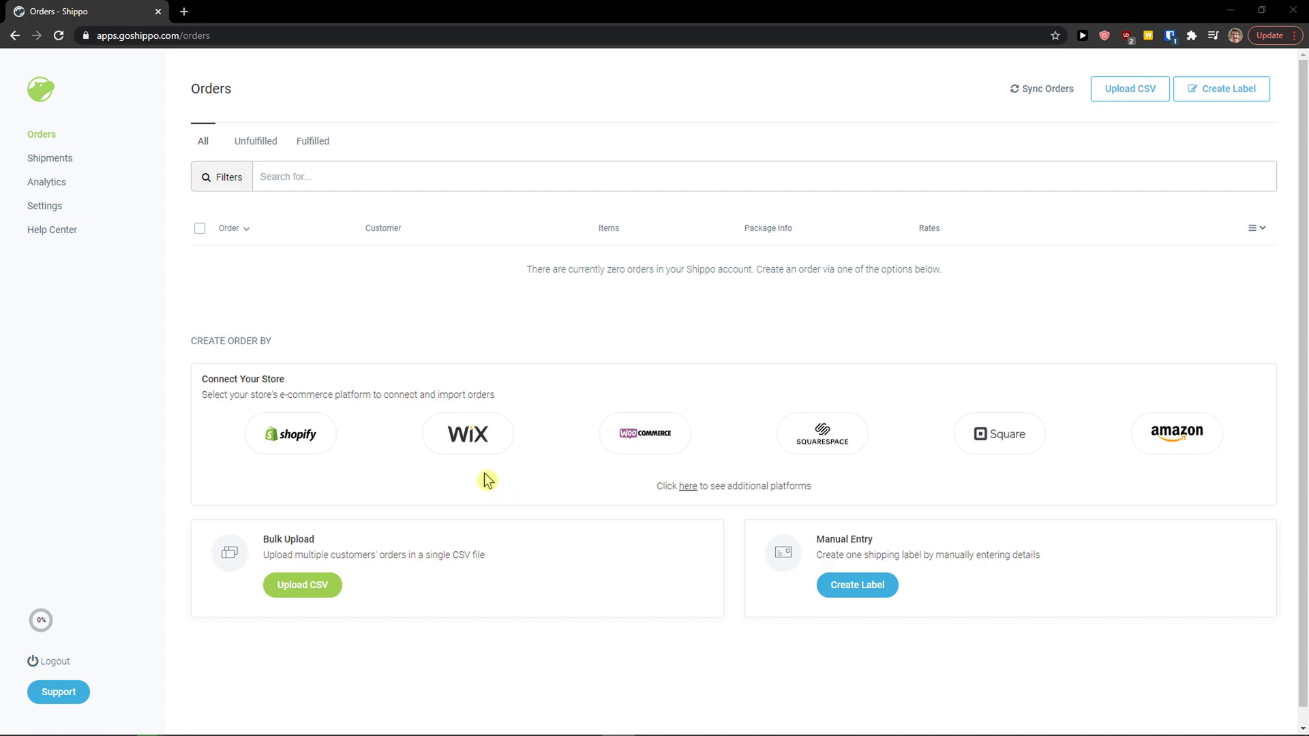
mouse_move(64, 100)
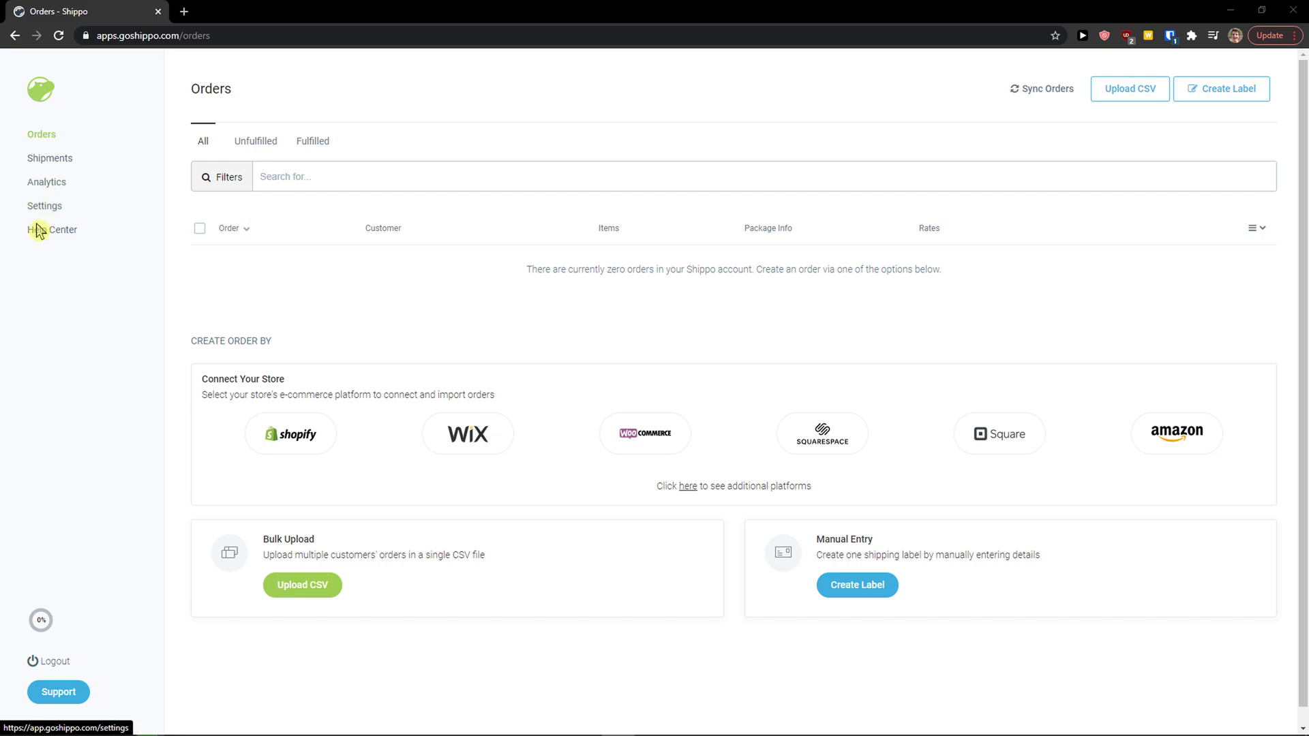
mouse_move(335, 207)
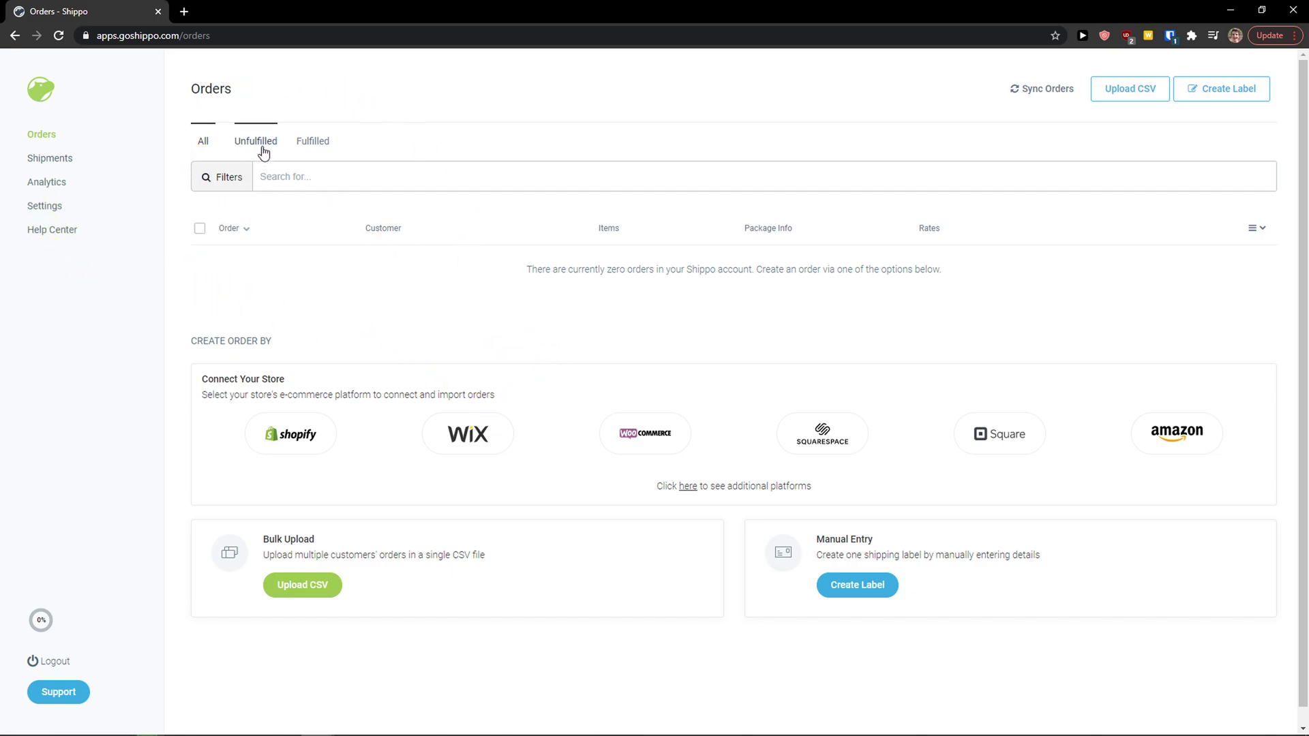
Apply the Fulfilled tab filter to the Orders list, which still shows zero orders
click(312, 140)
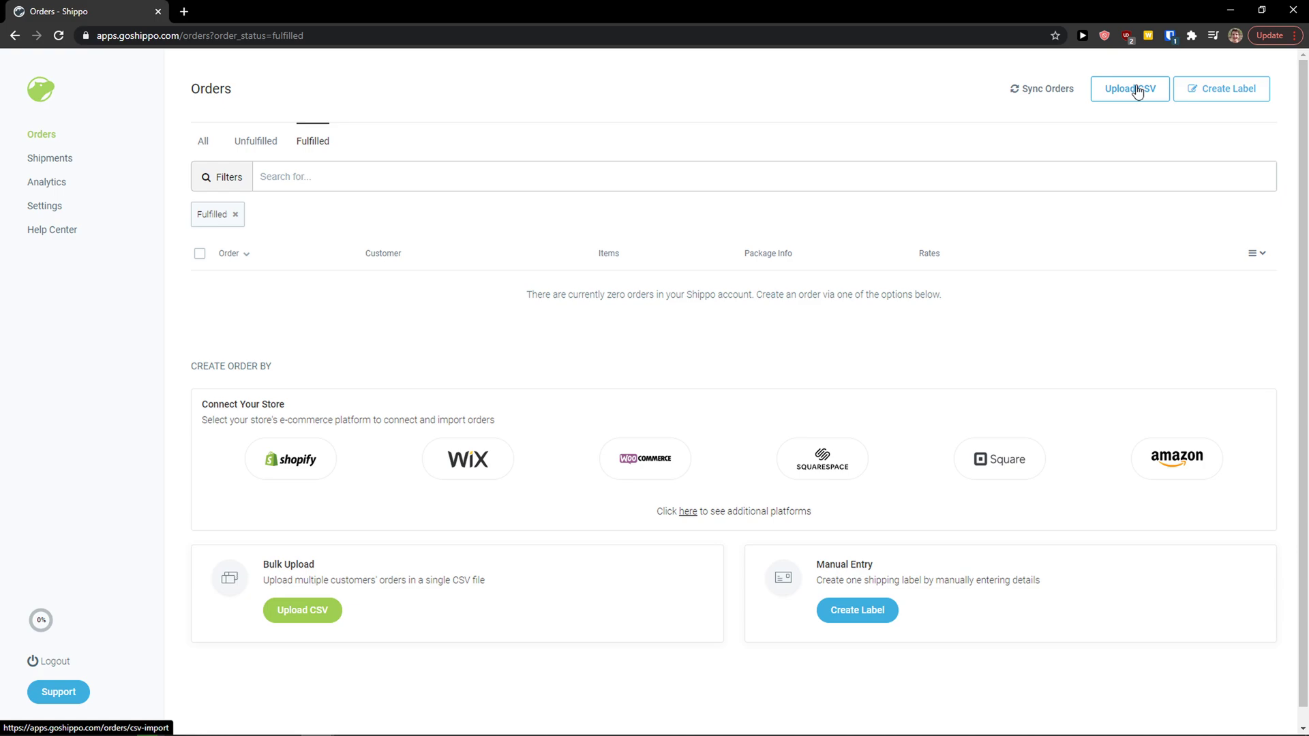
mouse_move(109, 124)
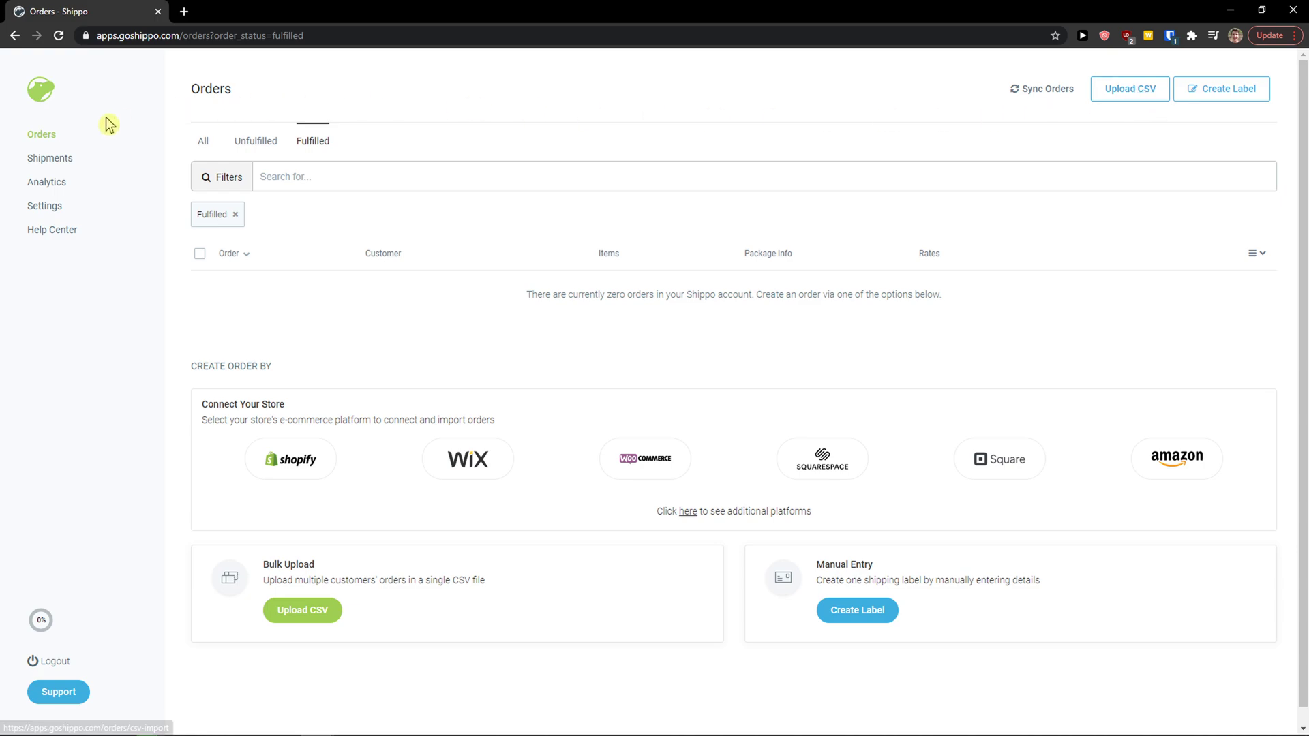
Open Settings > Stores > Carriers and browse the Connect Carrier Account catalog
click(44, 206)
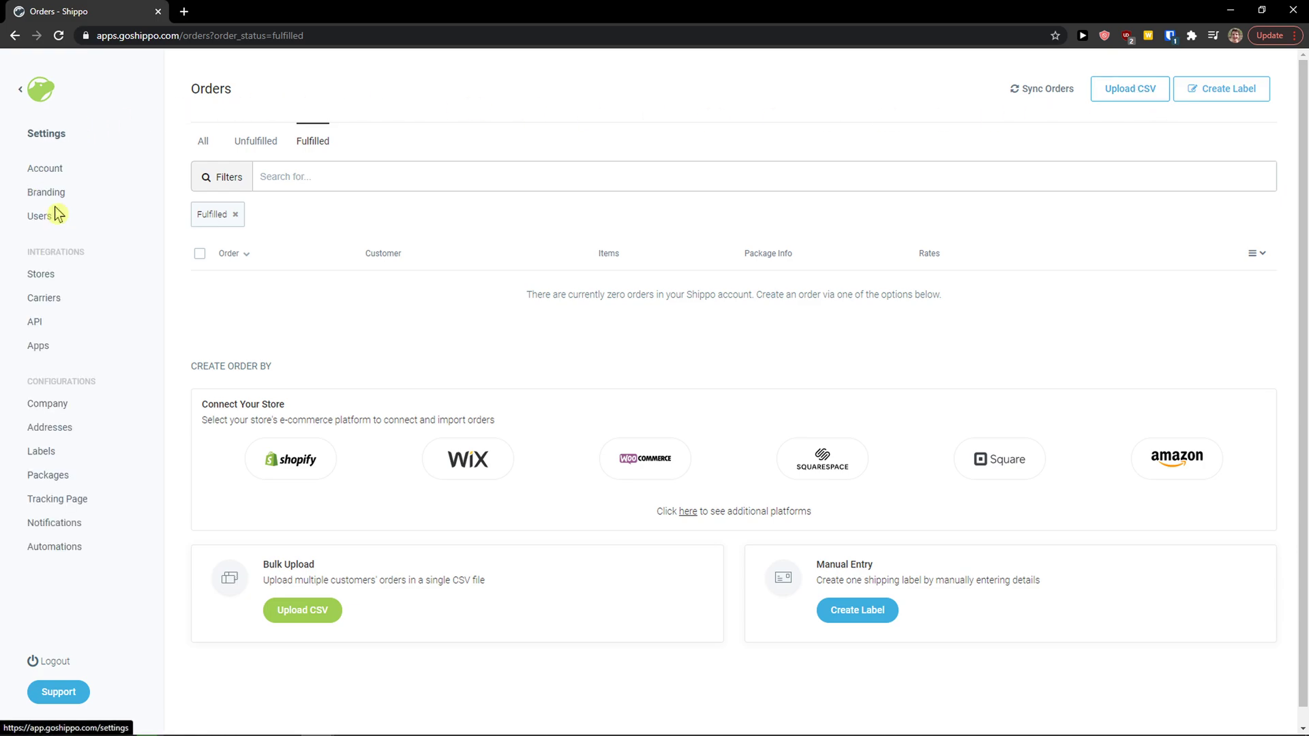
mouse_move(45, 171)
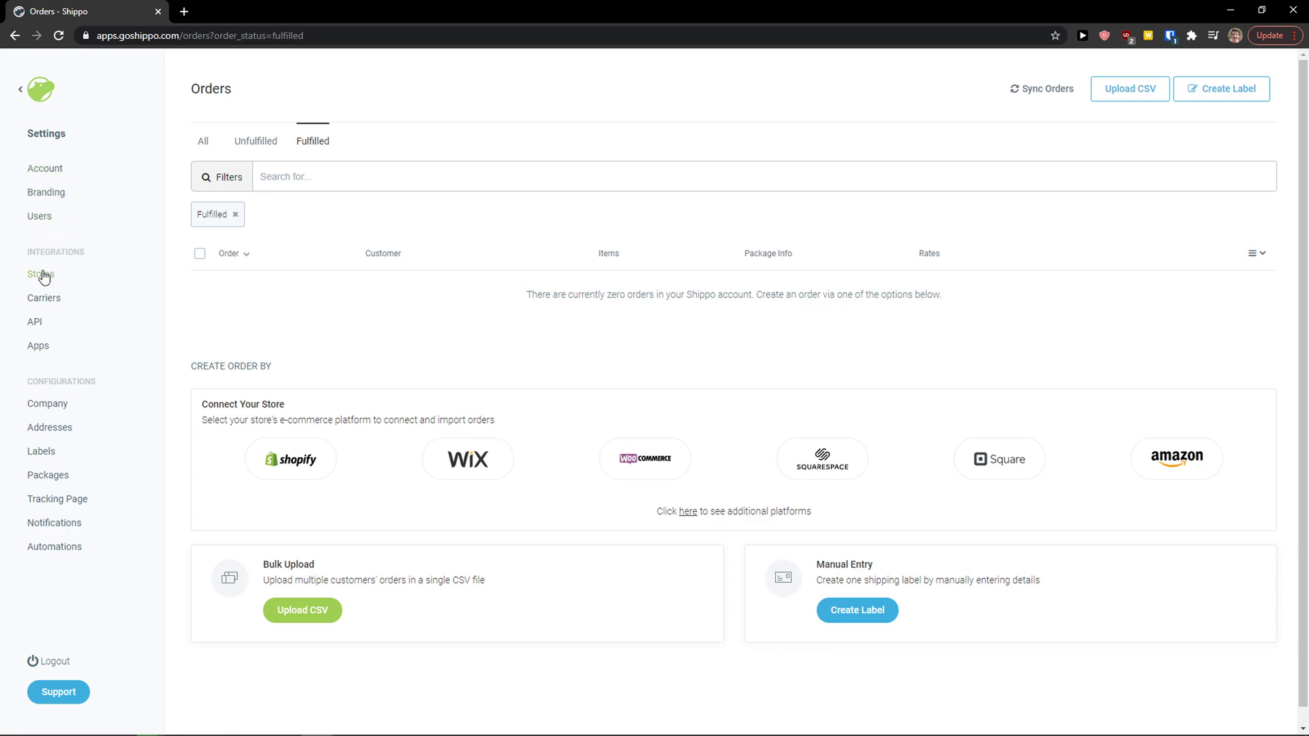
click(41, 274)
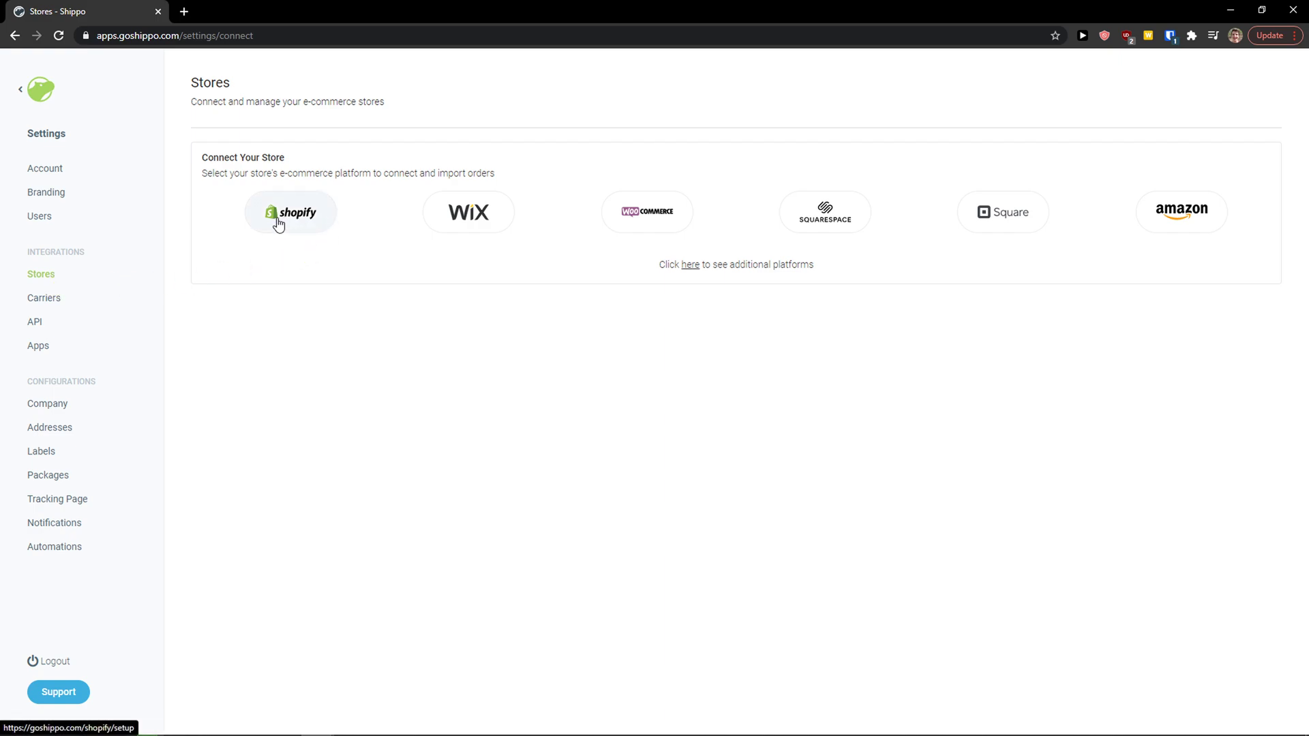
click(44, 298)
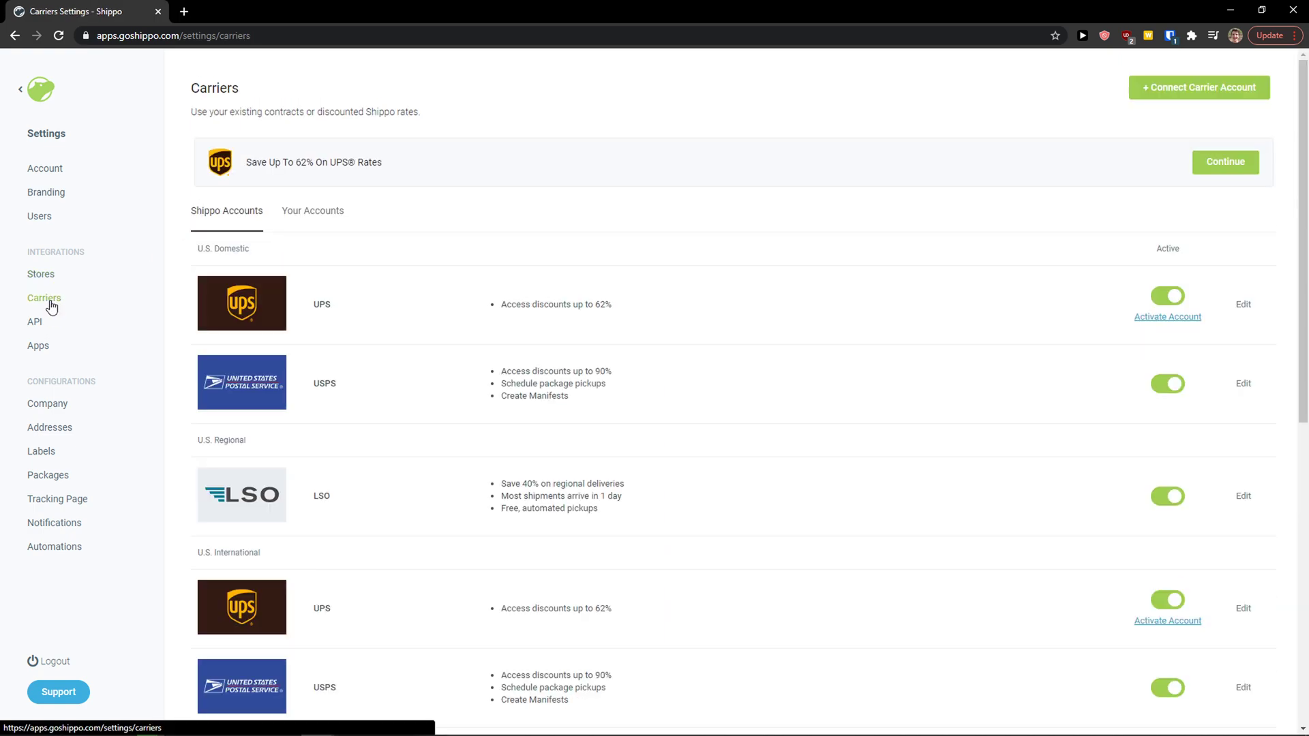
scroll(down, 3)
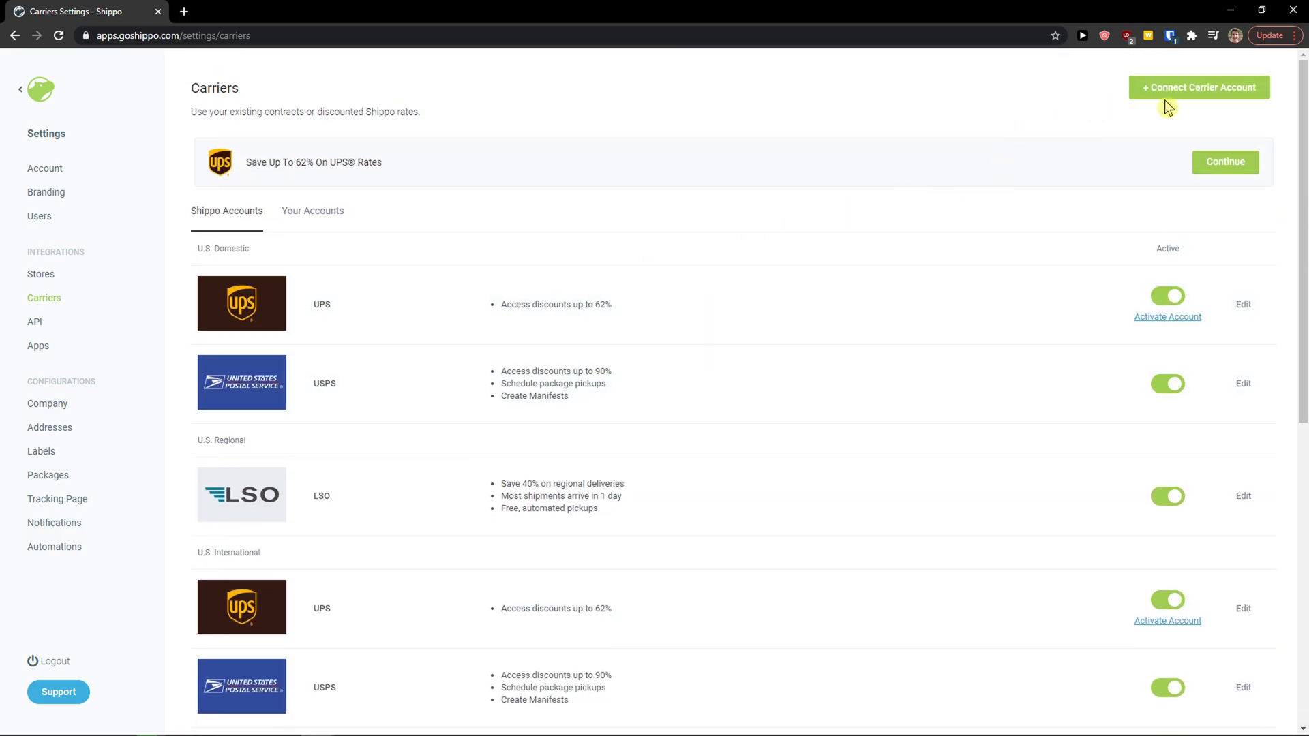
mouse_move(1168, 89)
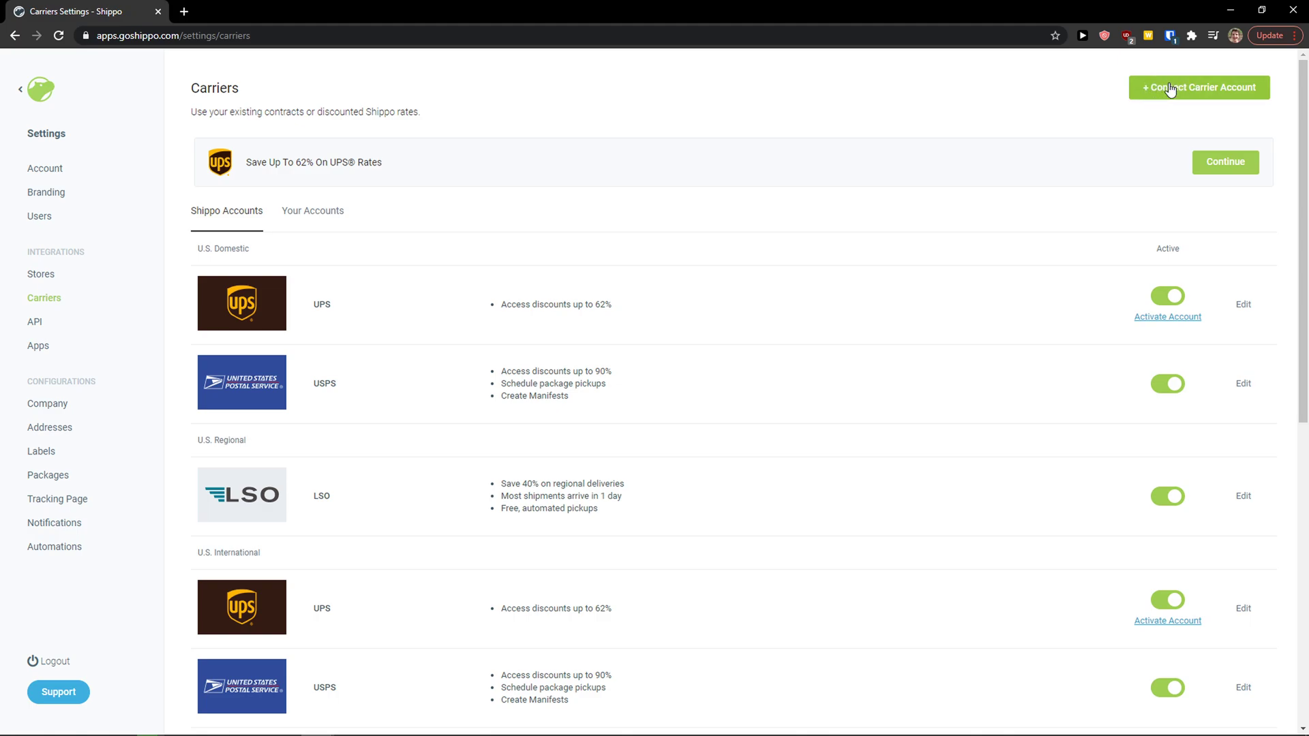
click(1199, 87)
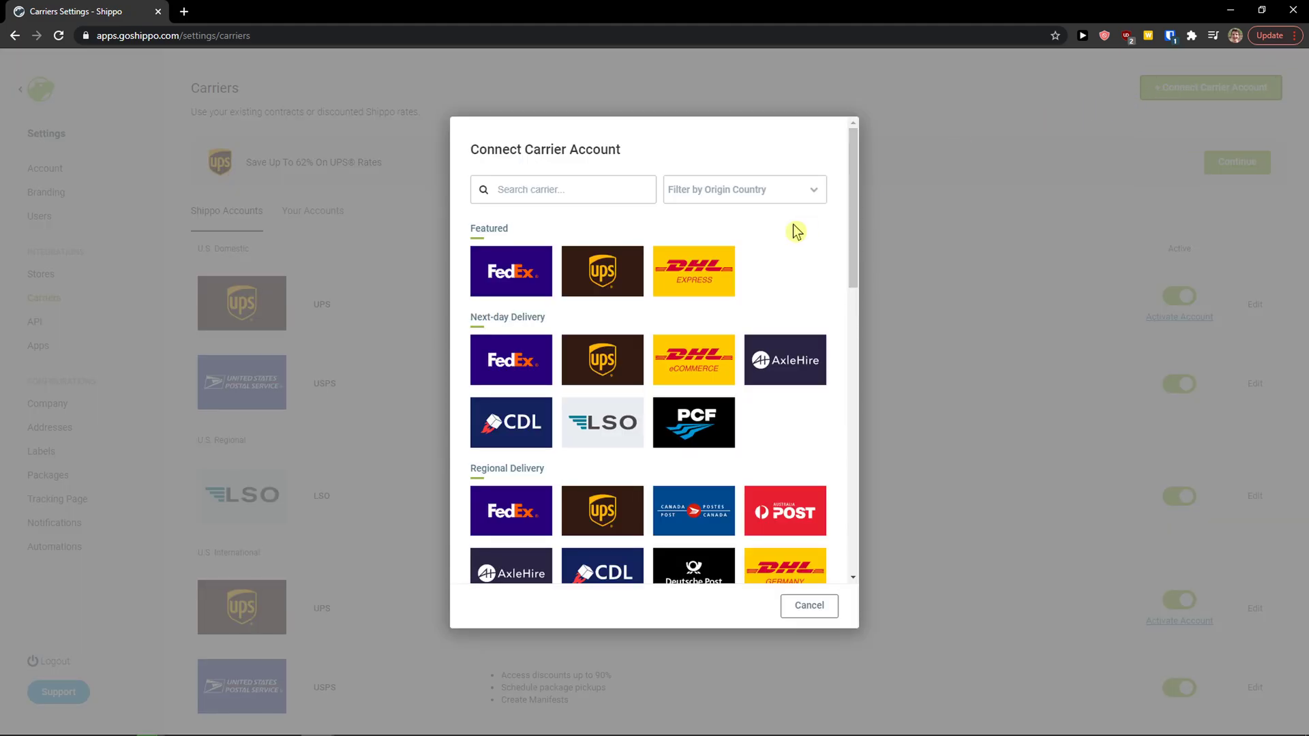
scroll(down, 3)
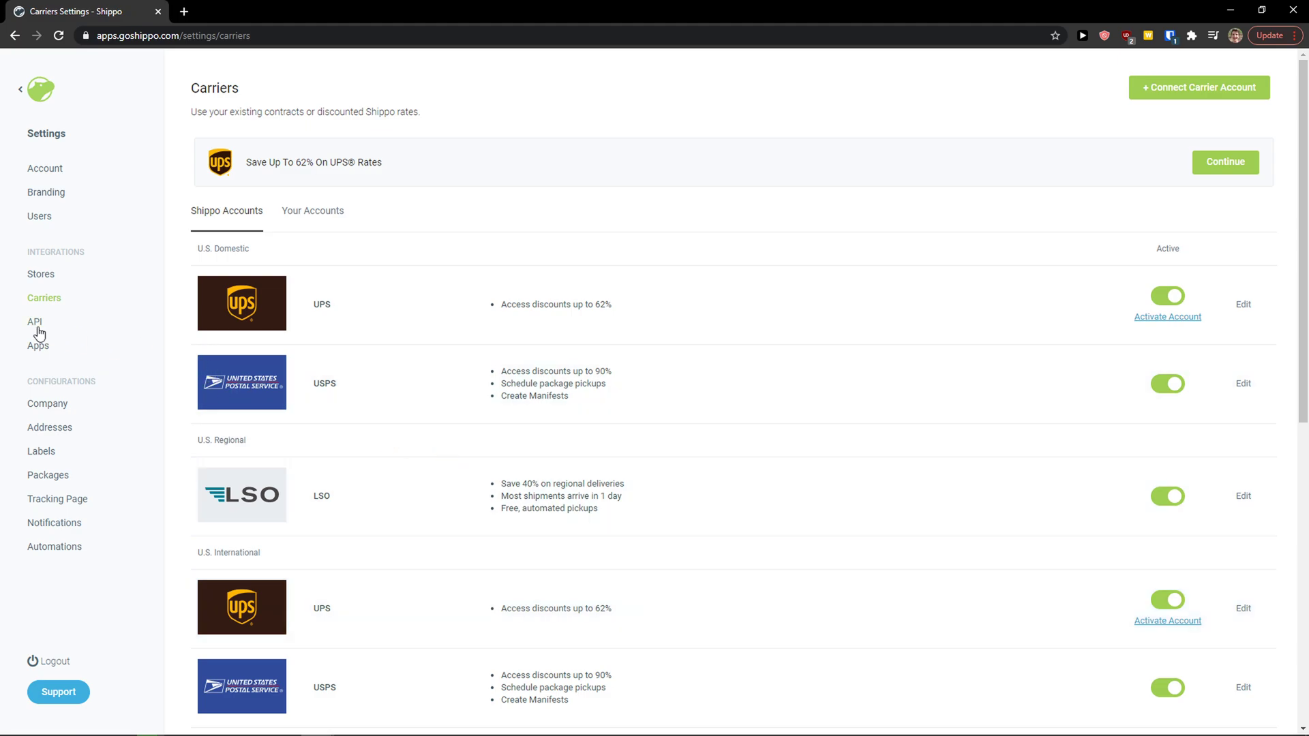
Look through the API and Apps settings pages, ending on Company settings
click(34, 321)
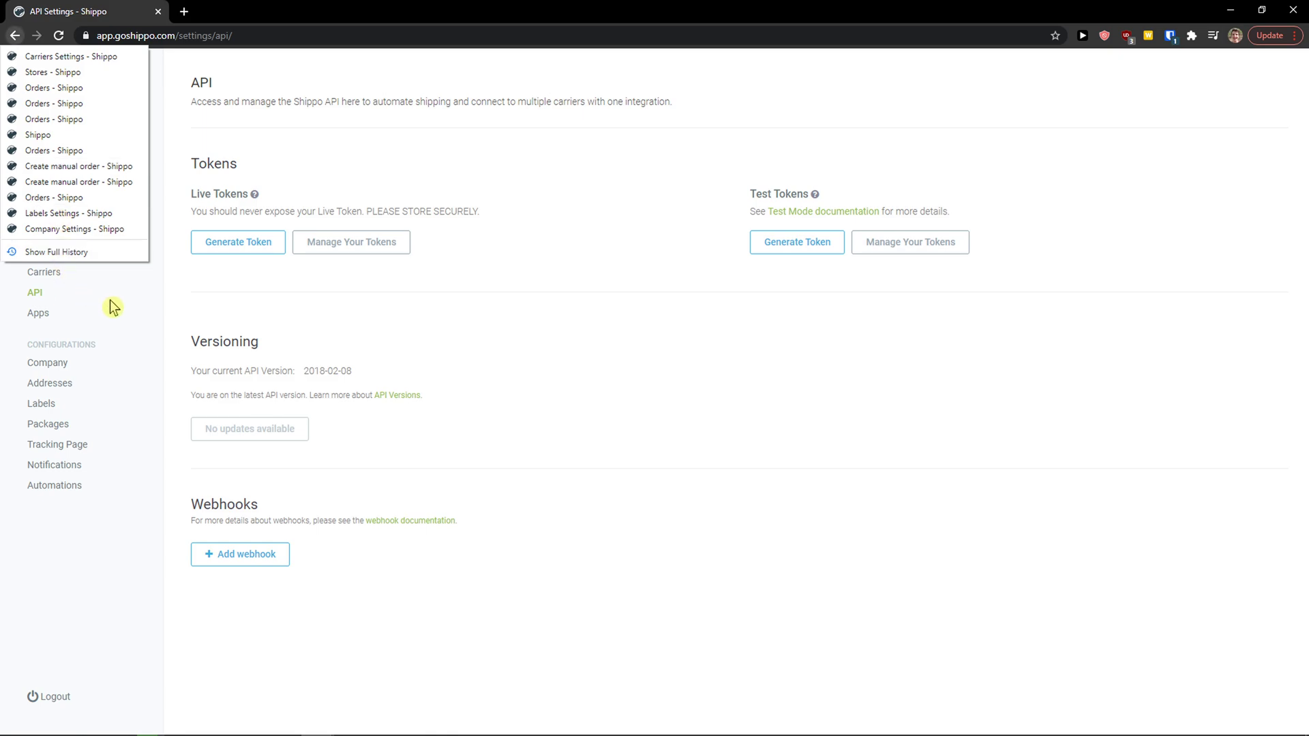
click(37, 312)
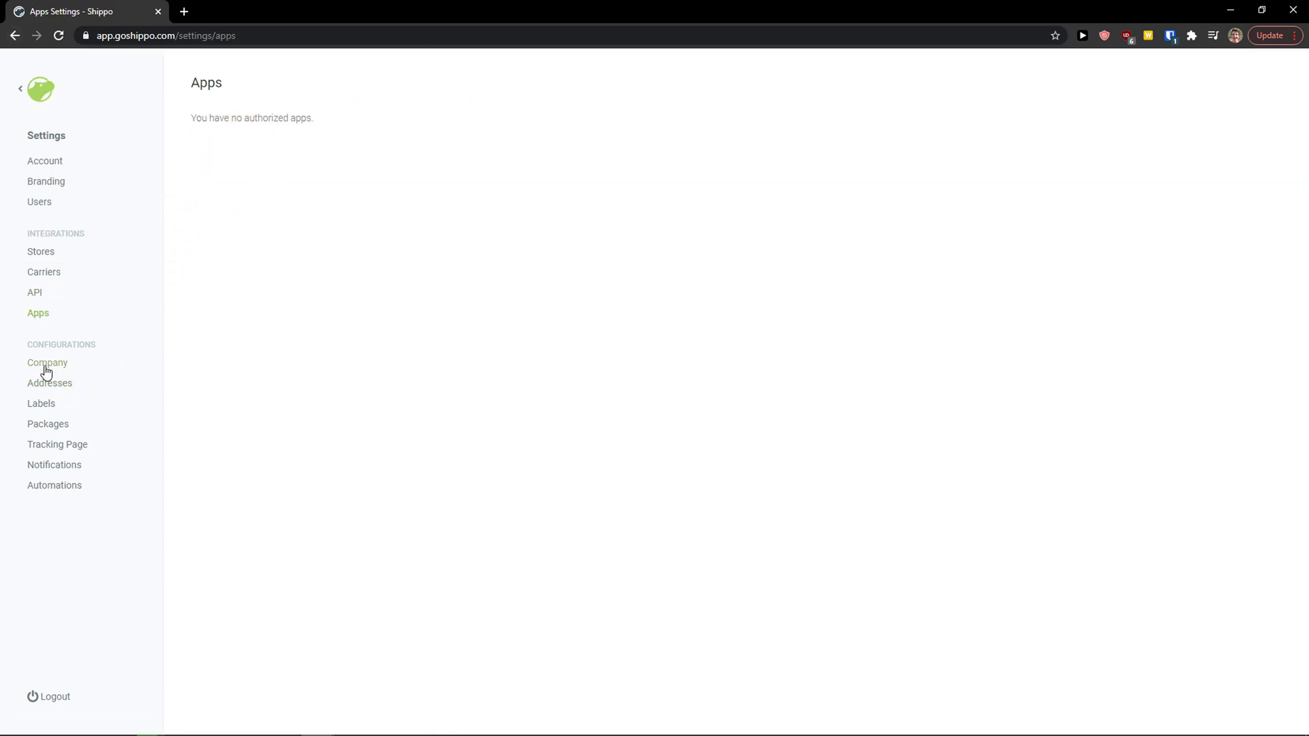
click(47, 362)
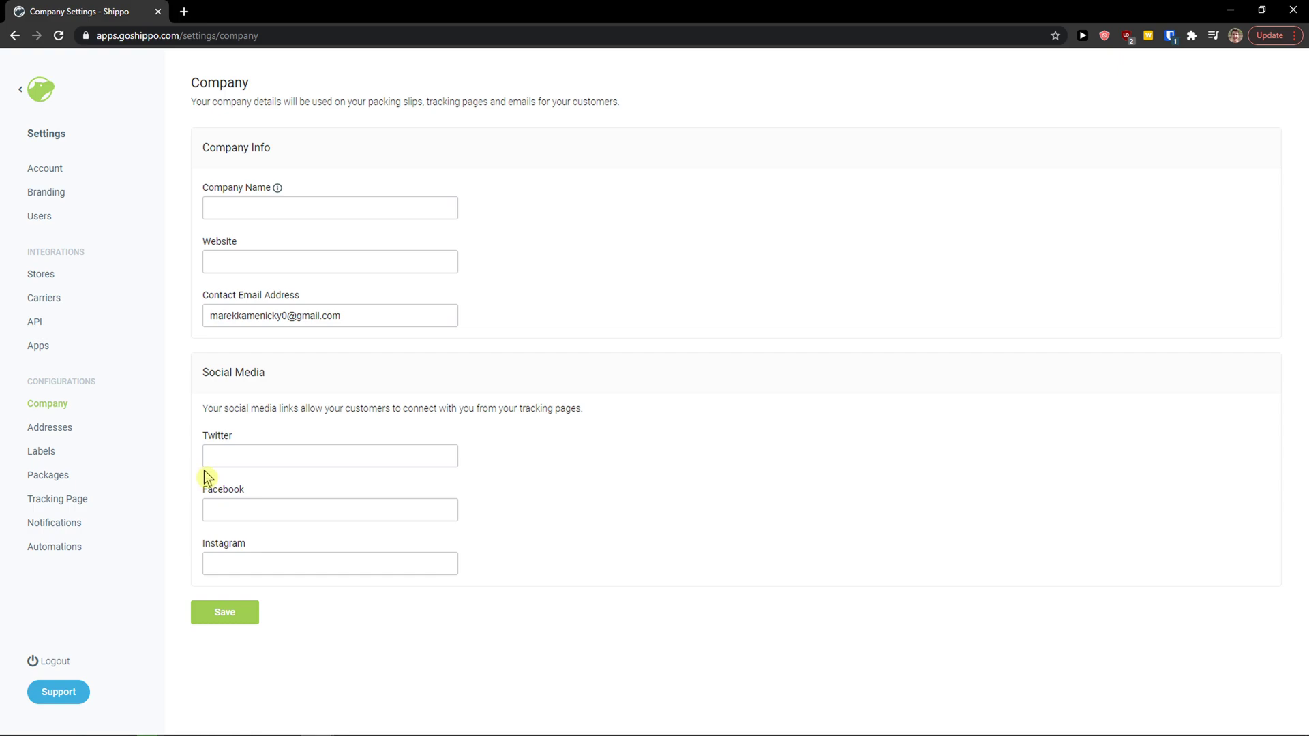
Review Addresses and Labels settings, keeping label formats unchanged, and go to Packages
click(49, 427)
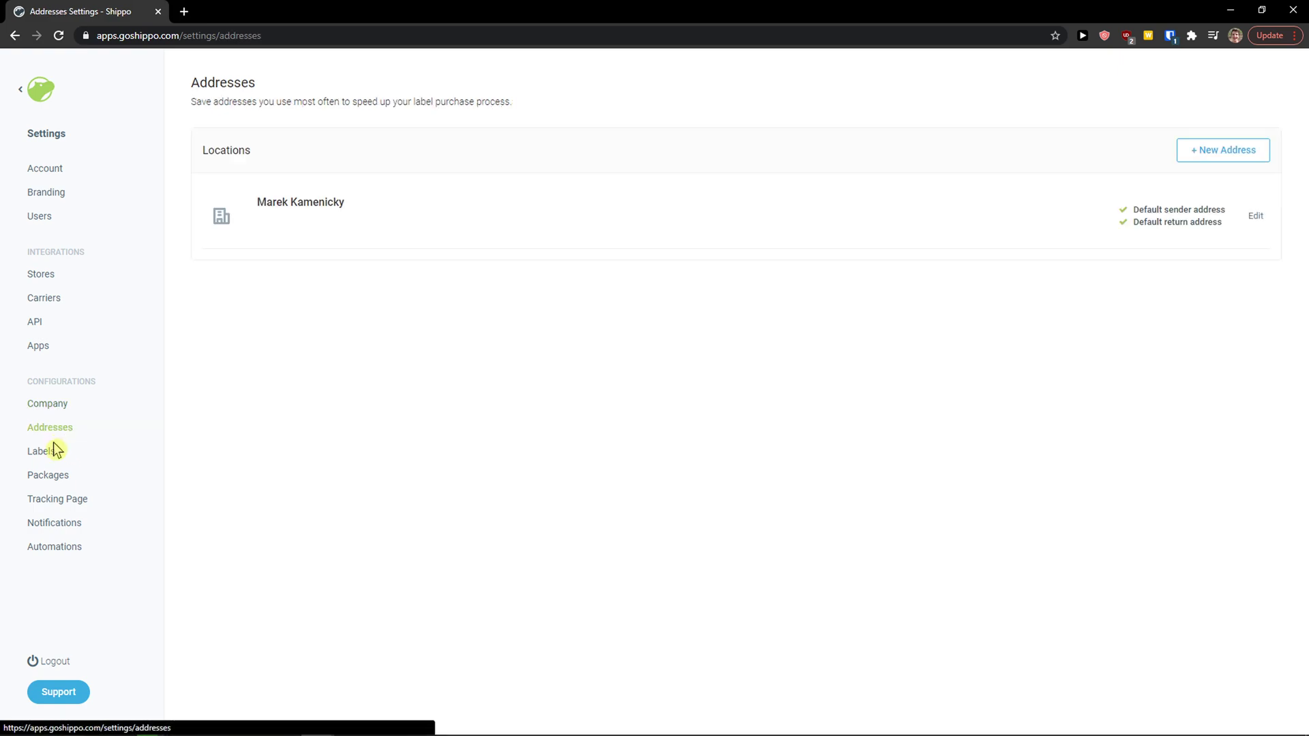
click(40, 450)
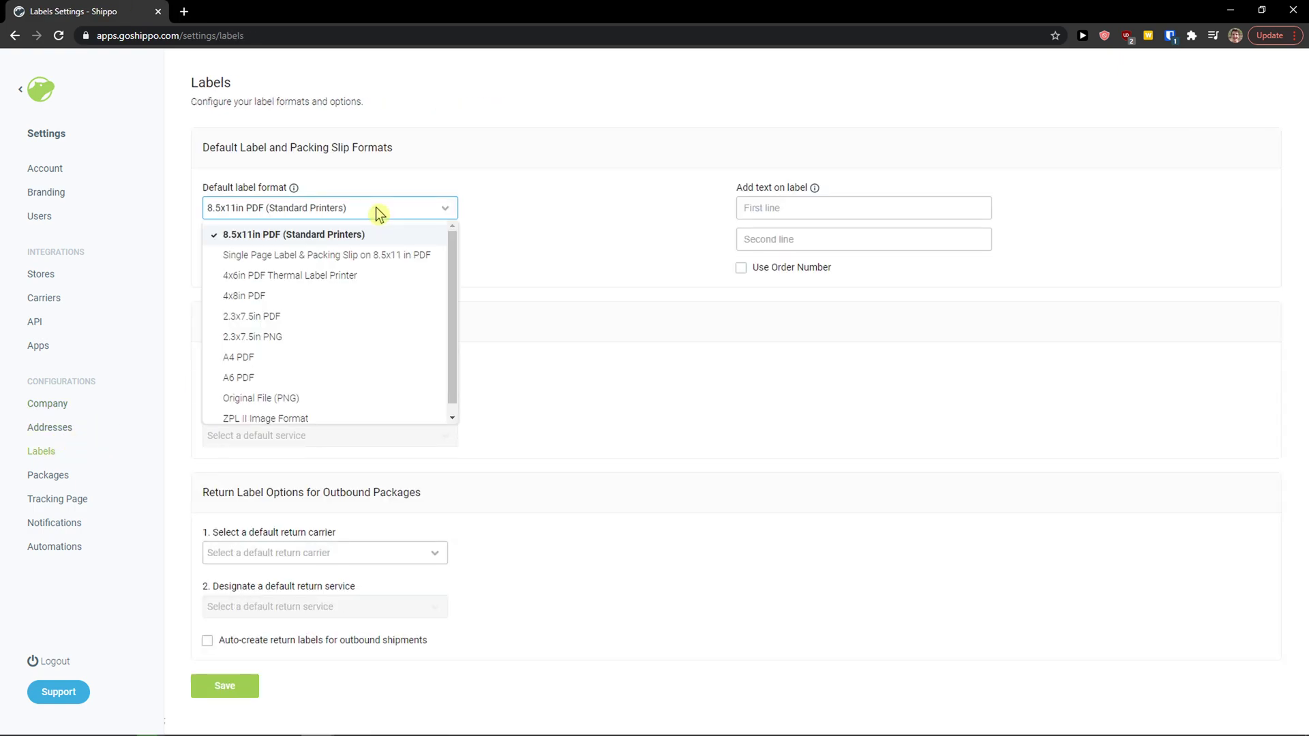
click(294, 234)
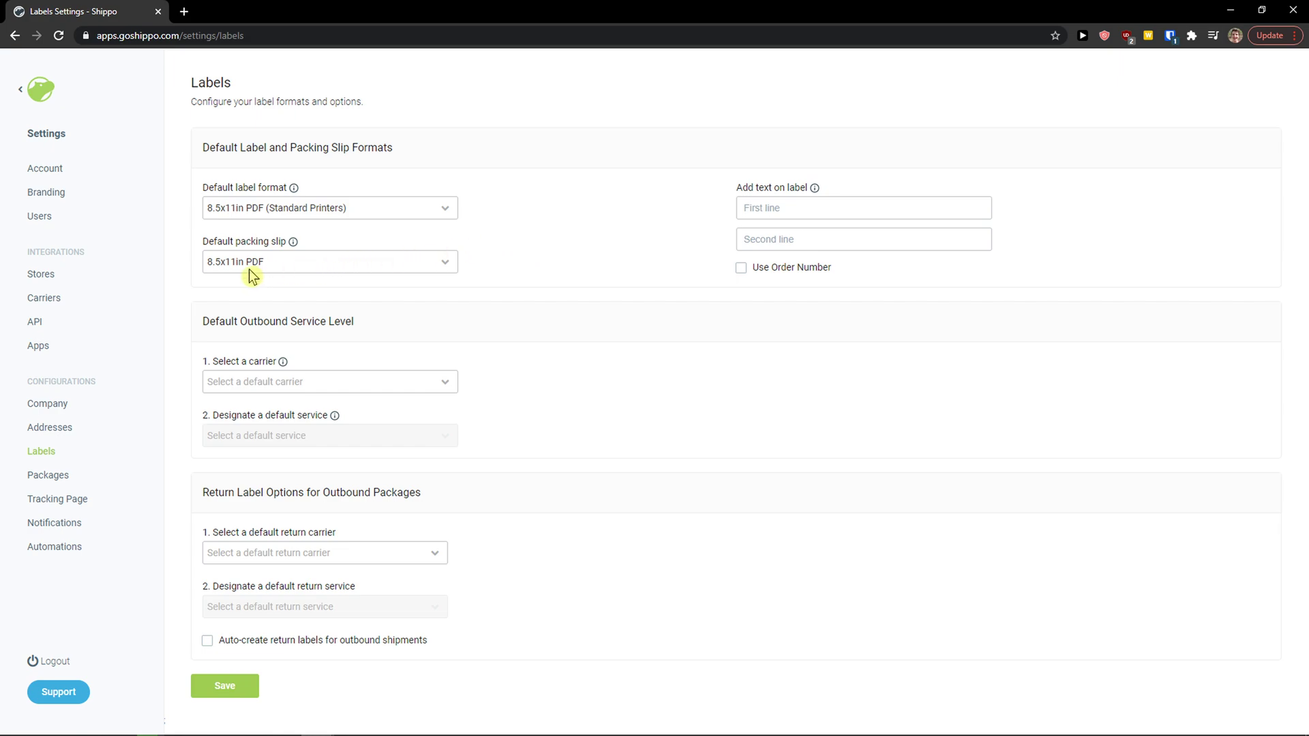
click(328, 261)
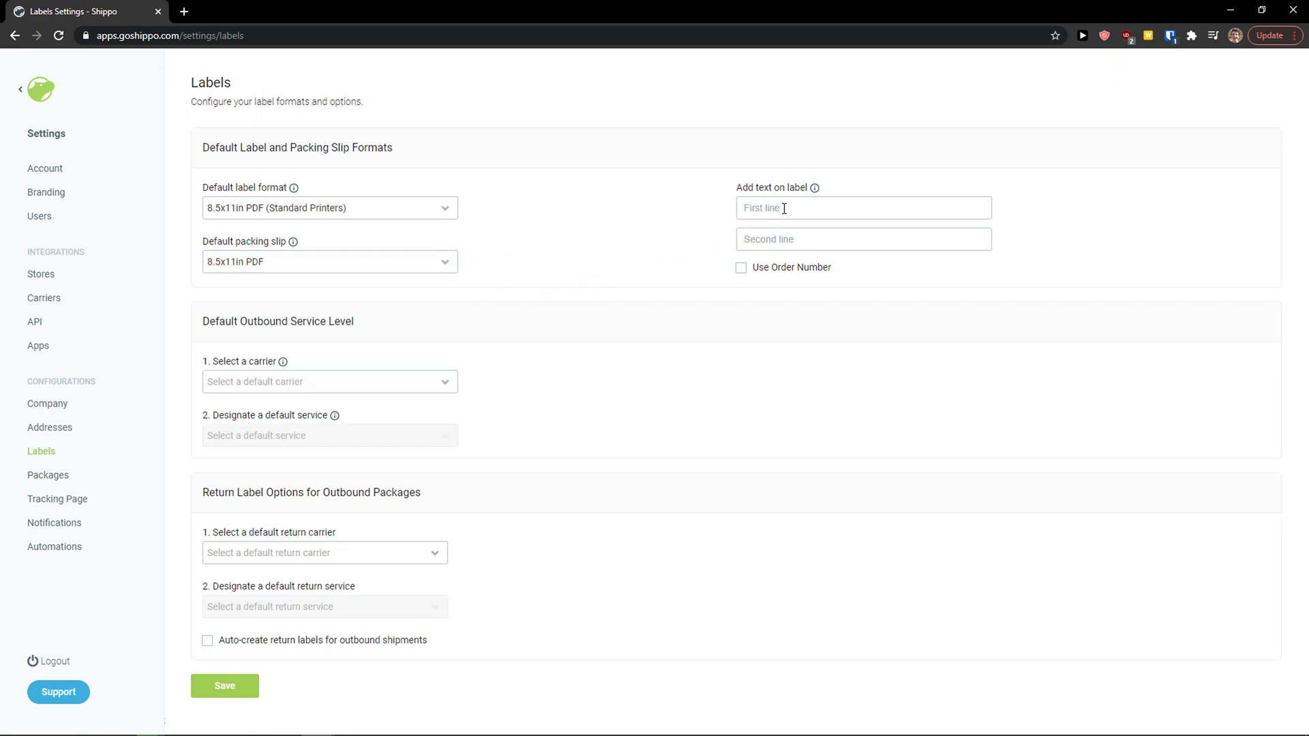
double_click(242, 321)
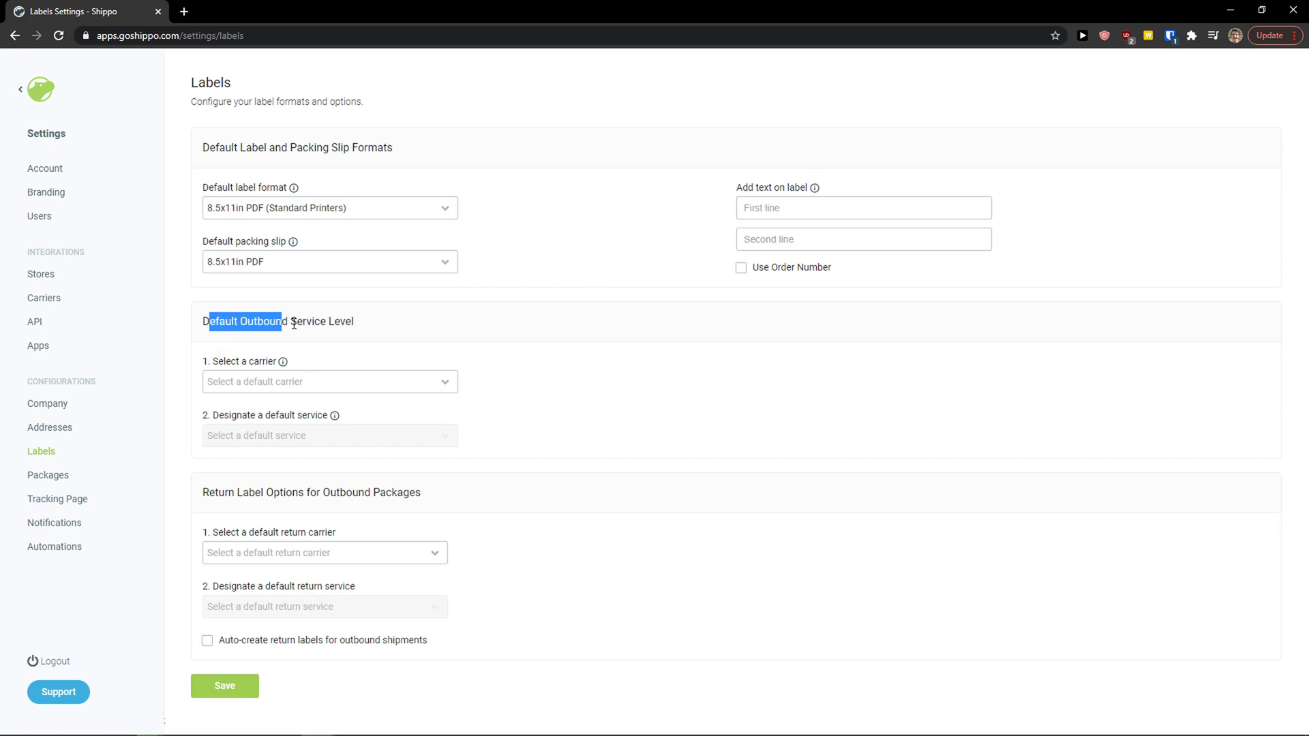
click(329, 382)
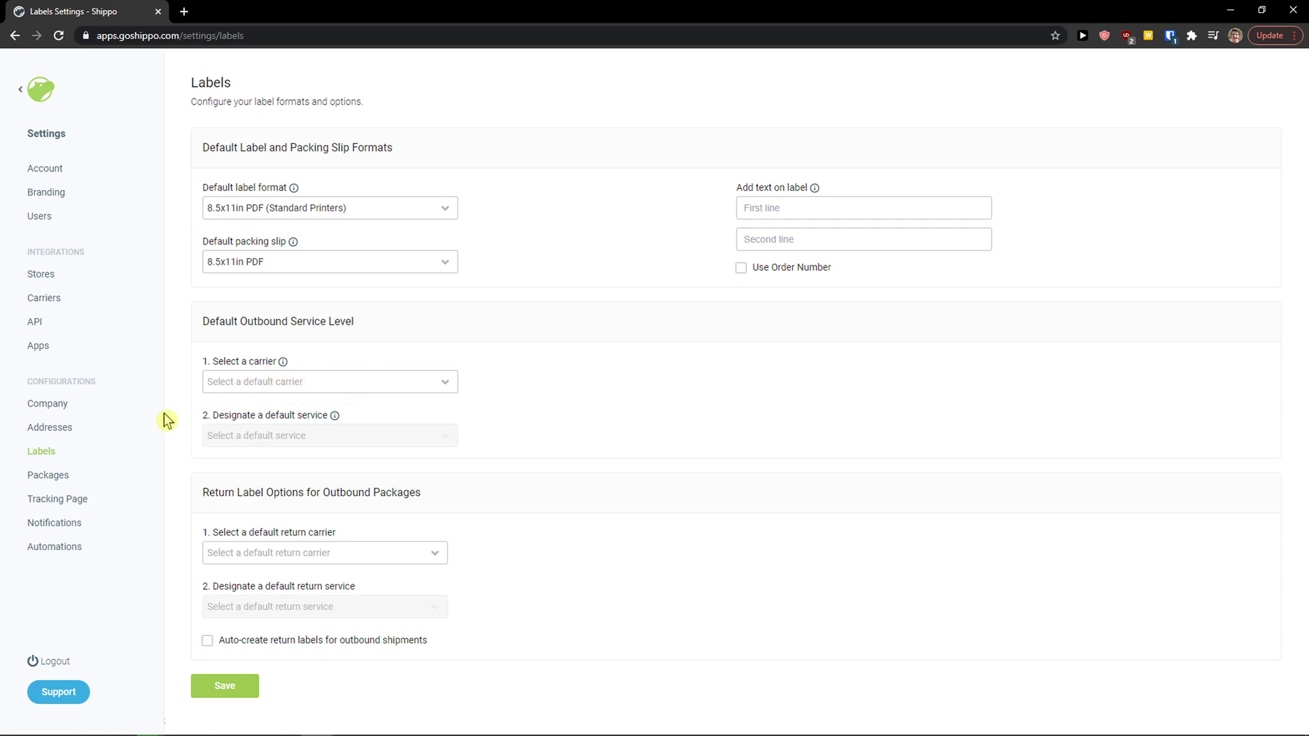
click(48, 475)
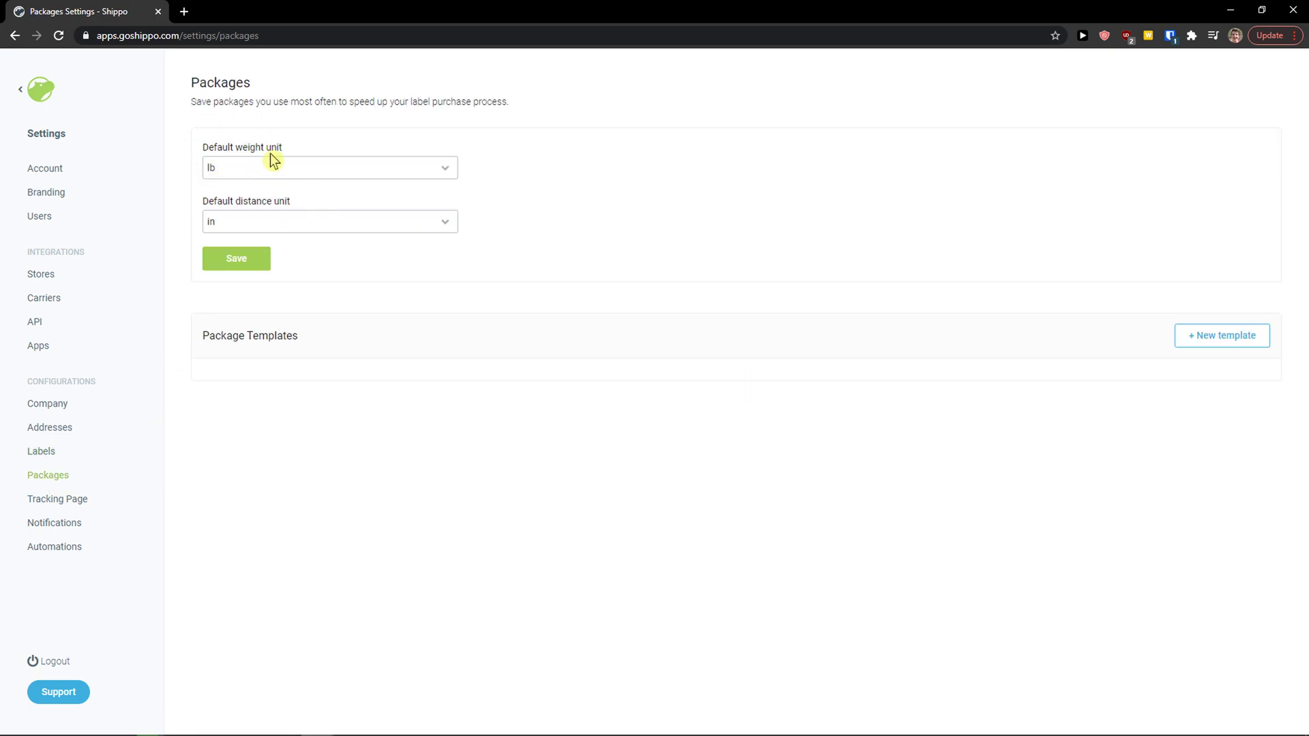
mouse_move(51, 467)
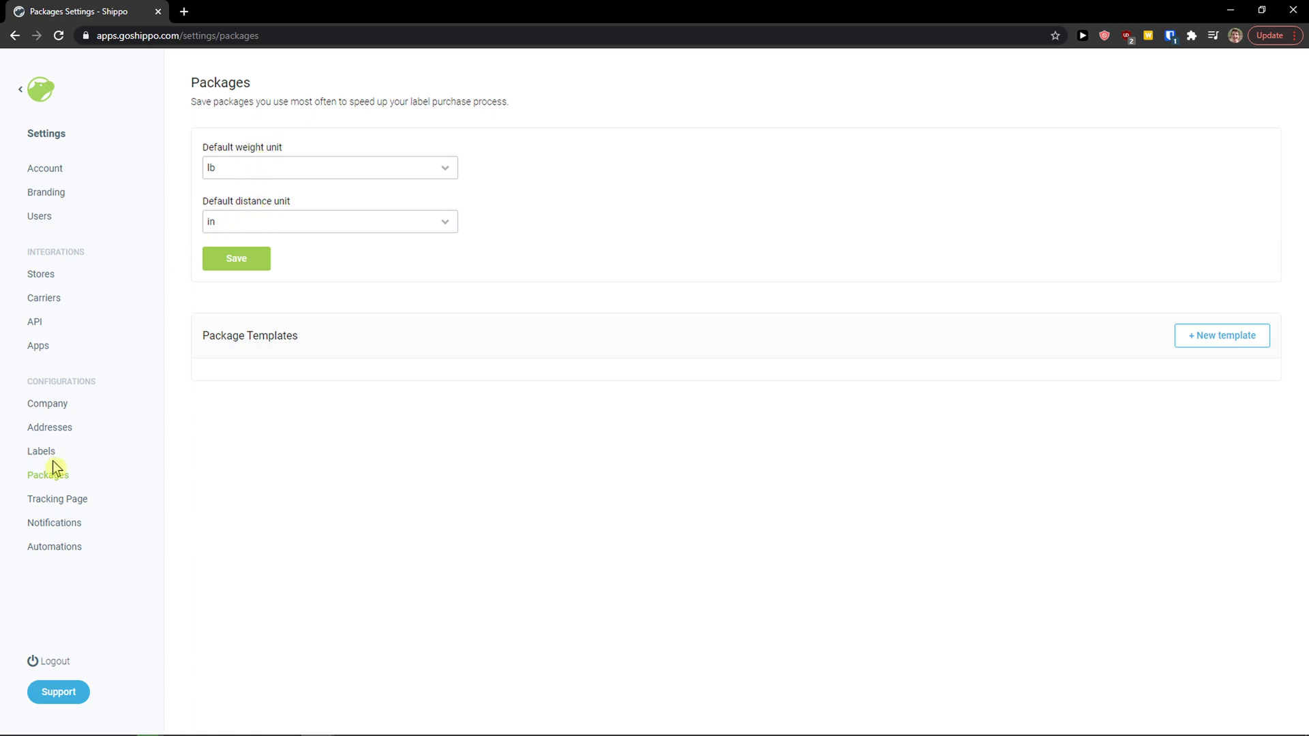
View the Tracking Page customization, then the Notifications email settings
click(57, 498)
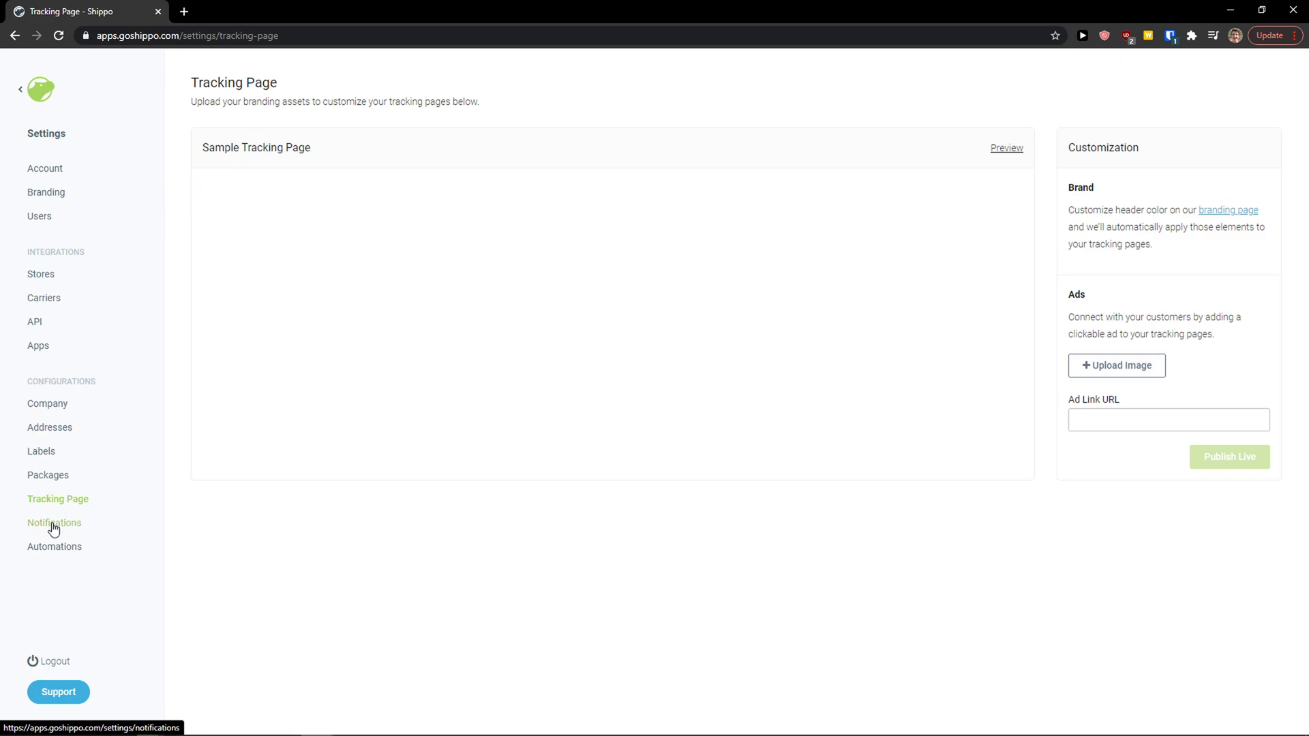
click(54, 522)
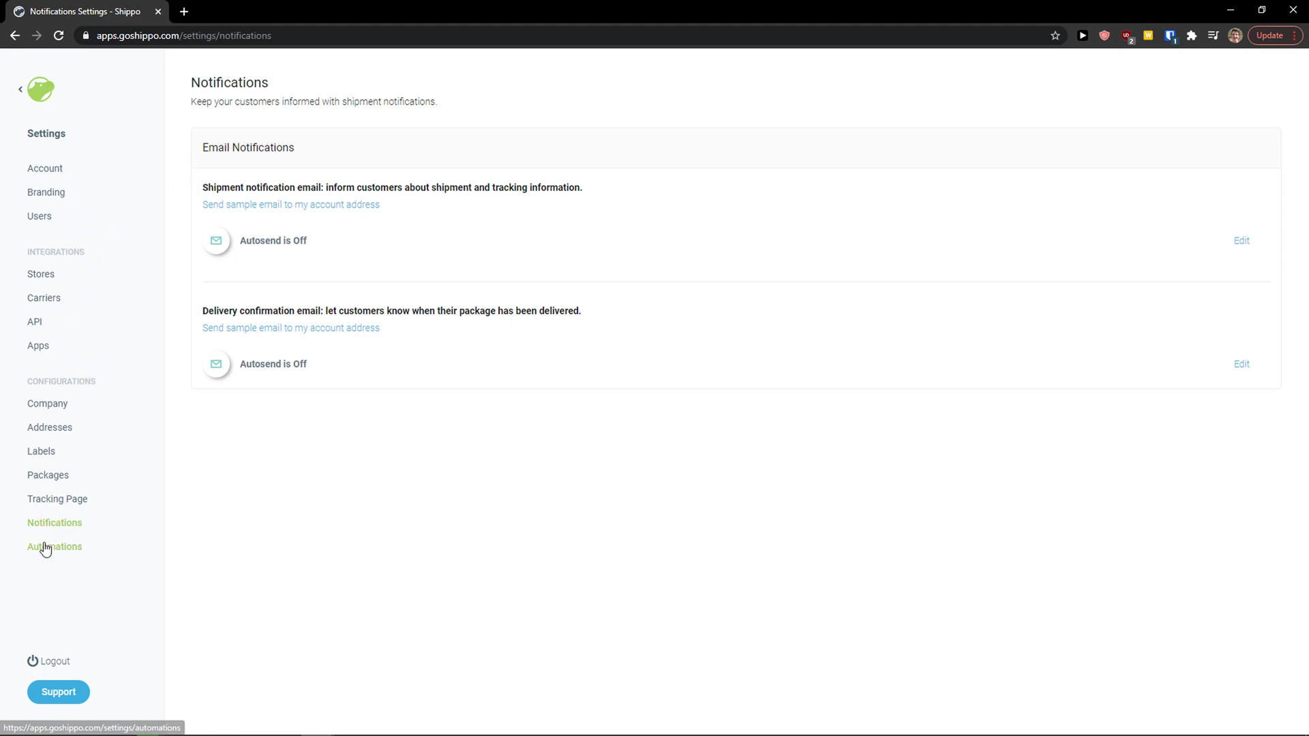
click(56, 546)
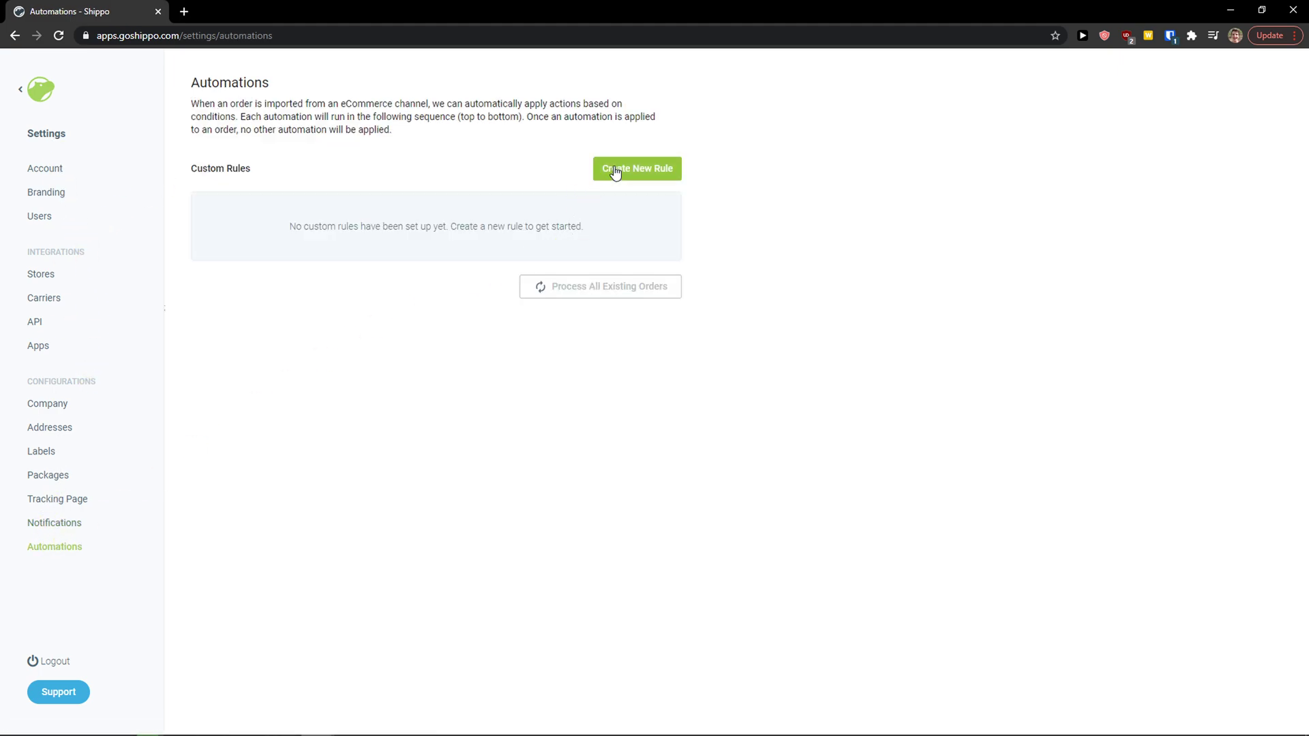
click(636, 168)
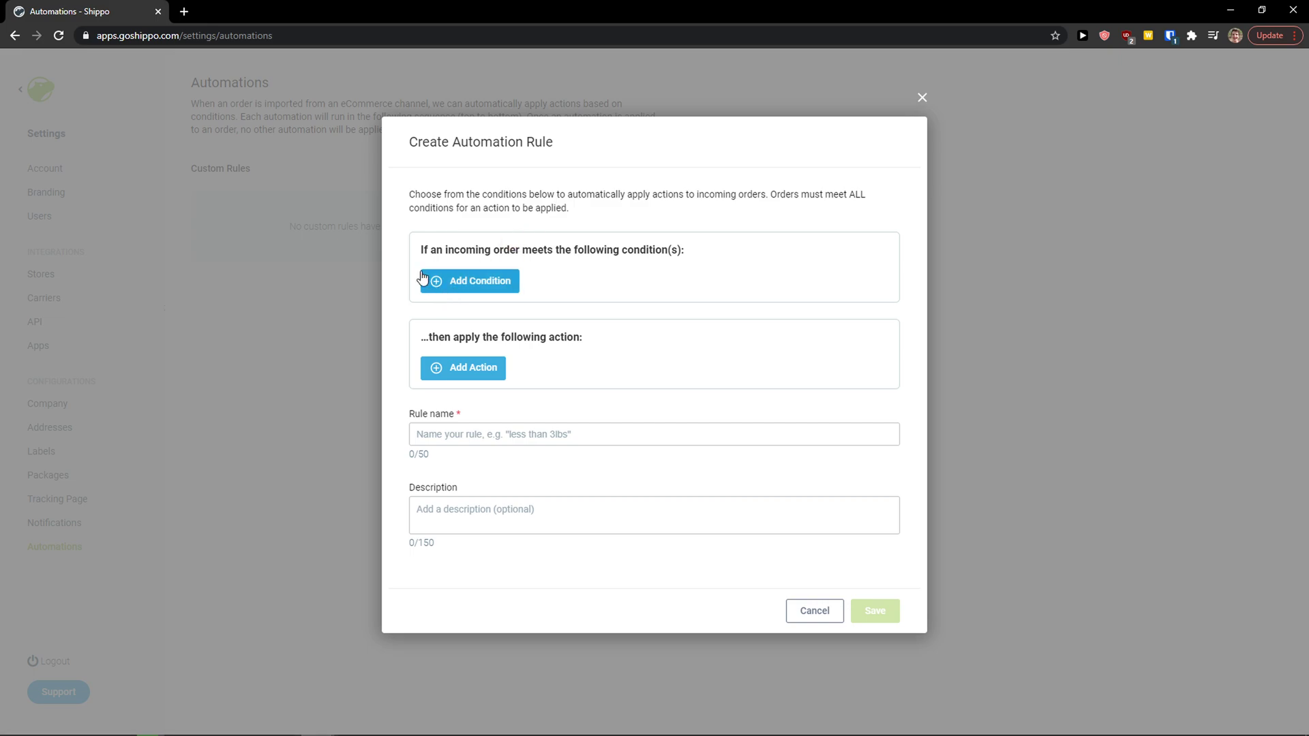
mouse_move(583, 267)
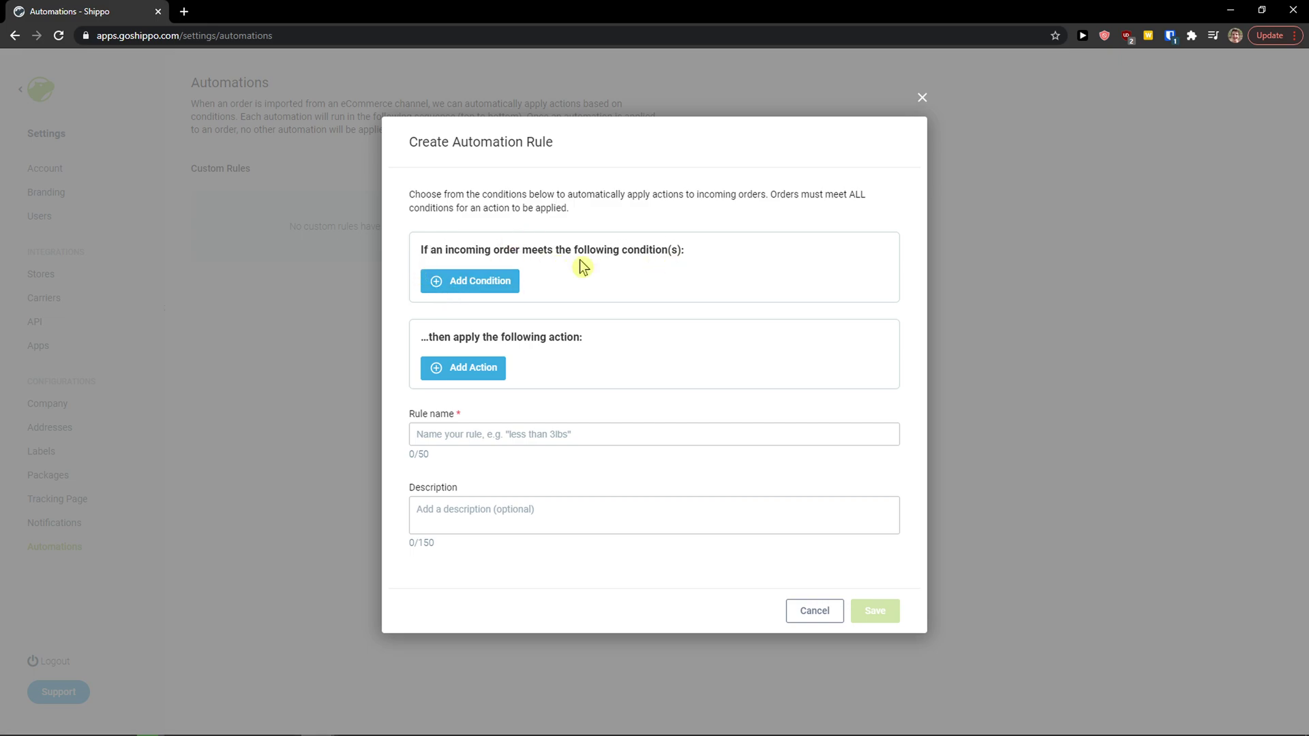
click(469, 280)
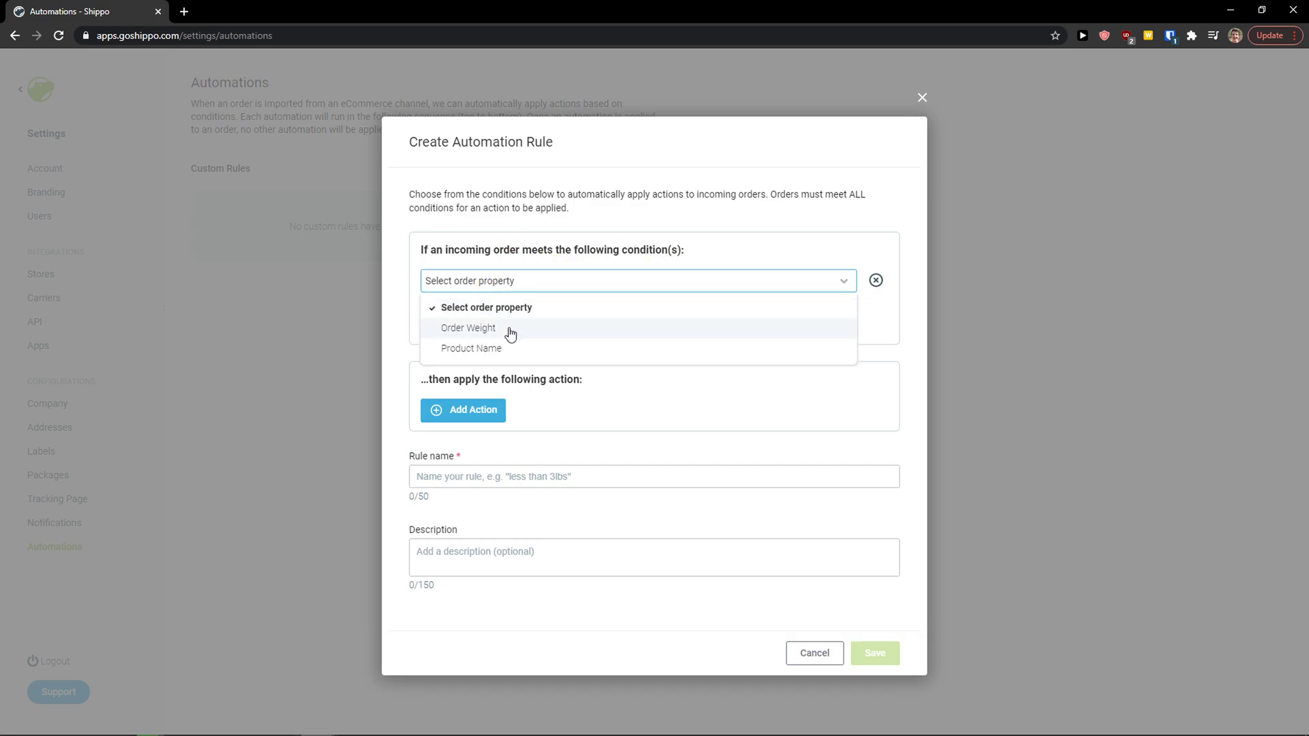
click(467, 327)
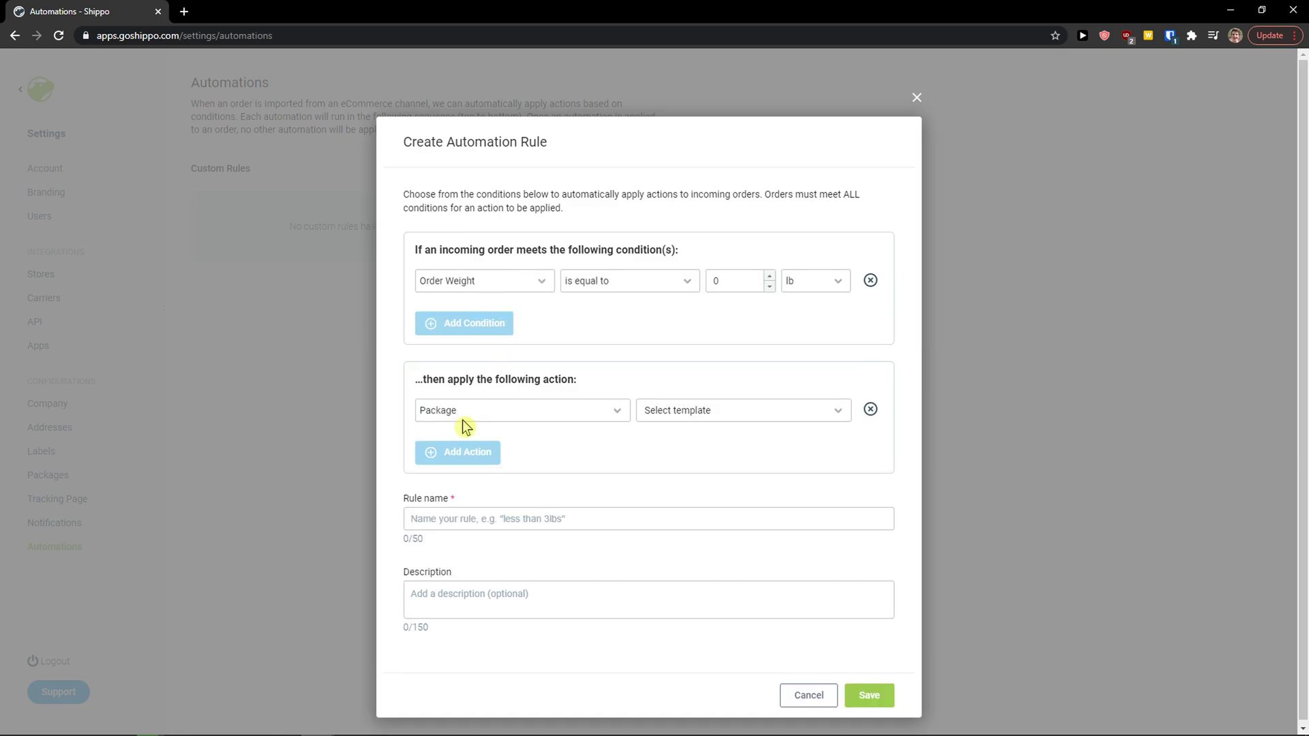
click(740, 409)
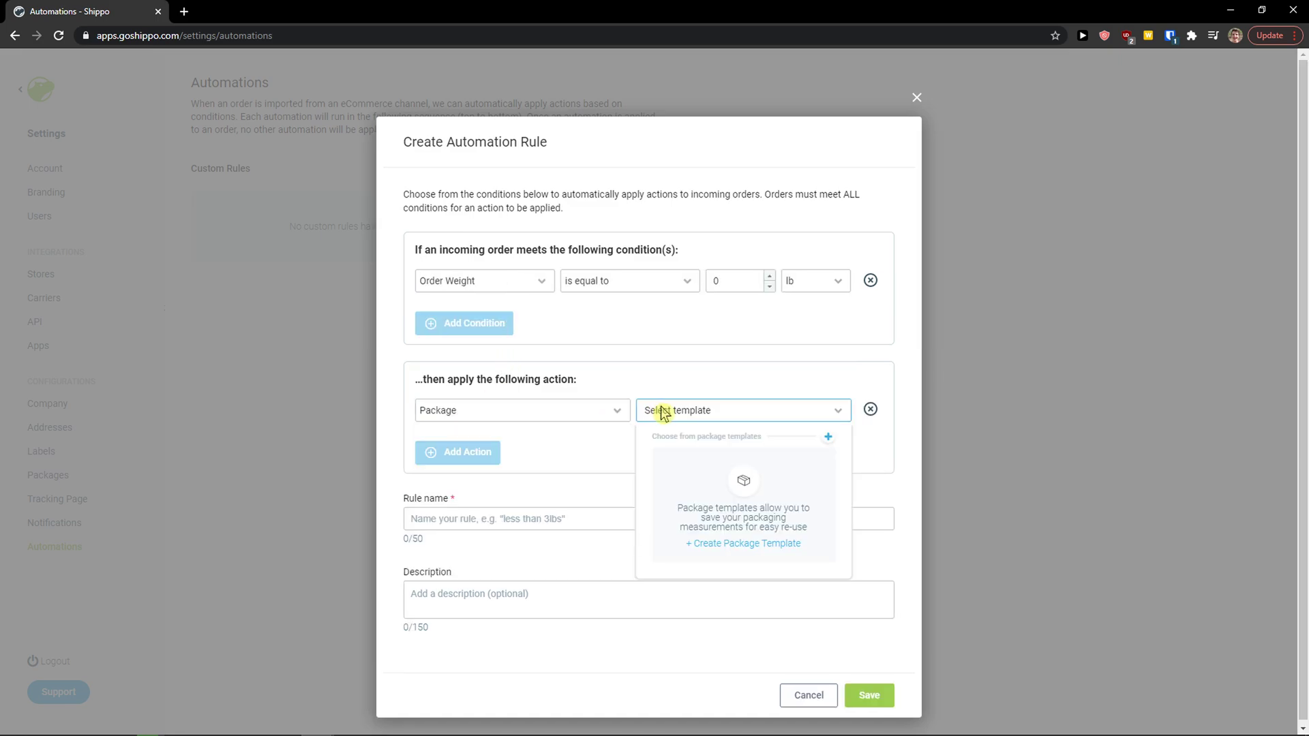
click(830, 649)
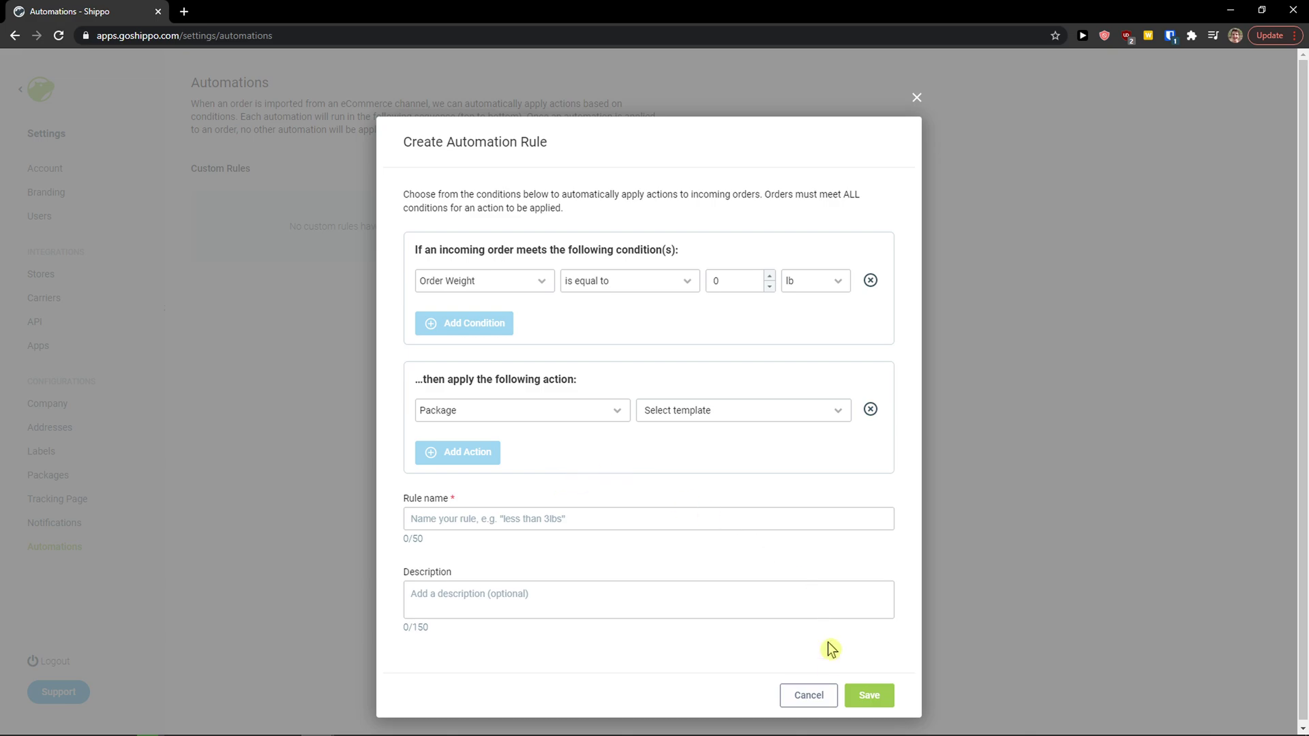
click(806, 695)
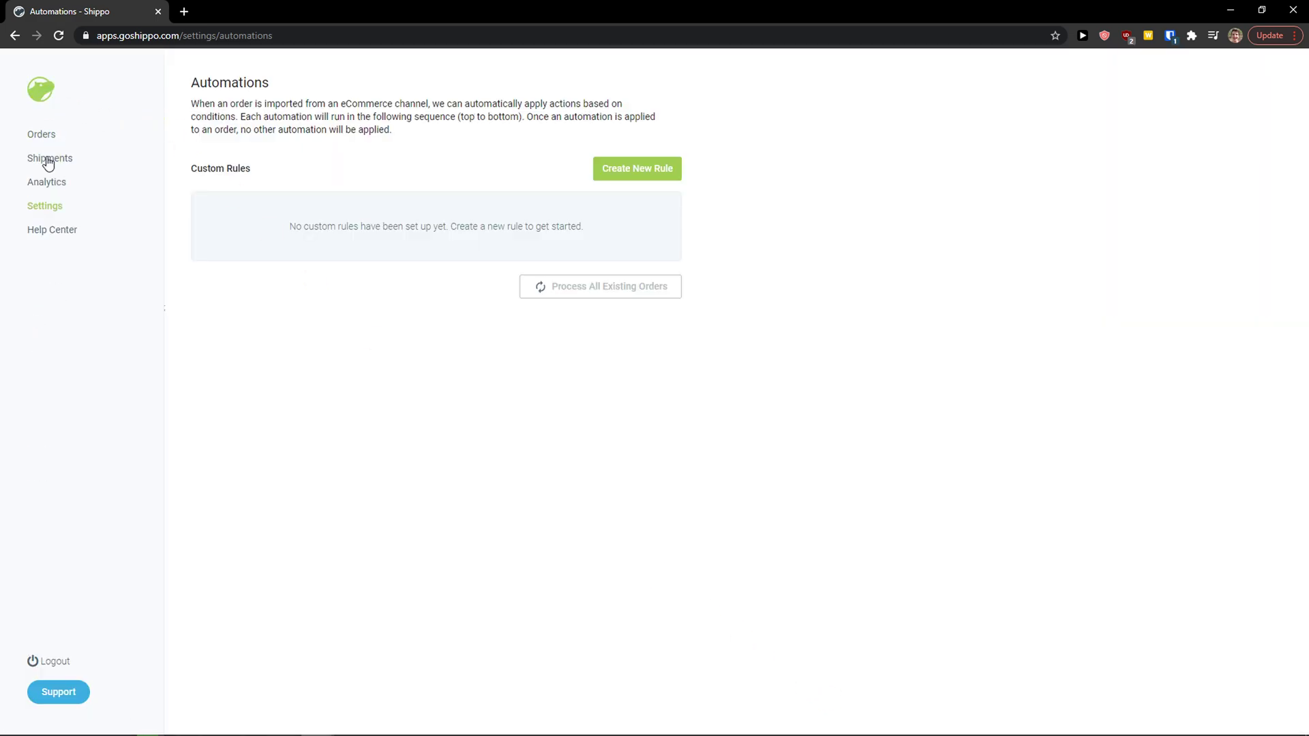
Go to Orders and start a manual Create Label entry
click(41, 135)
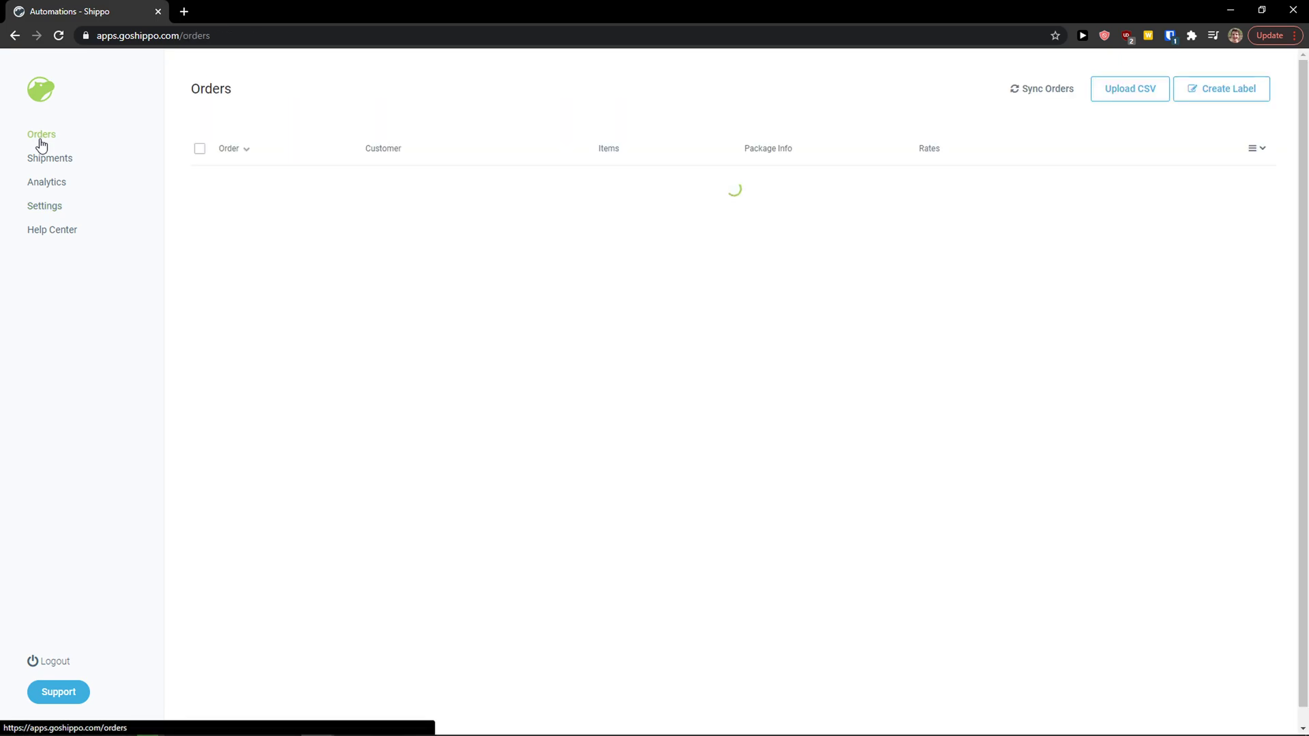
click(313, 141)
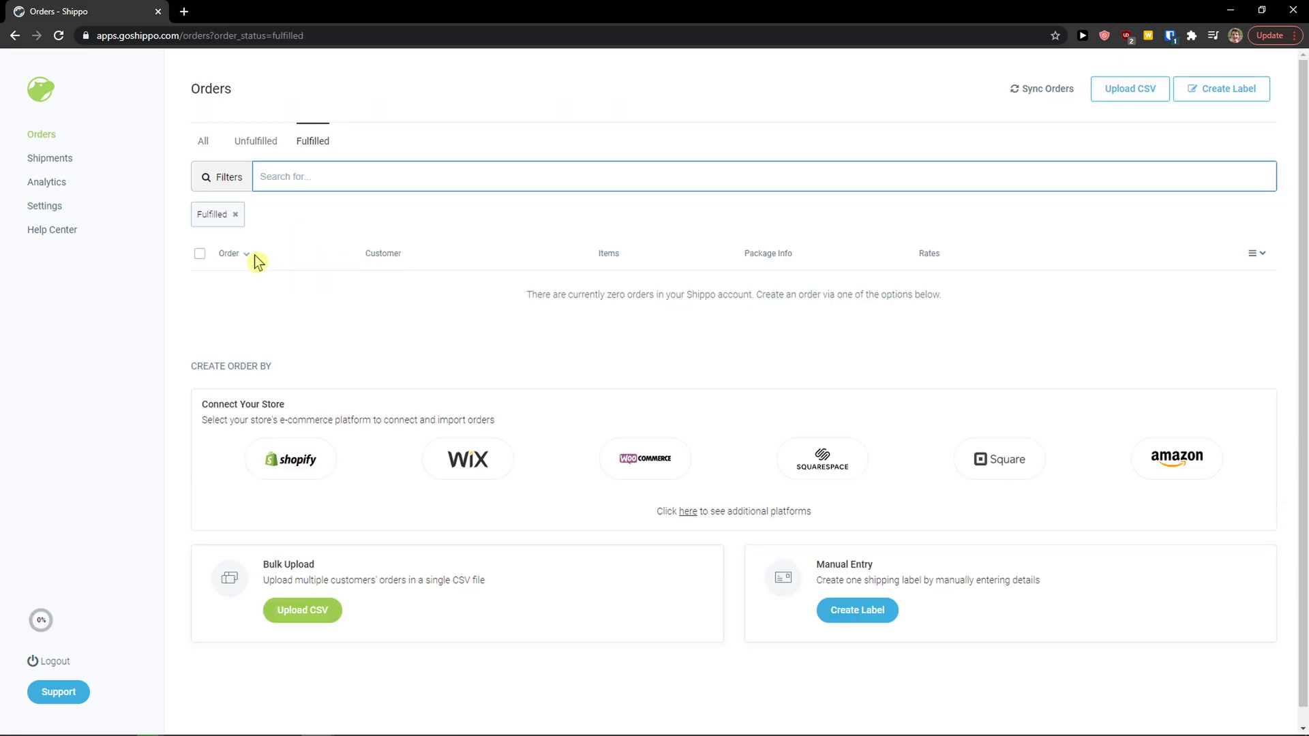
click(203, 141)
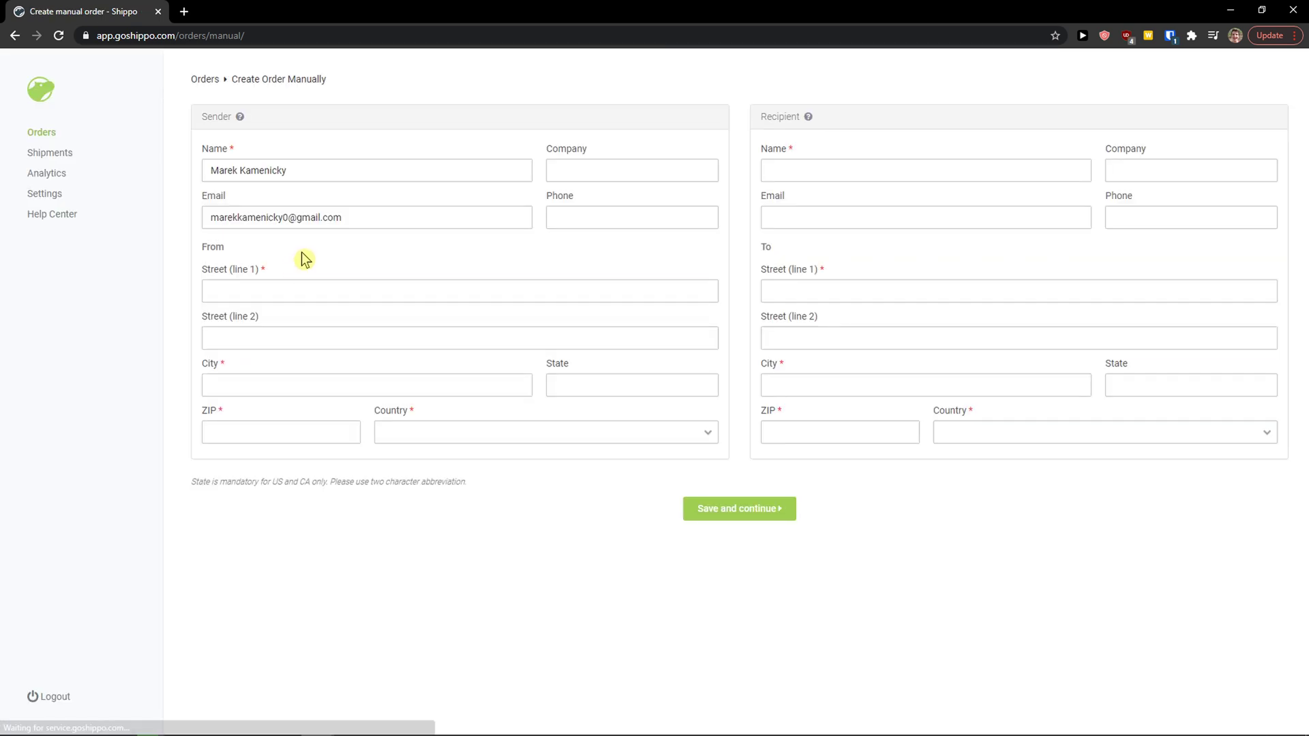
Fill the sender and recipient from saved Levice addresses
click(458, 290)
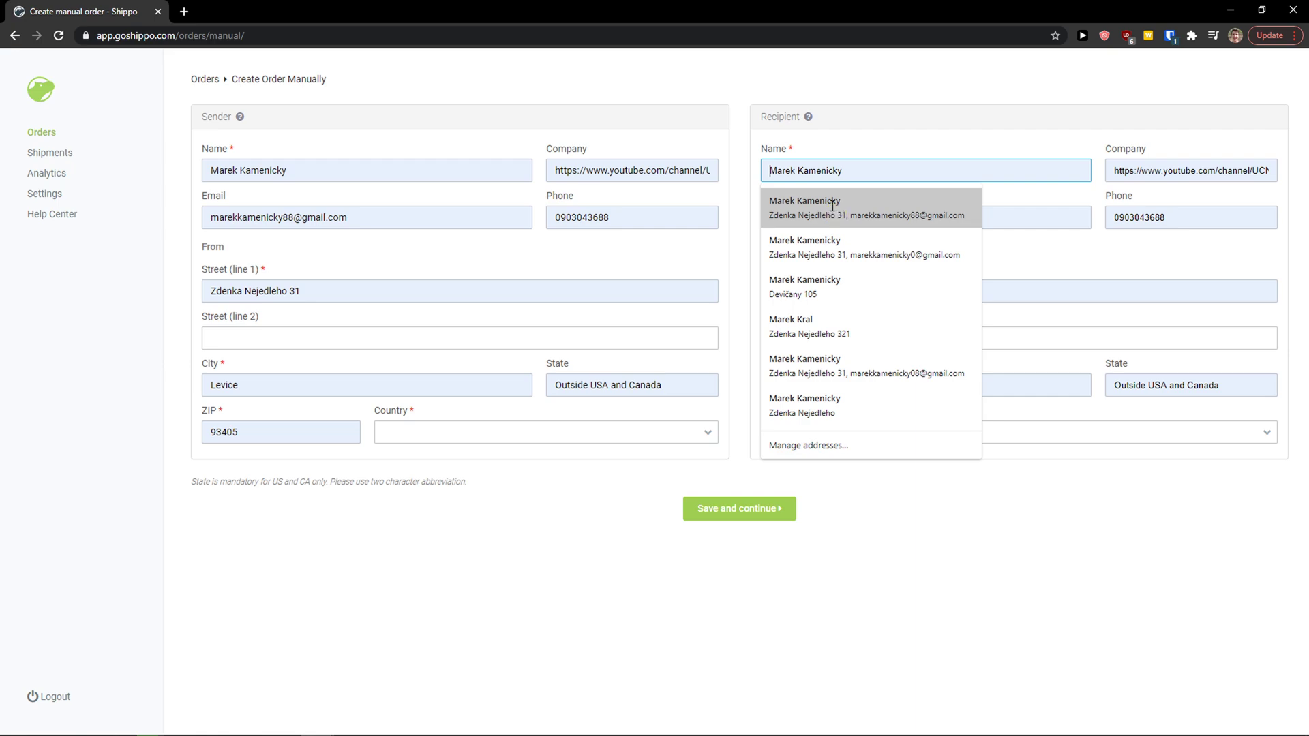
click(804, 208)
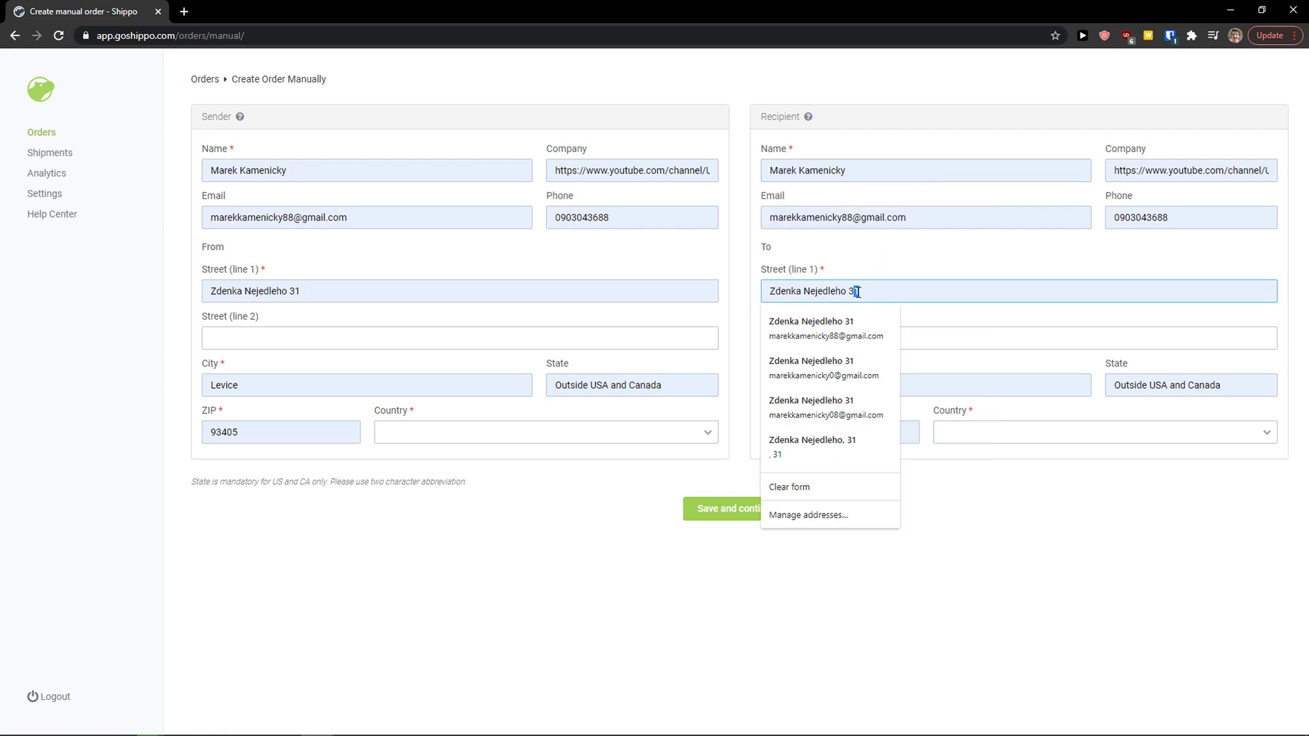
click(925, 216)
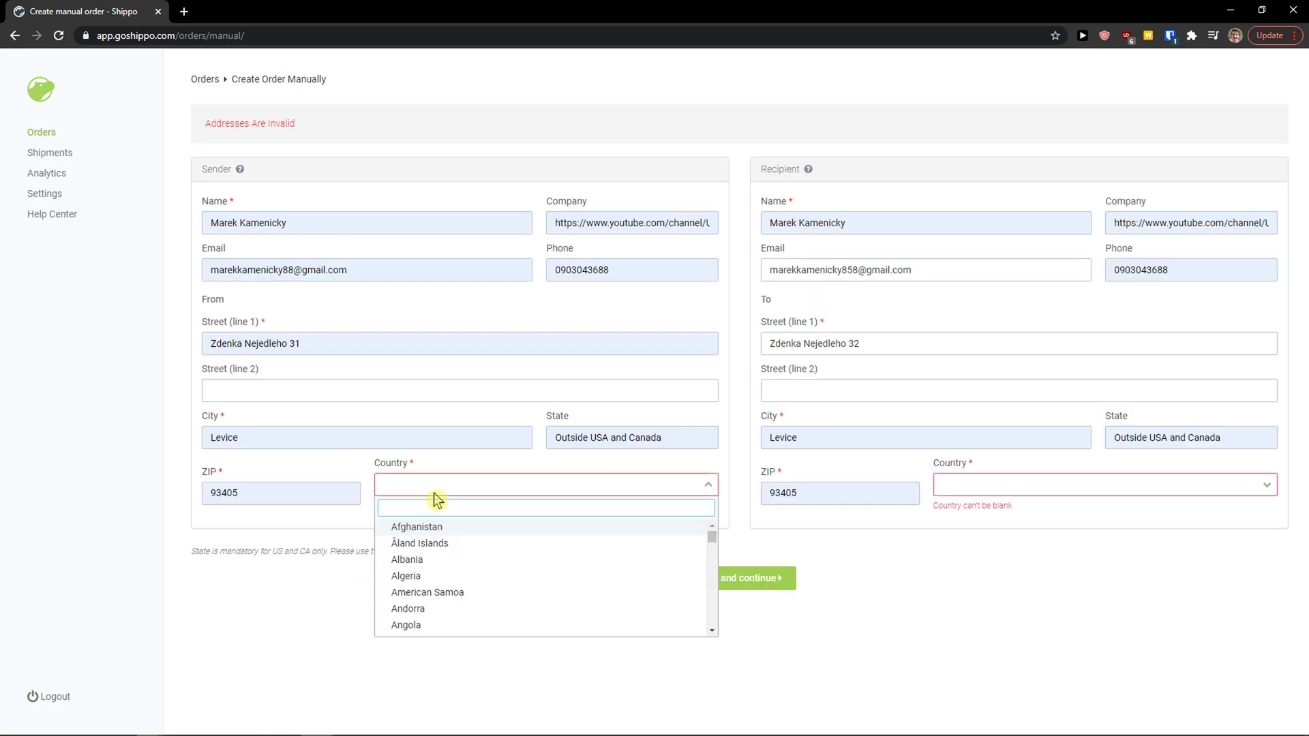
text(s)
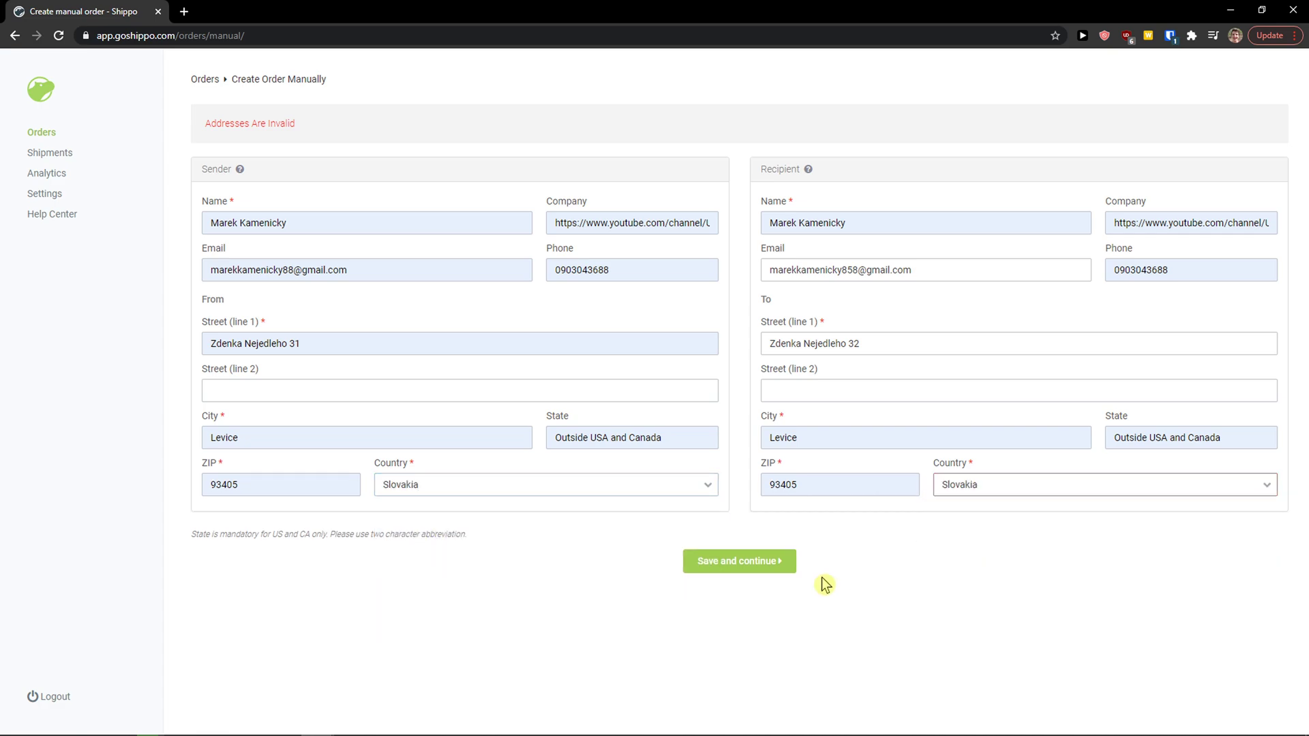
Save the Slovakia sender and recipient addresses and continue to Order Details
click(738, 560)
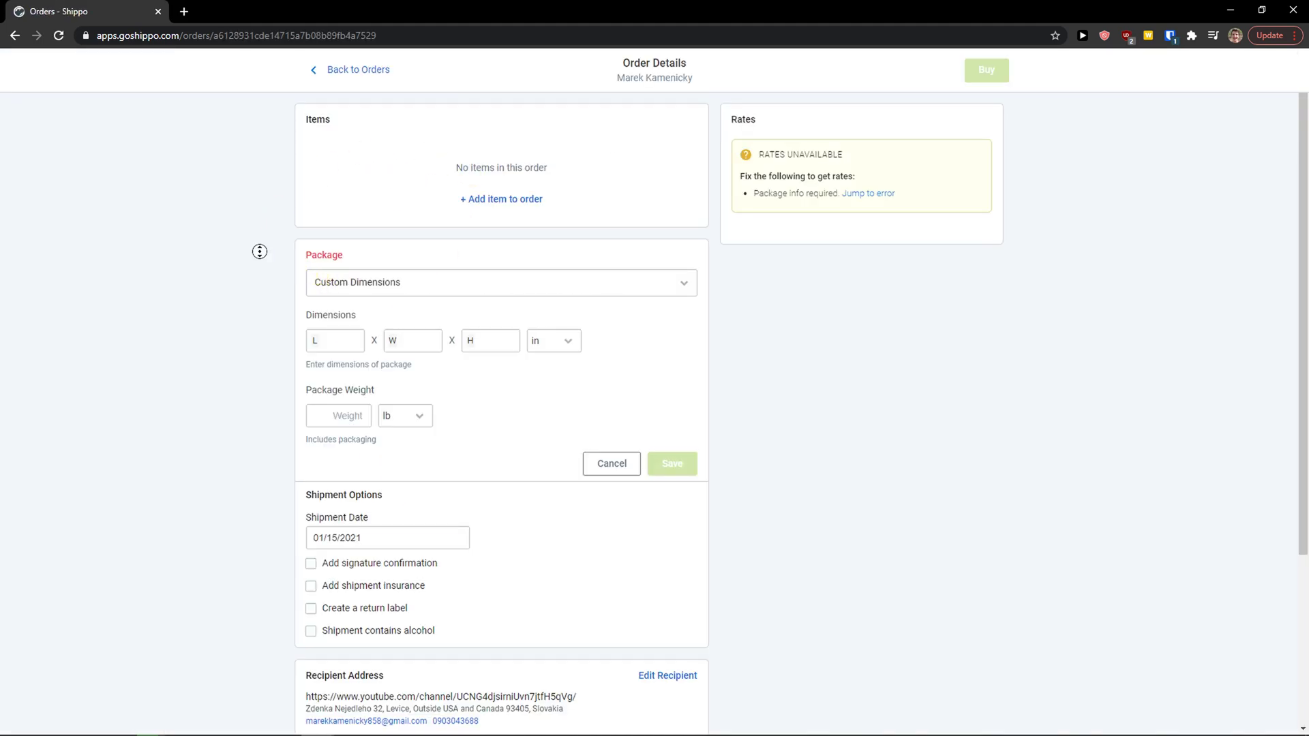
mouse_move(424, 250)
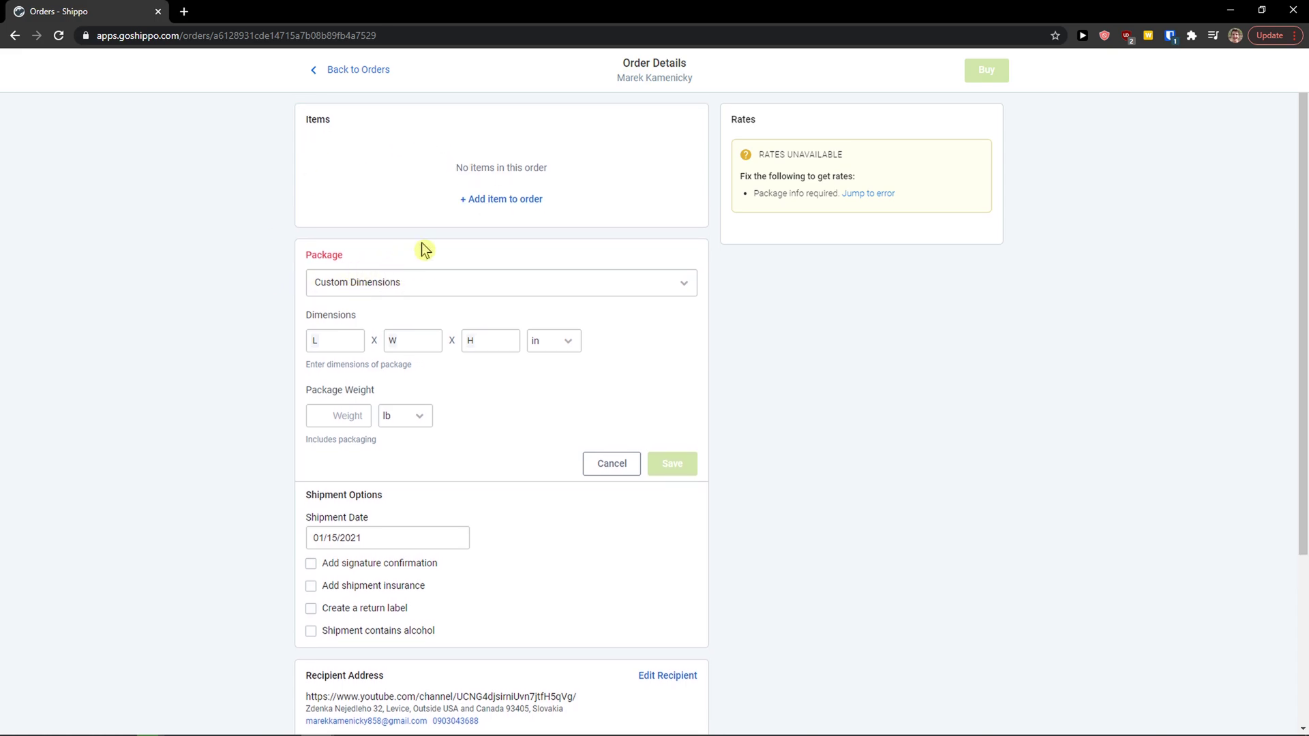
Add Item 1: quantity 10, 1 lb and $50 each, originating from Slovakia
click(501, 198)
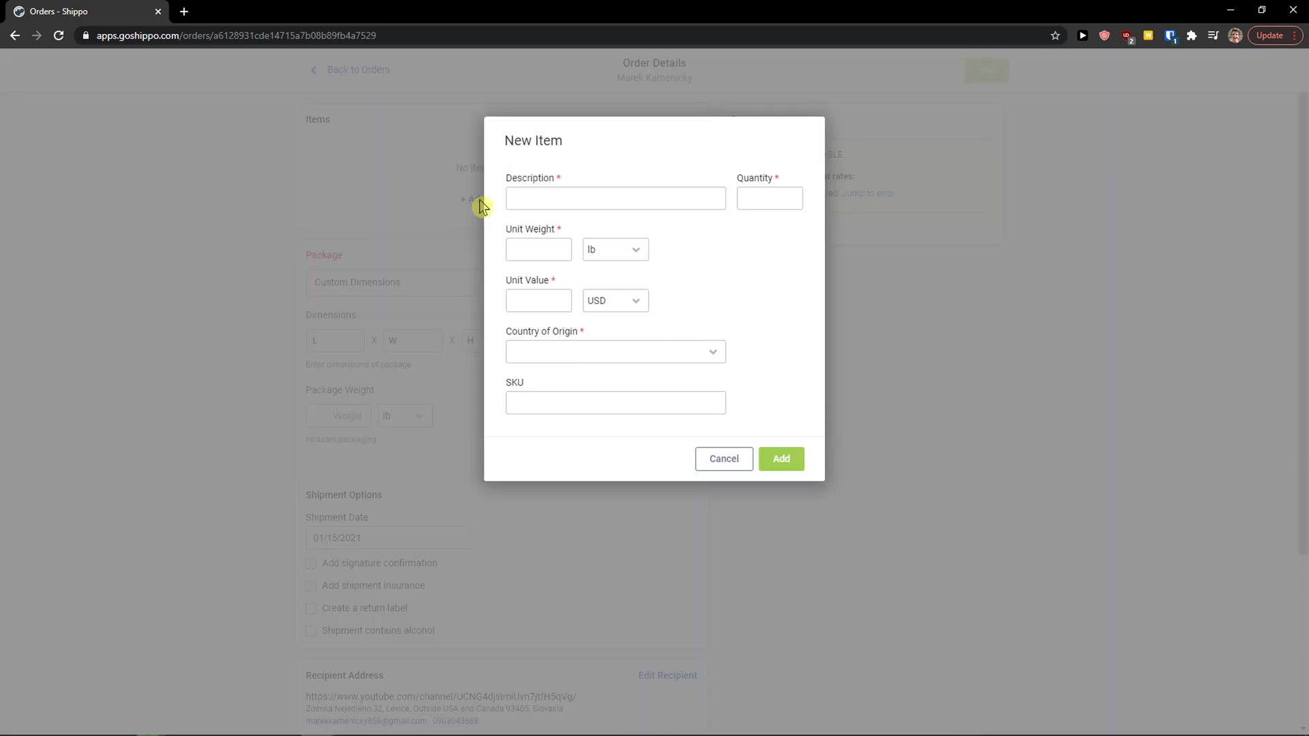
click(615, 198)
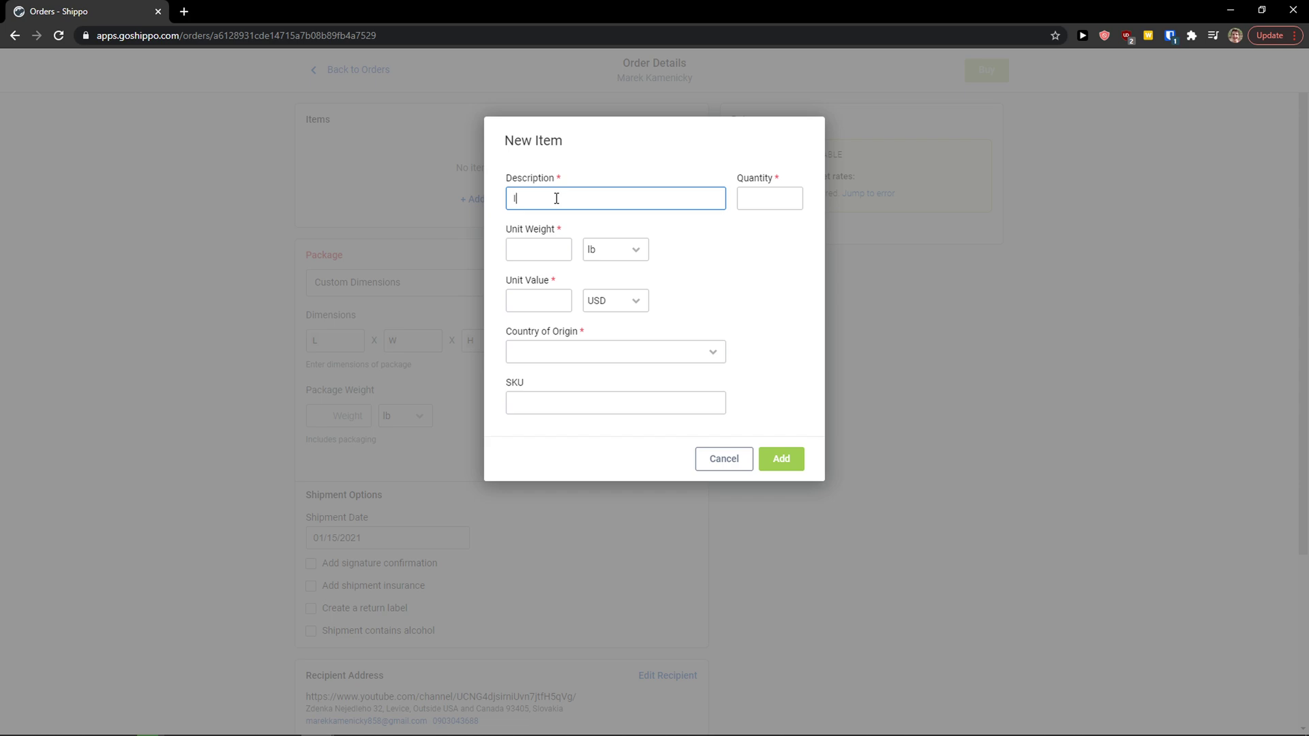
text(Item 1)
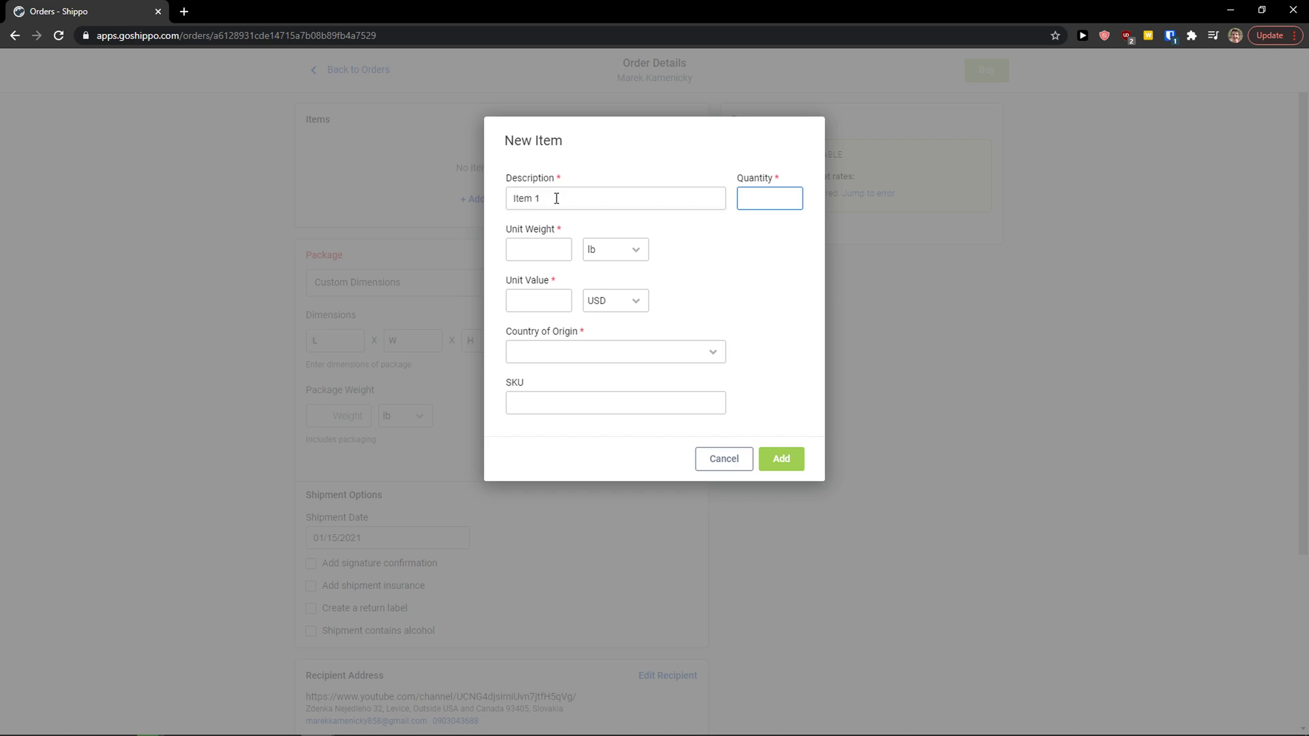
click(538, 300)
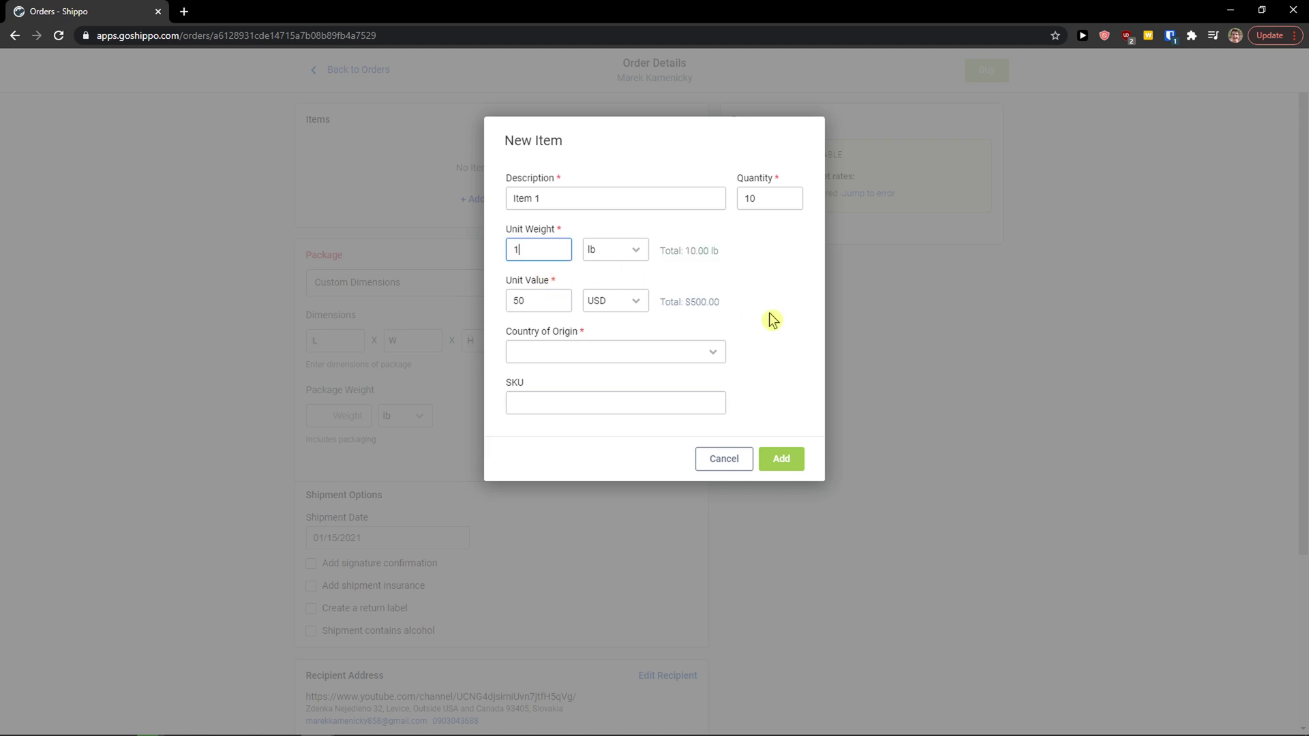
click(615, 350)
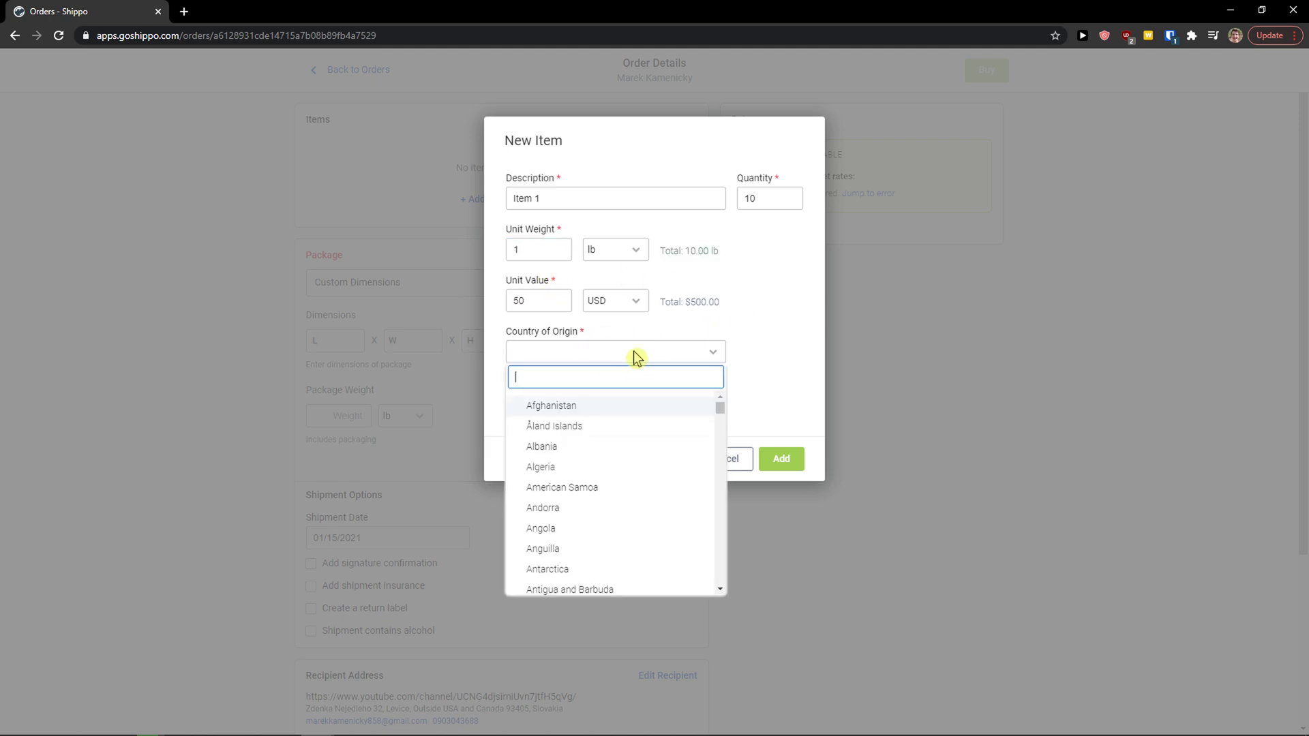
text(slo)
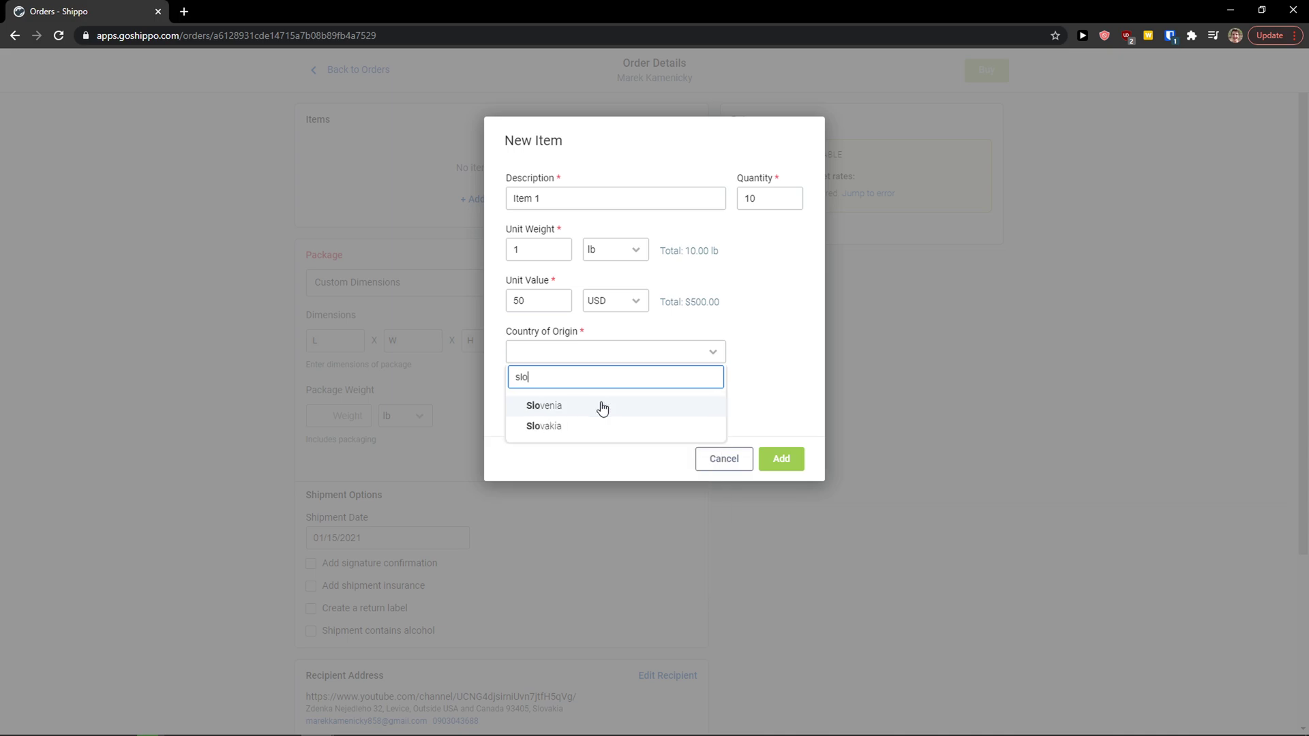
click(543, 425)
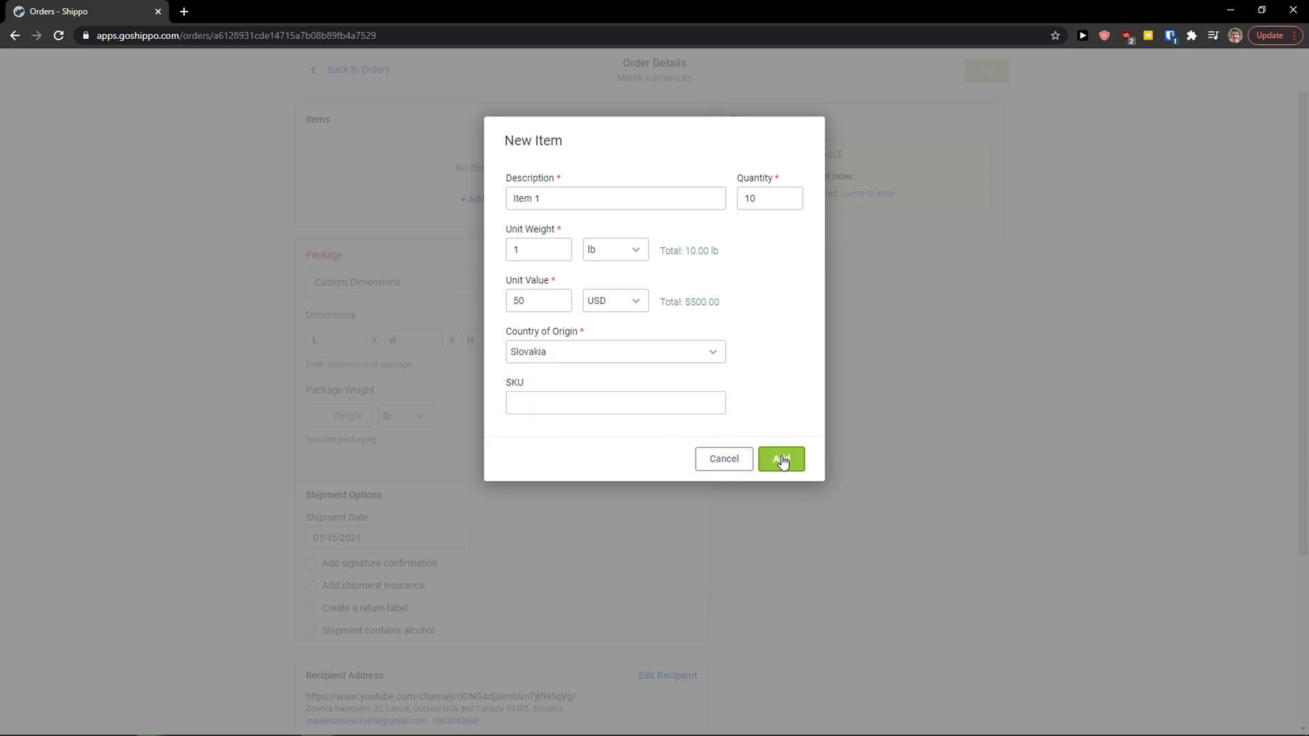
click(780, 458)
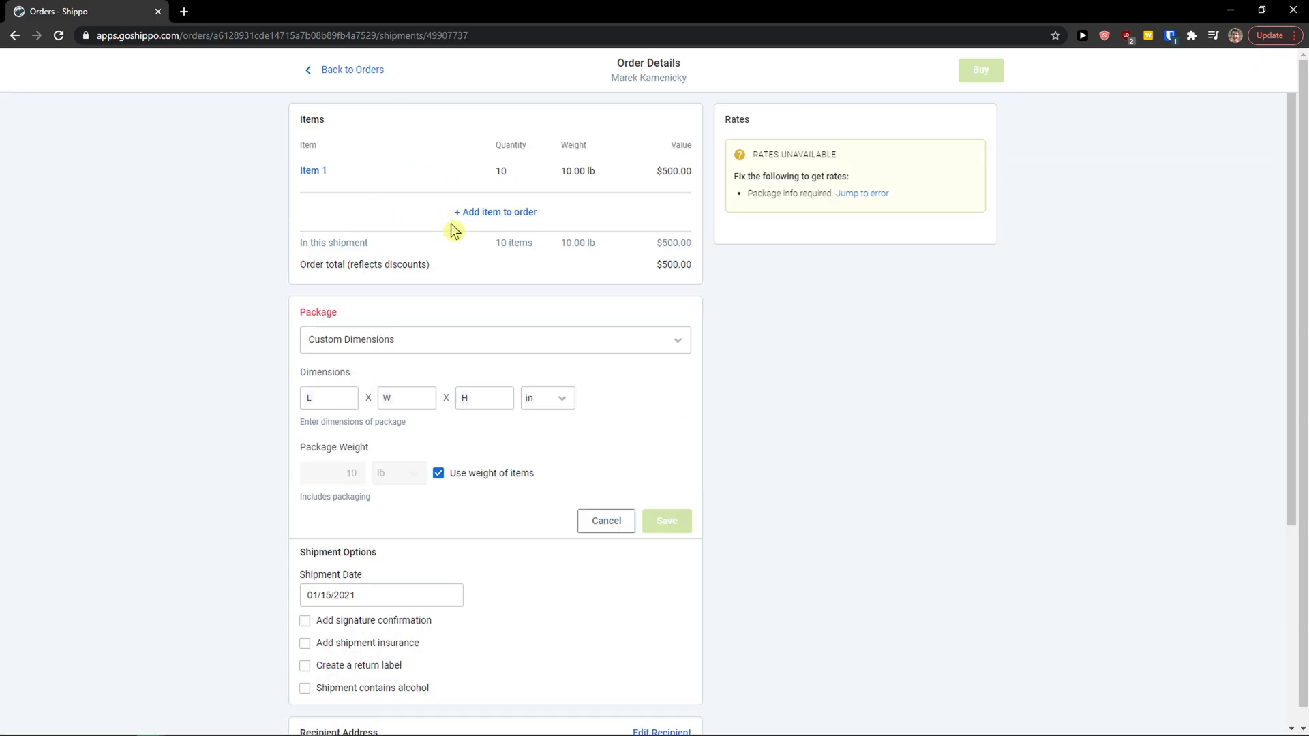
Choose Custom Dimensions as the package type and scroll through the order details
click(494, 339)
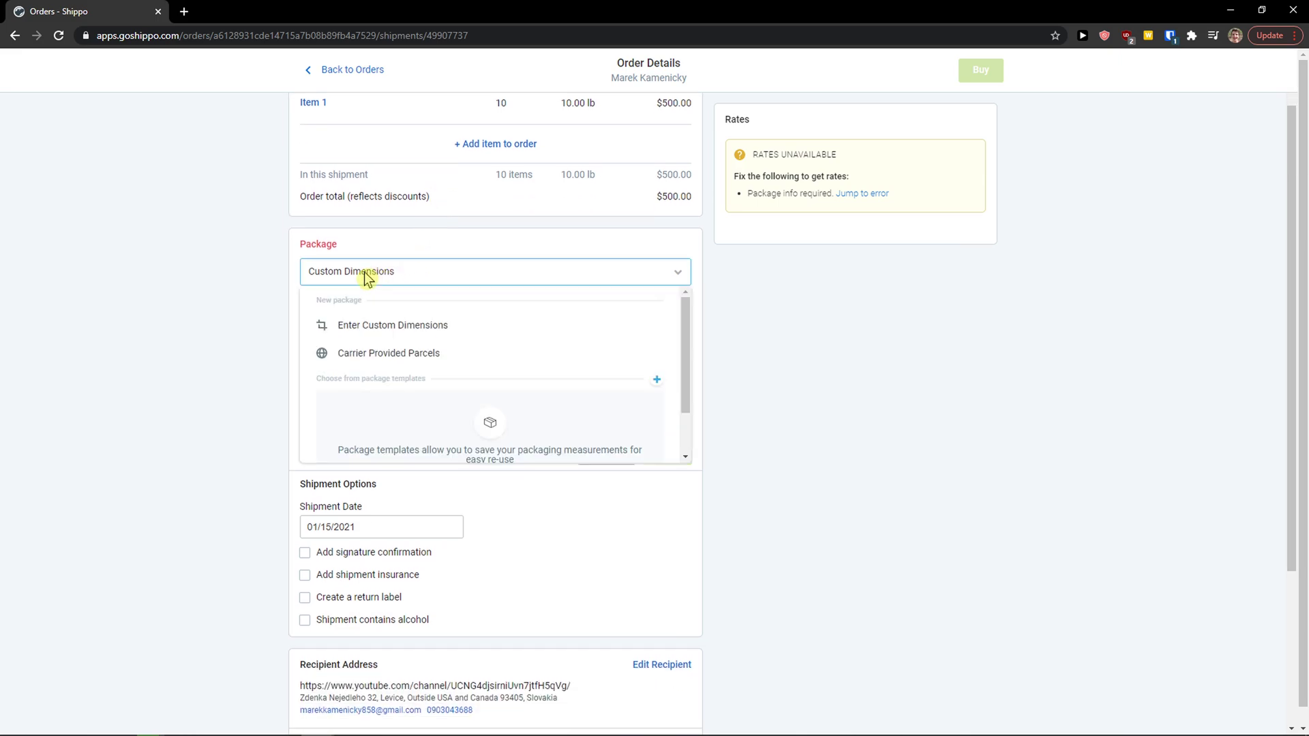
click(391, 324)
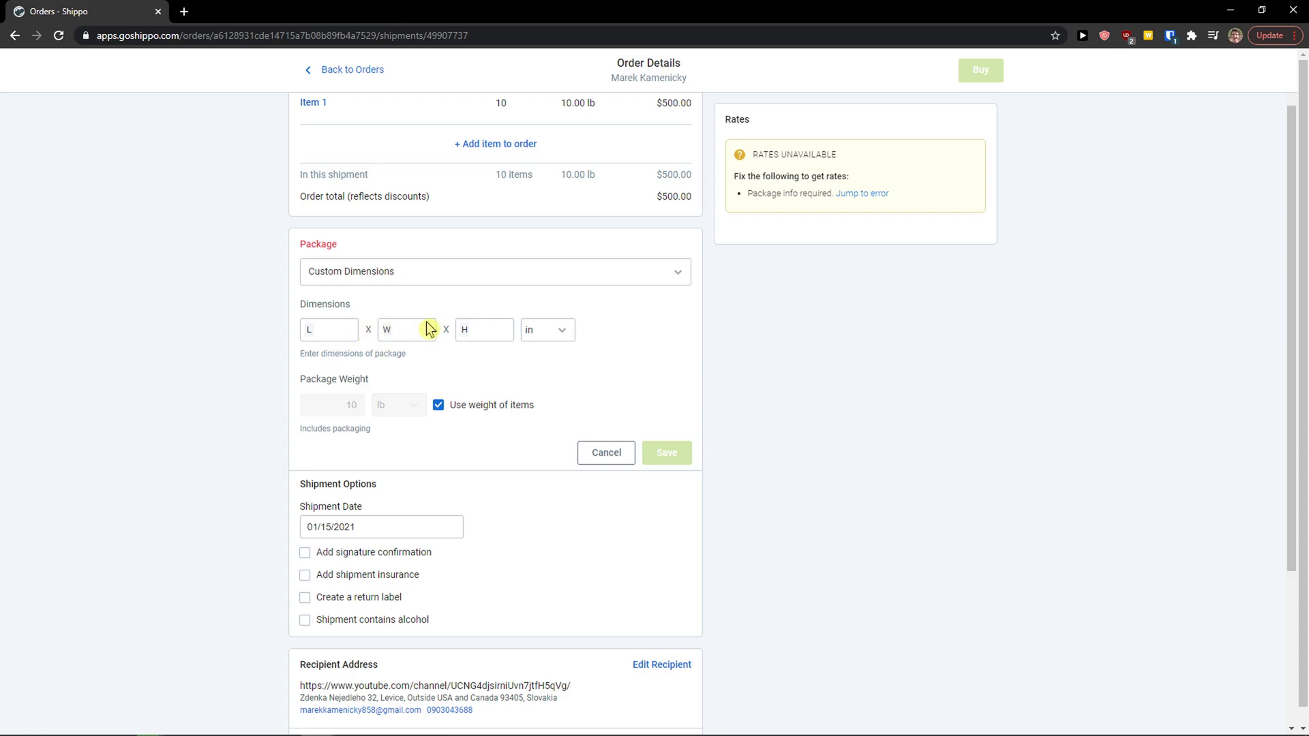
scroll(down, 3)
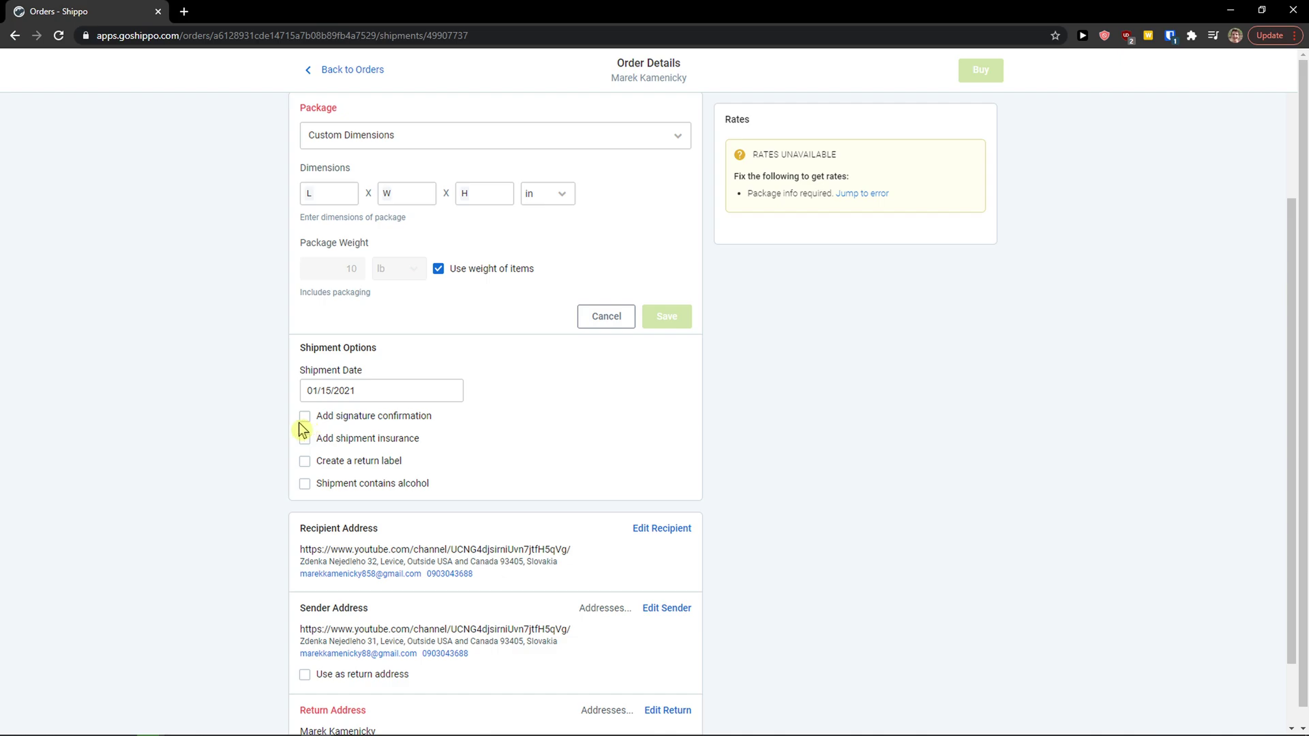
scroll(down, 3)
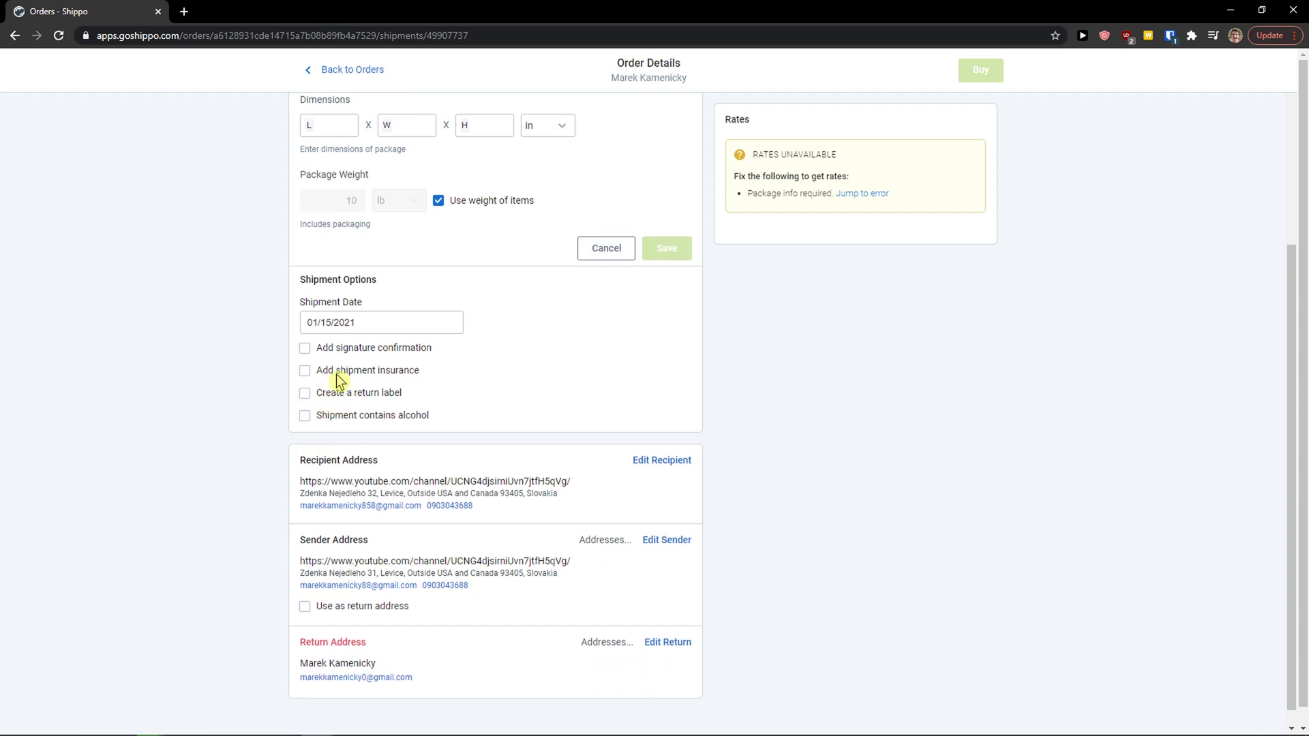
mouse_move(368, 419)
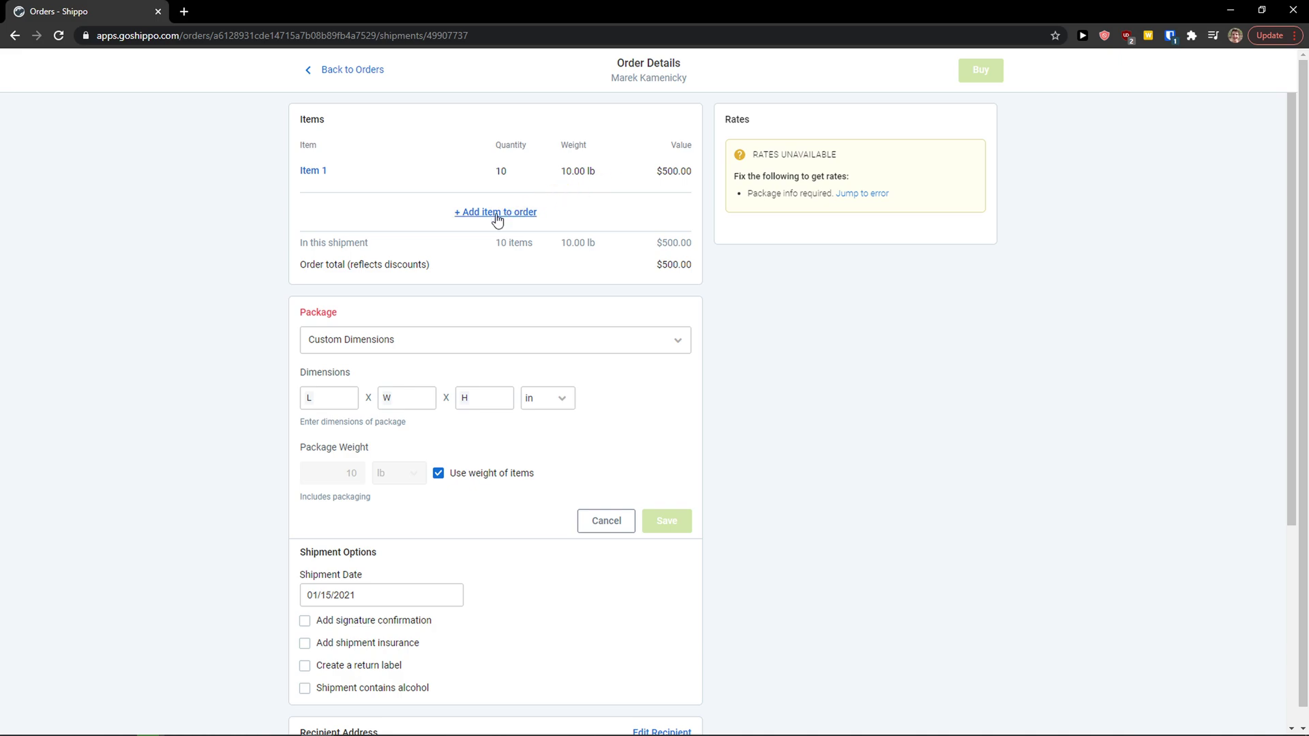
Save a 5 × 5 × 5 in package and go back to the Orders list
click(327, 398)
text(5)
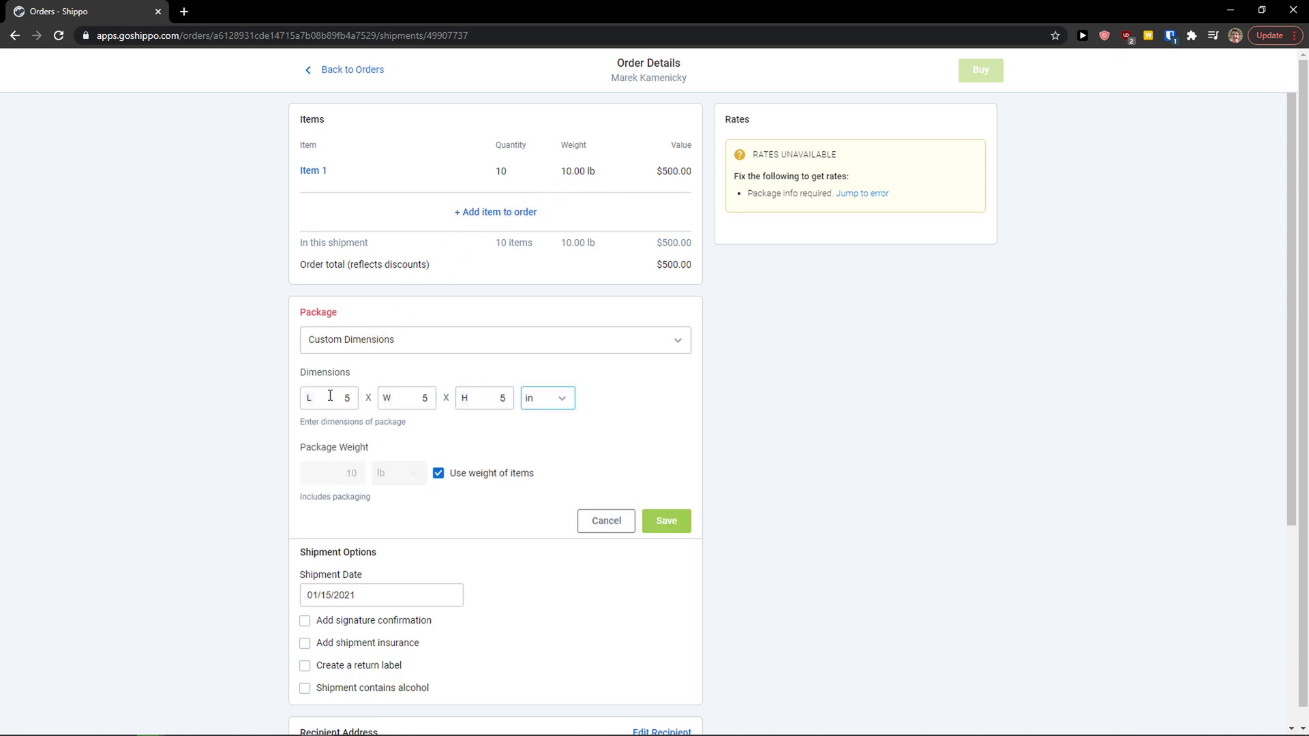
click(665, 520)
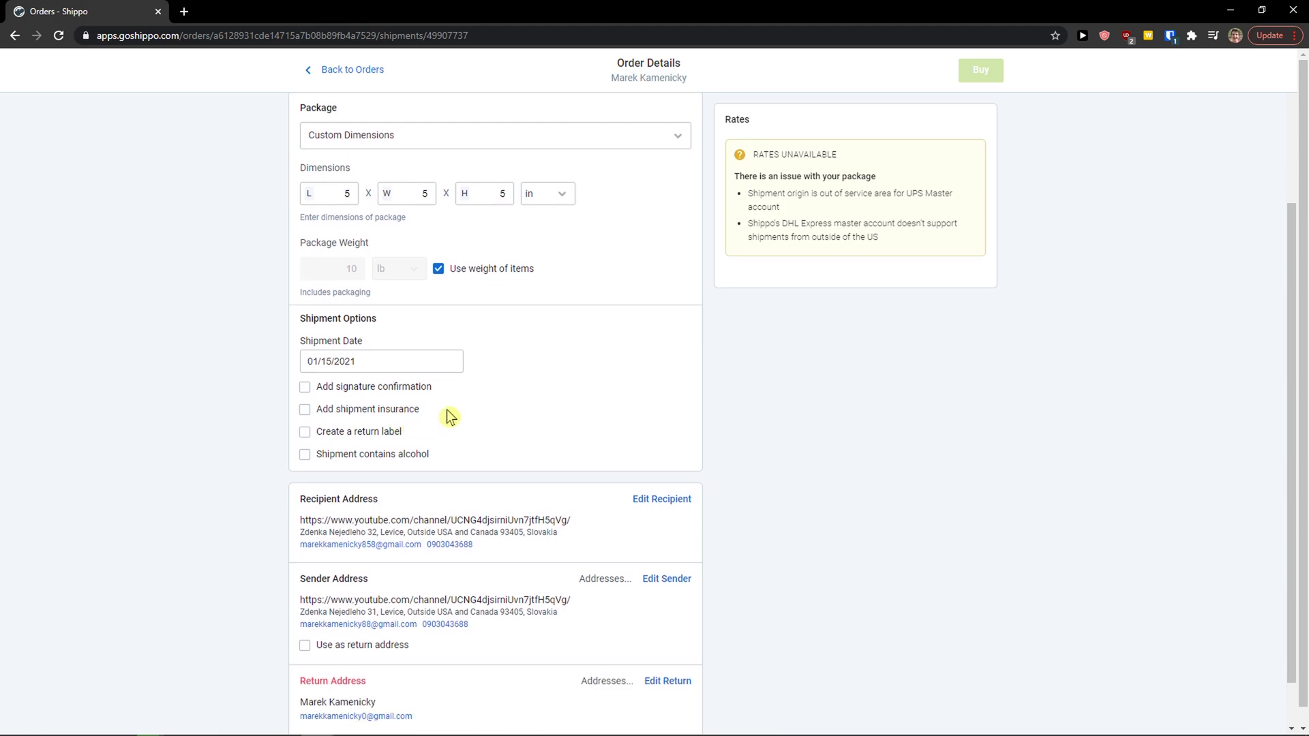
scroll(down, 3)
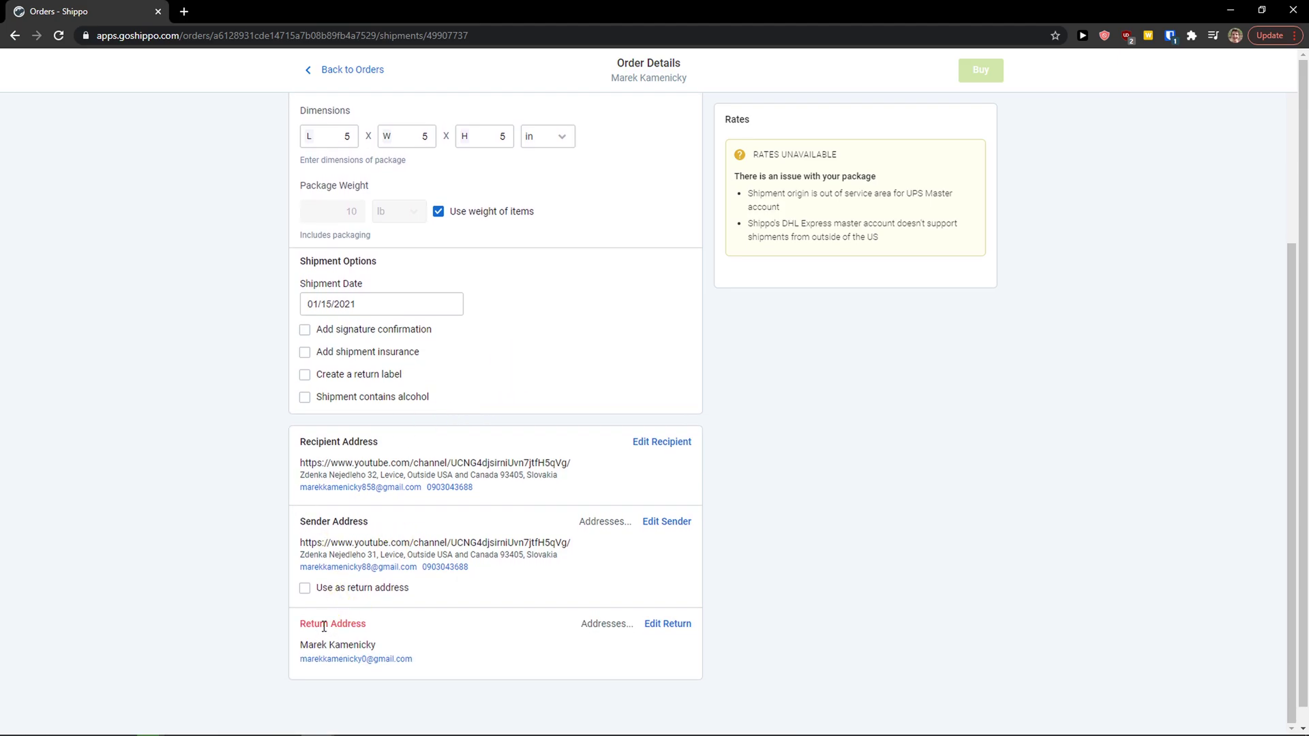
scroll(up, 3)
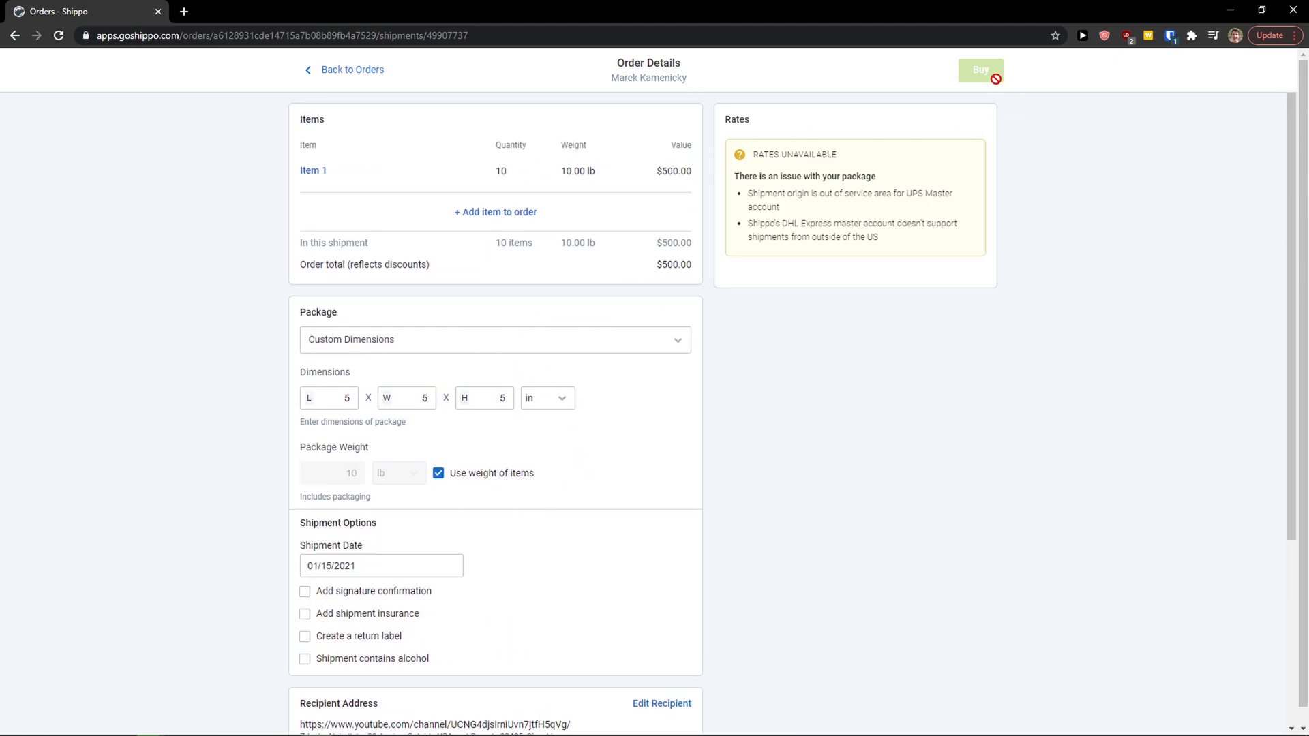
click(343, 70)
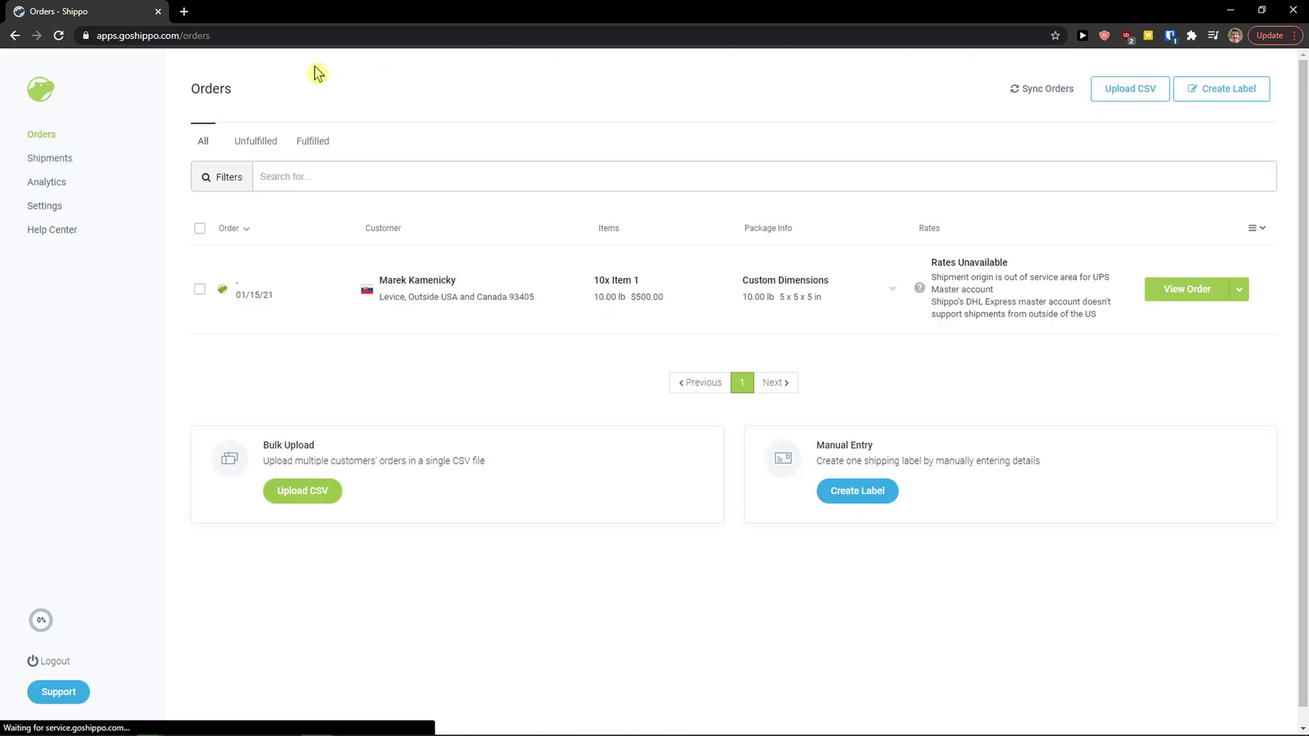
mouse_move(141, 174)
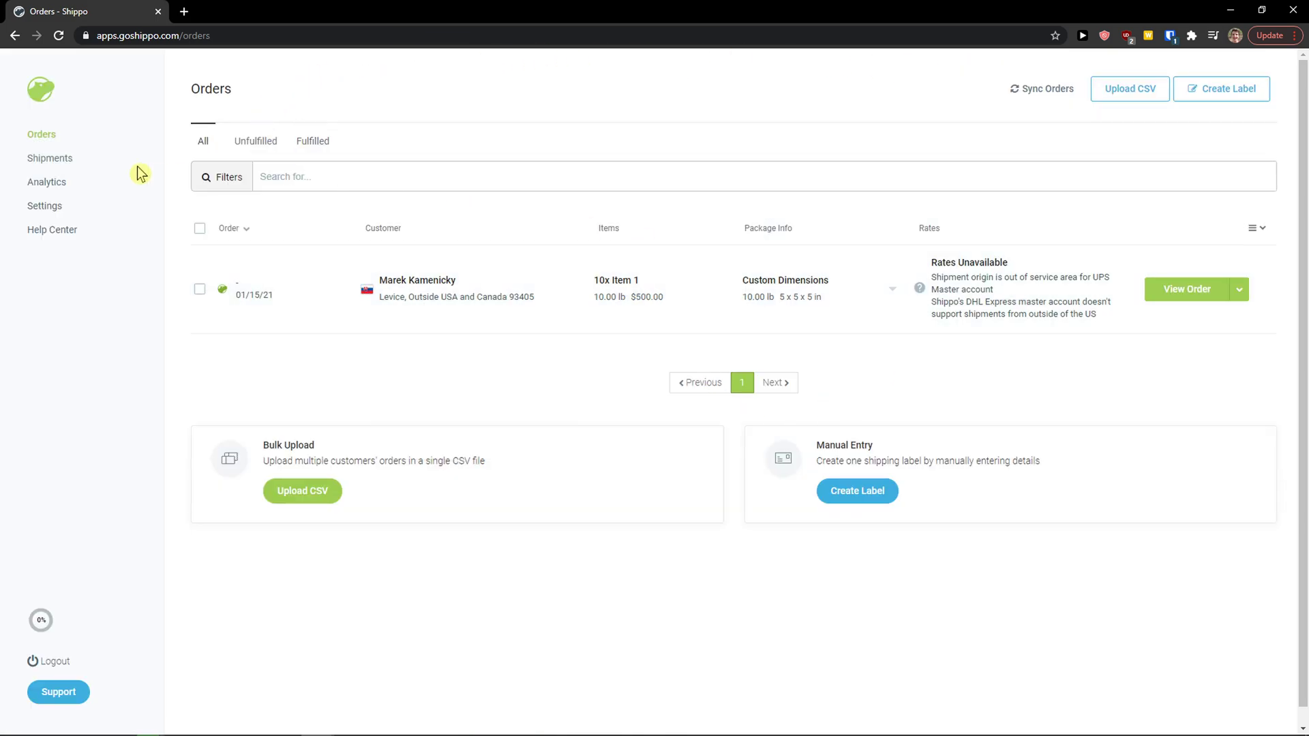
From the Shipments page, start a manual order in a new tab, then return to the first tab
click(50, 158)
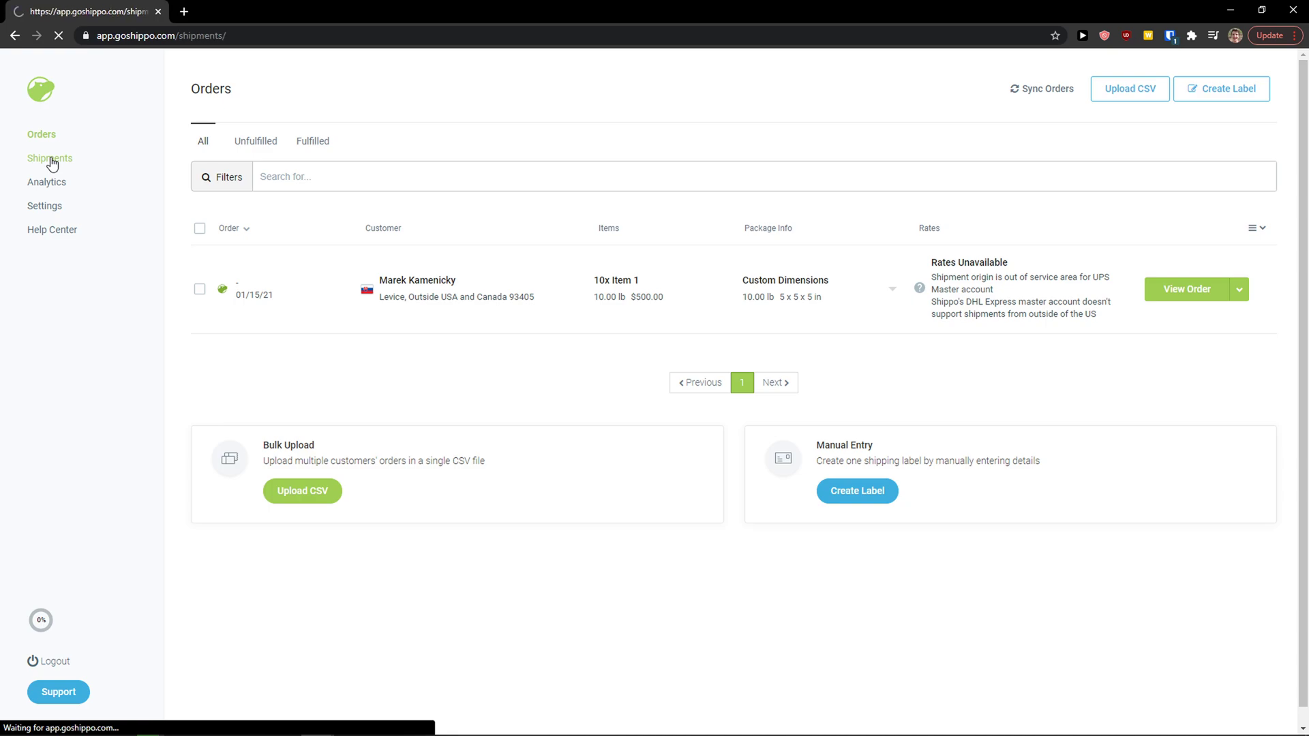
click(50, 159)
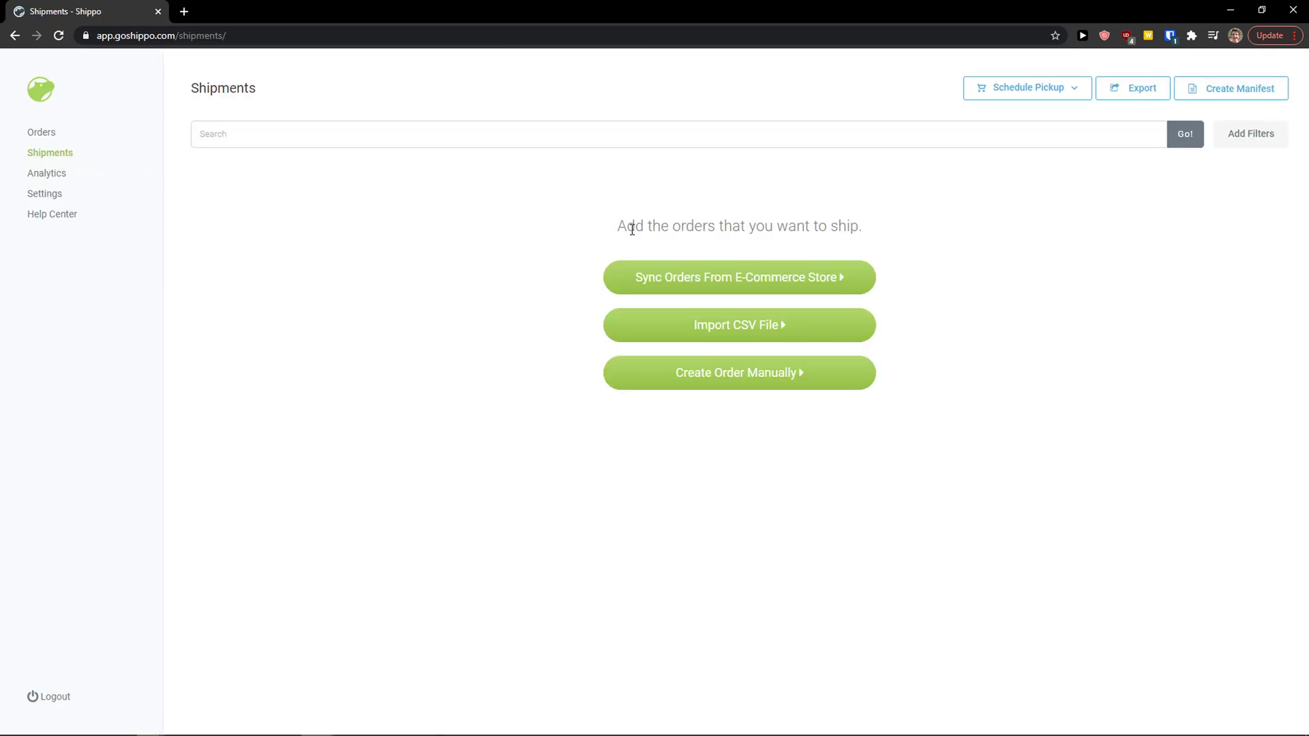
mouse_move(853, 313)
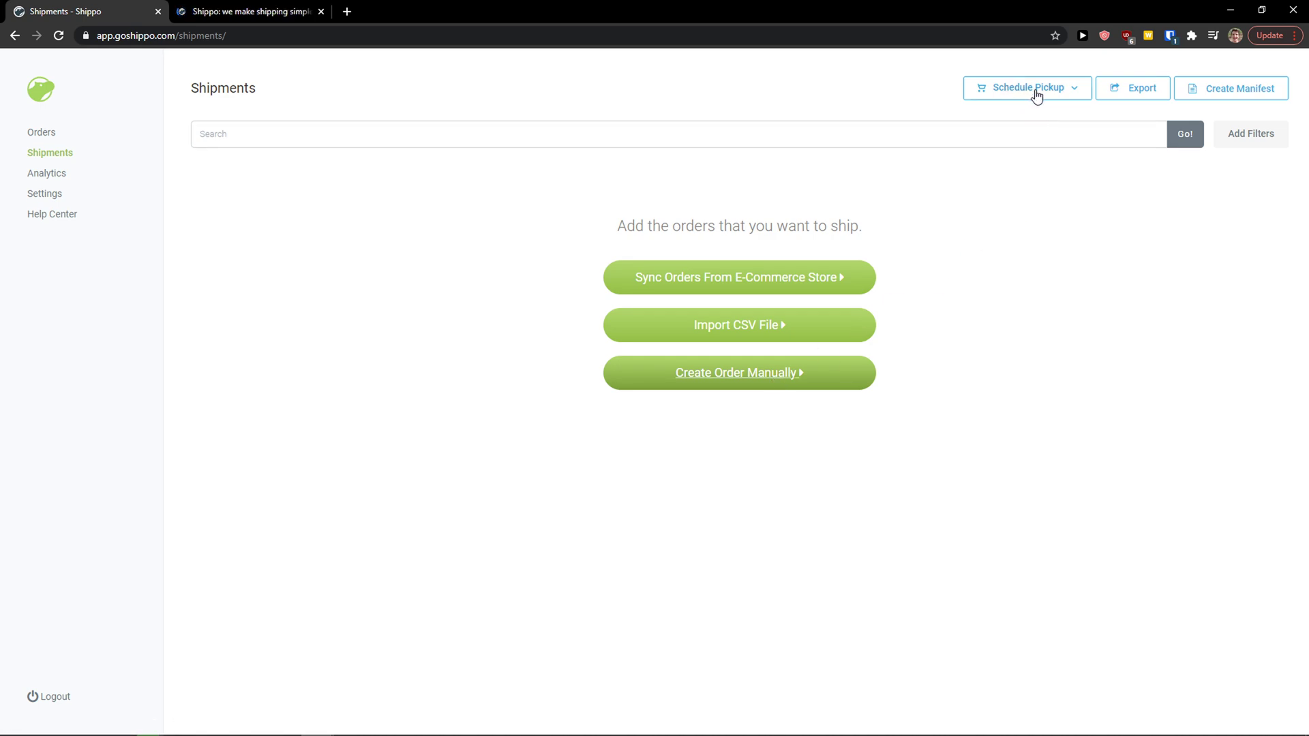
click(1027, 88)
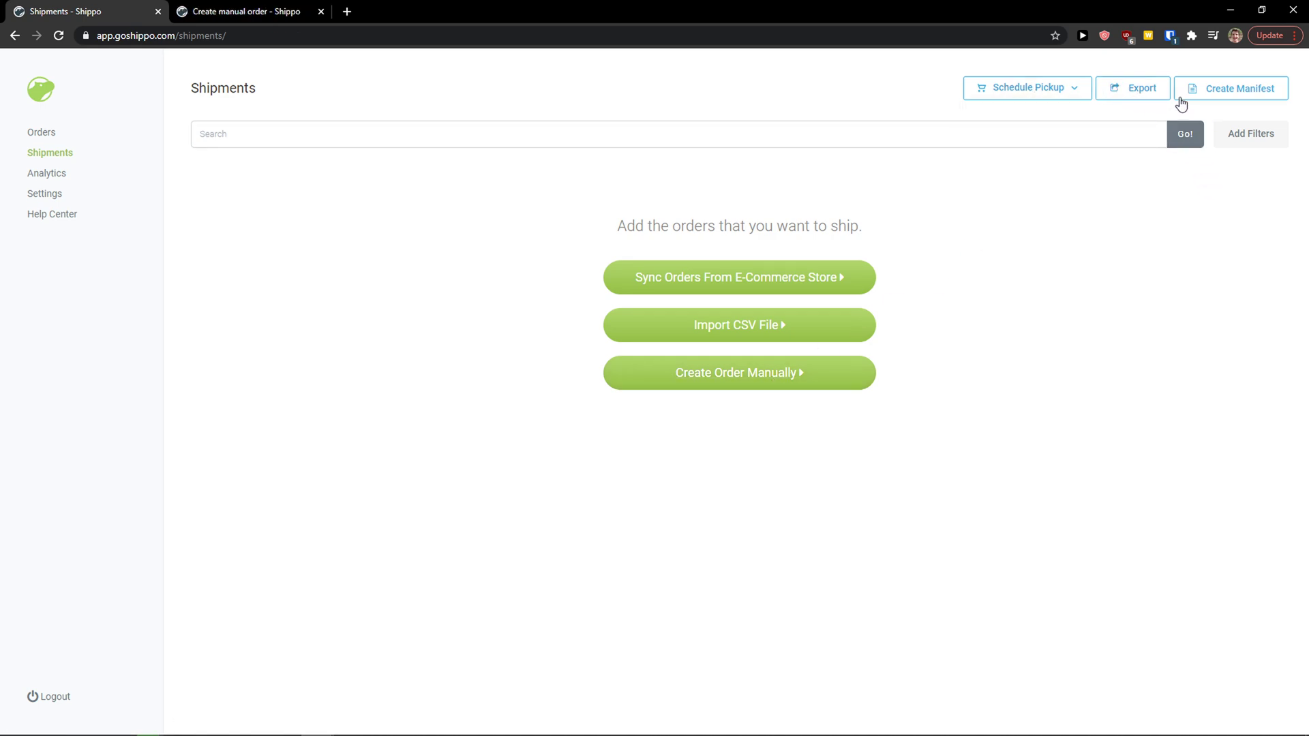
click(242, 11)
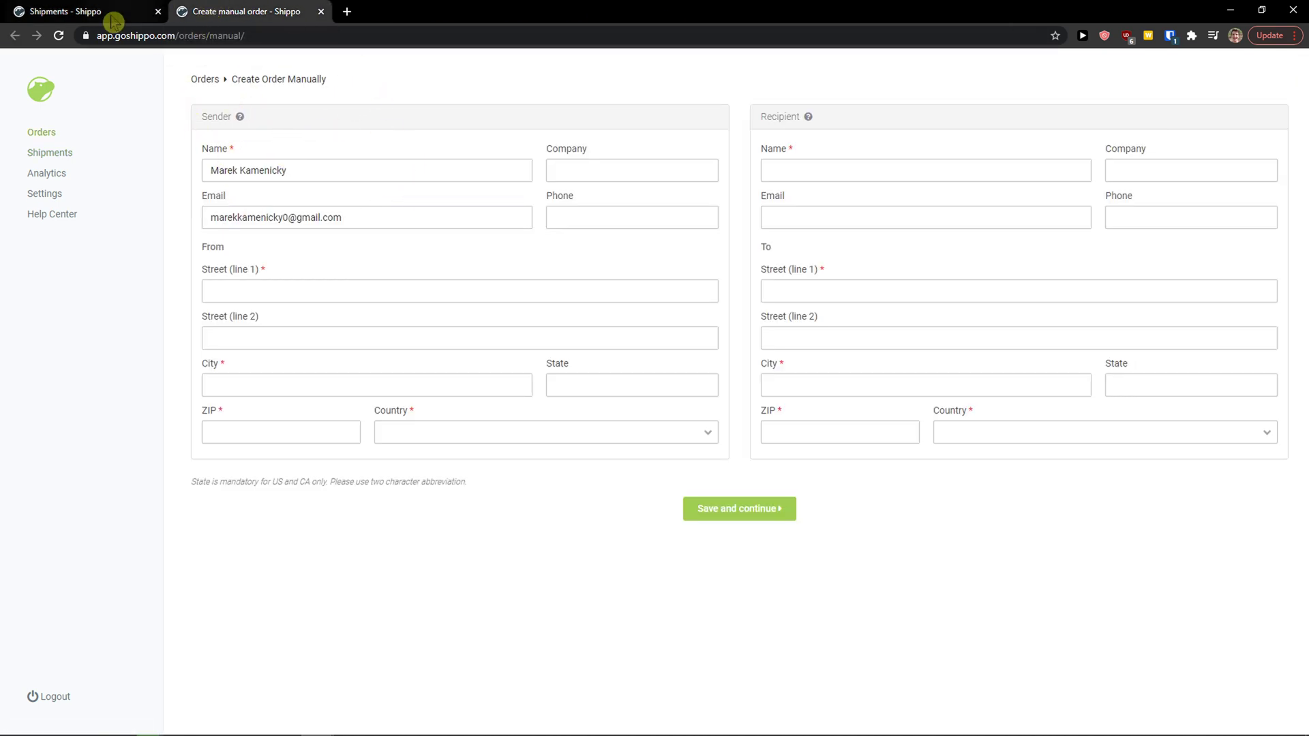
click(47, 173)
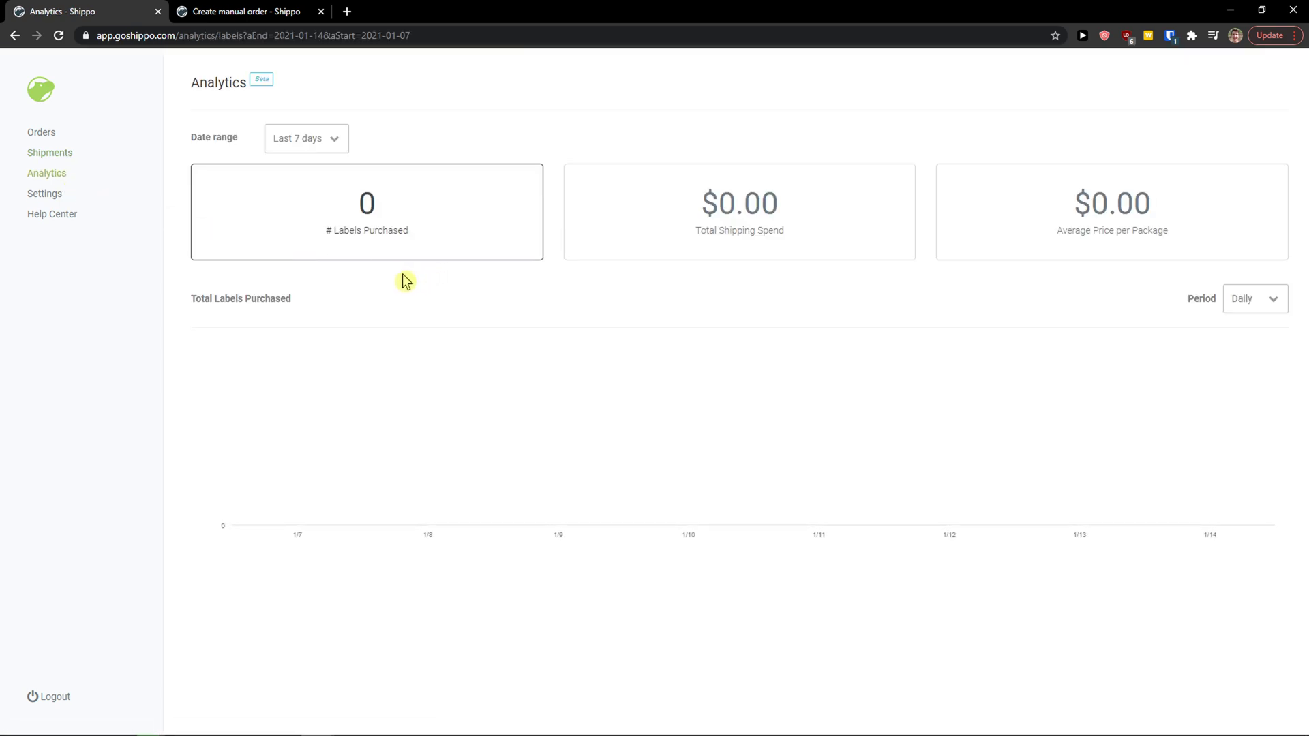
mouse_move(379, 274)
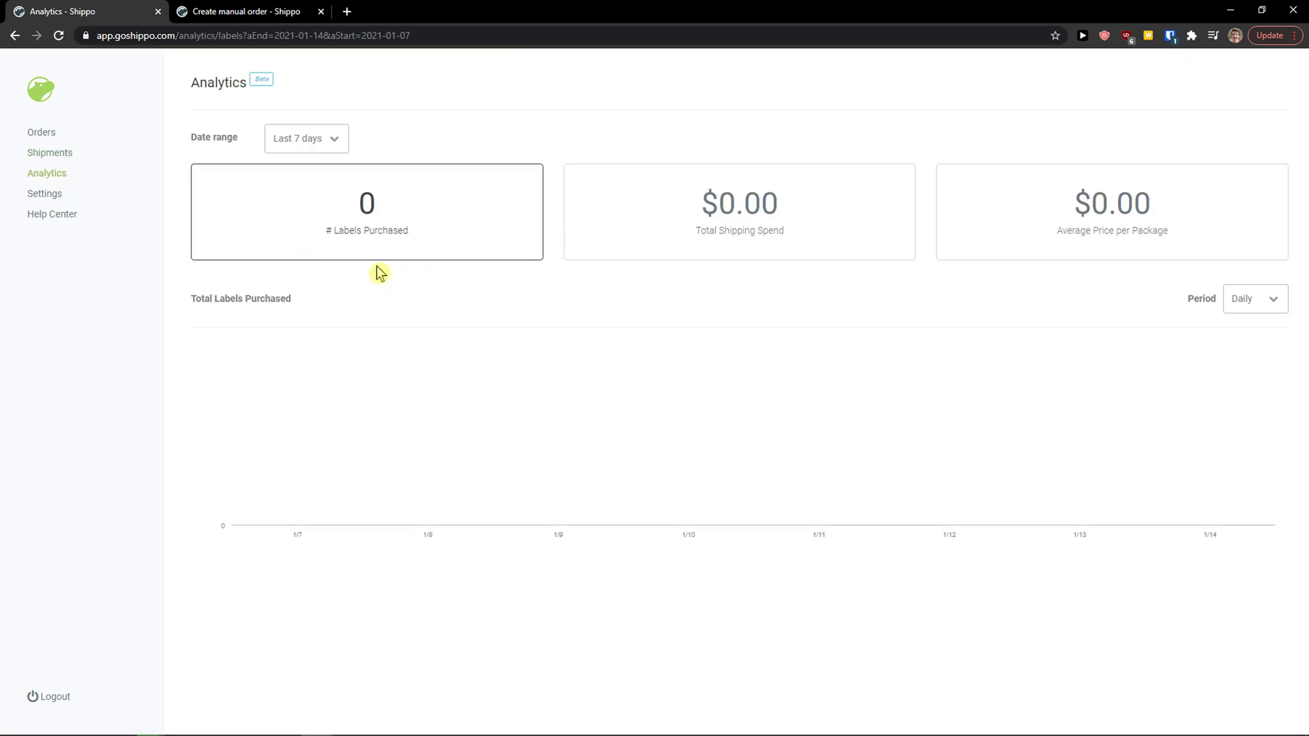
mouse_move(45, 193)
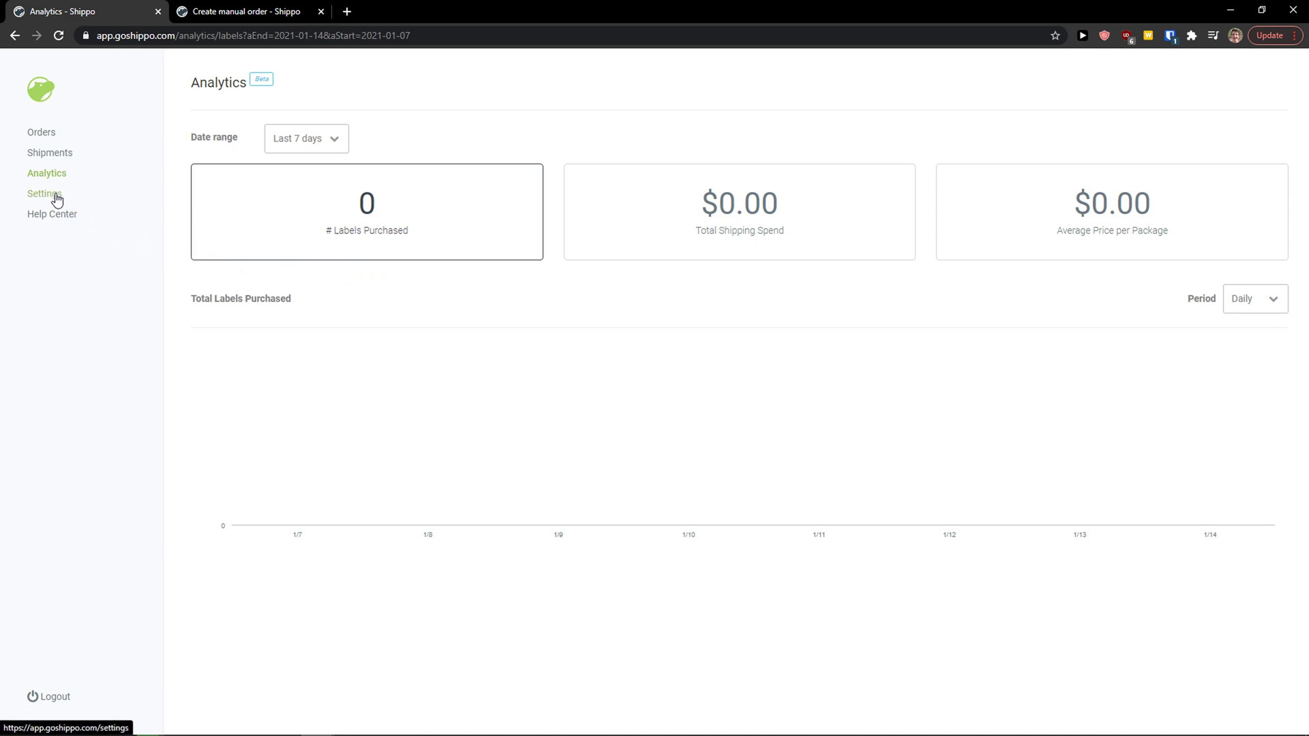
Go to the account settings from the sidebar
click(41, 132)
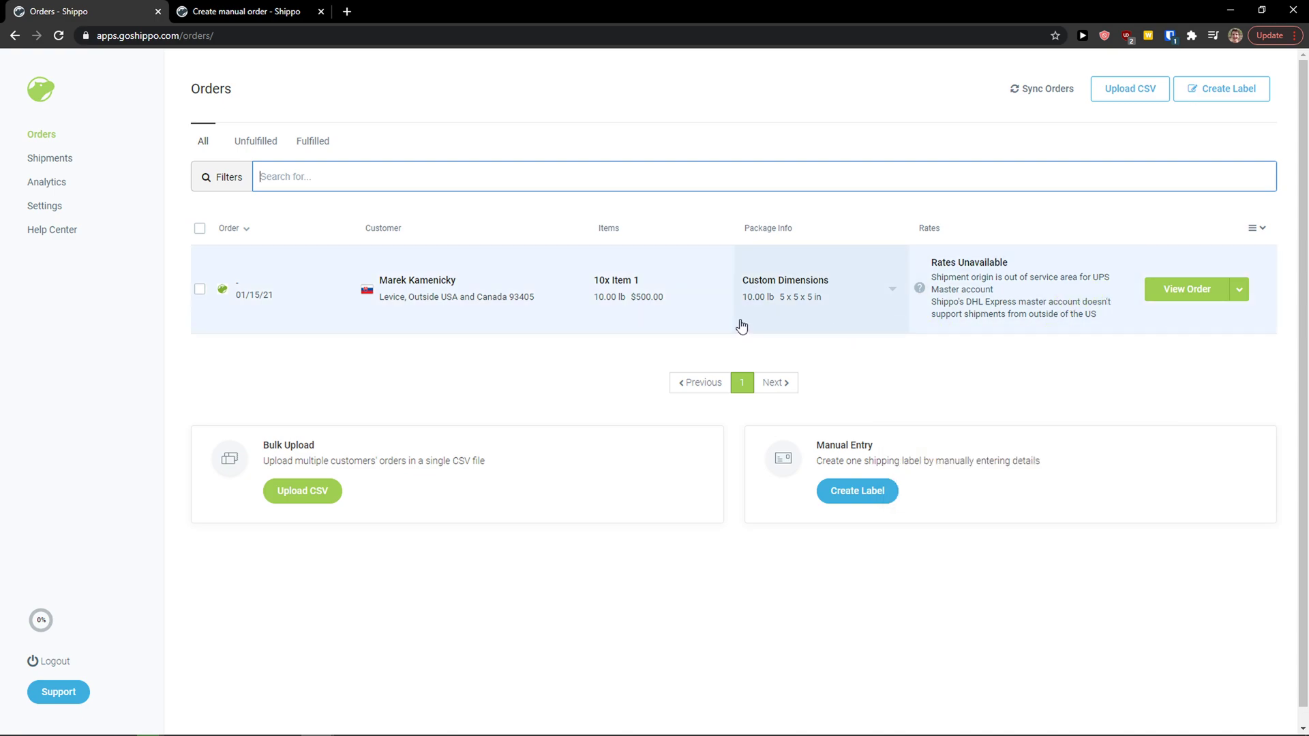
click(1238, 289)
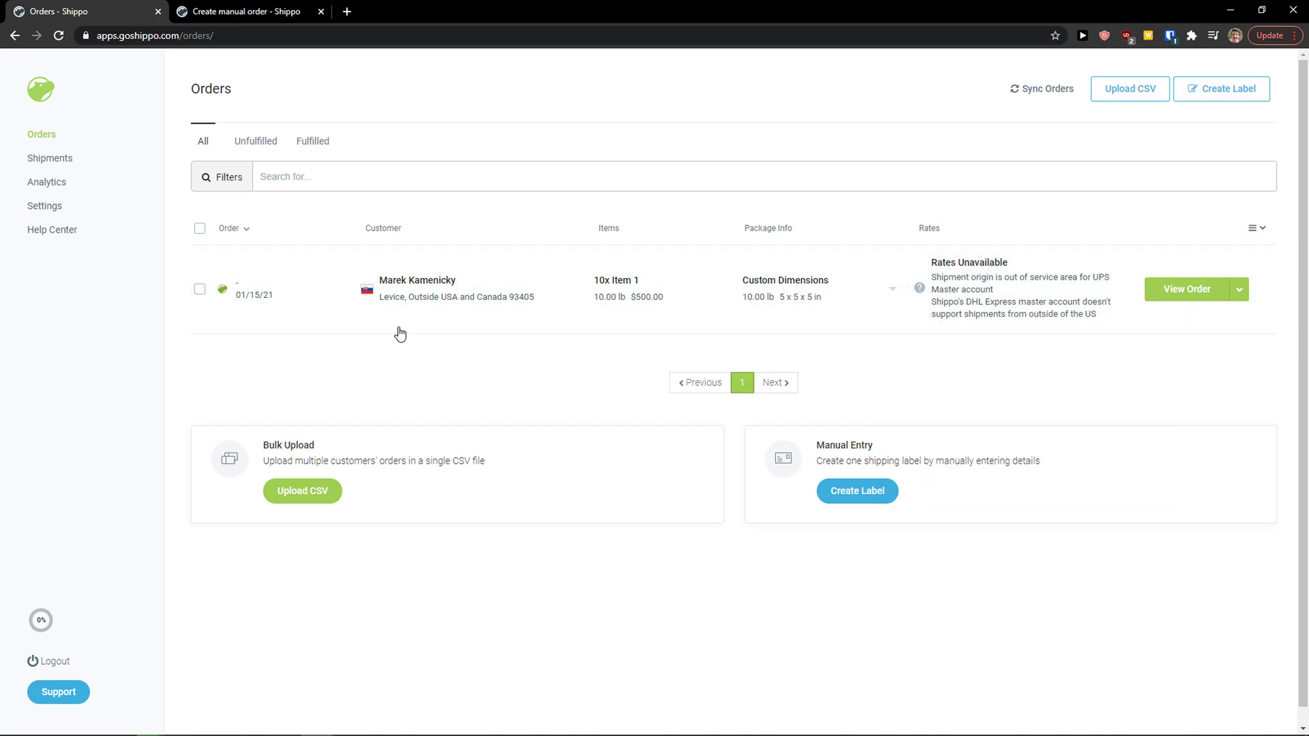
click(1188, 289)
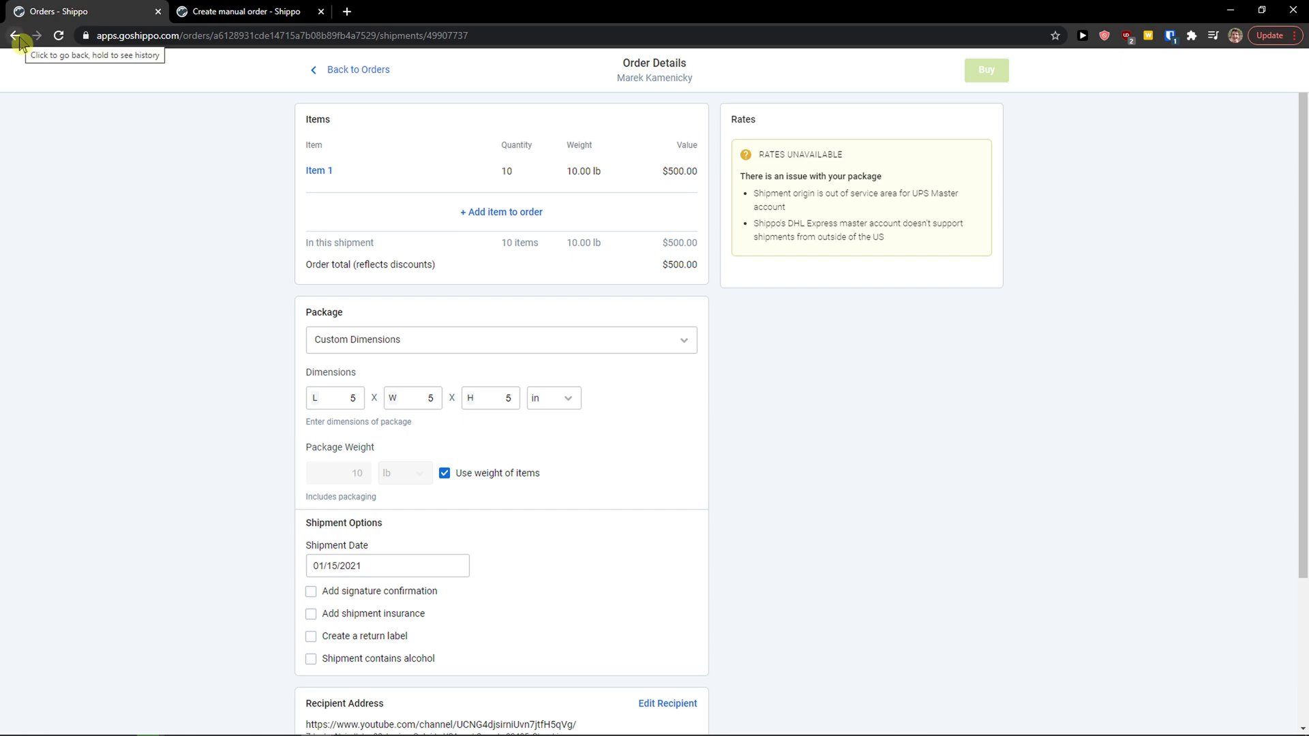
click(15, 35)
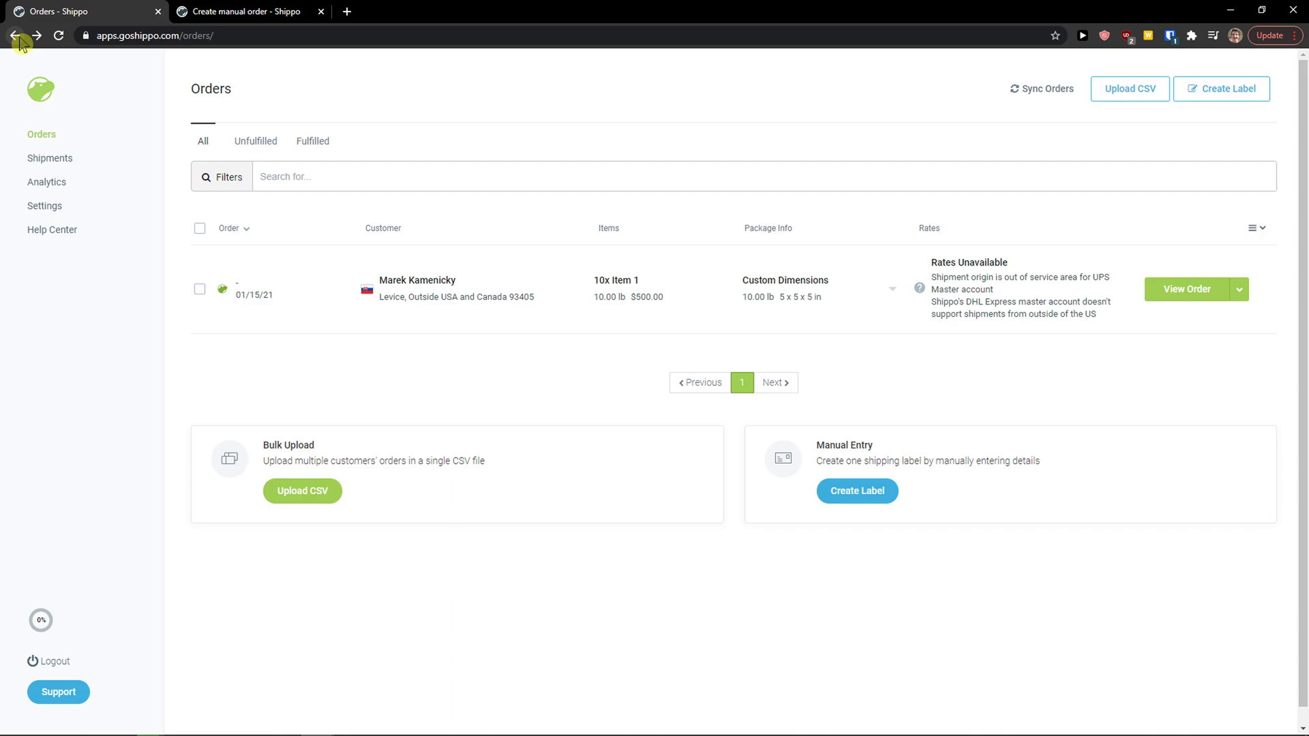
mouse_move(68, 75)
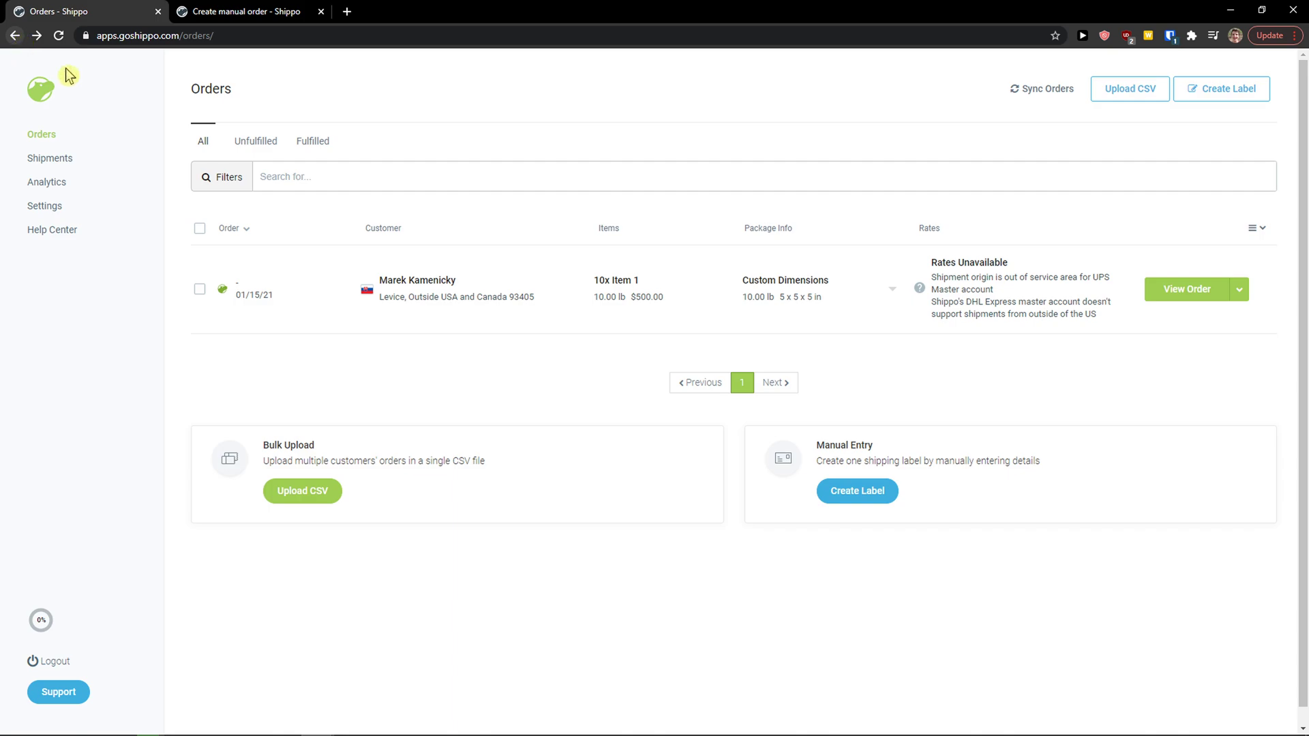
mouse_move(558, 352)
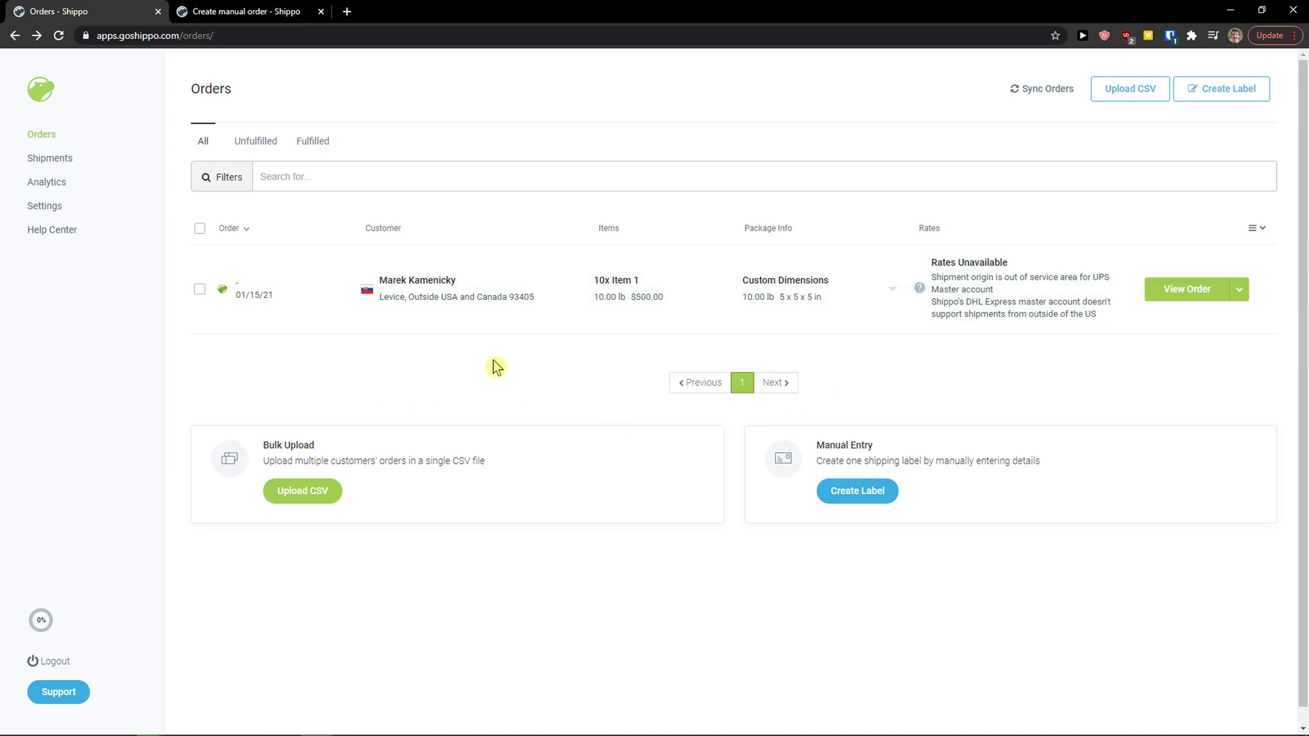
mouse_move(1022, 267)
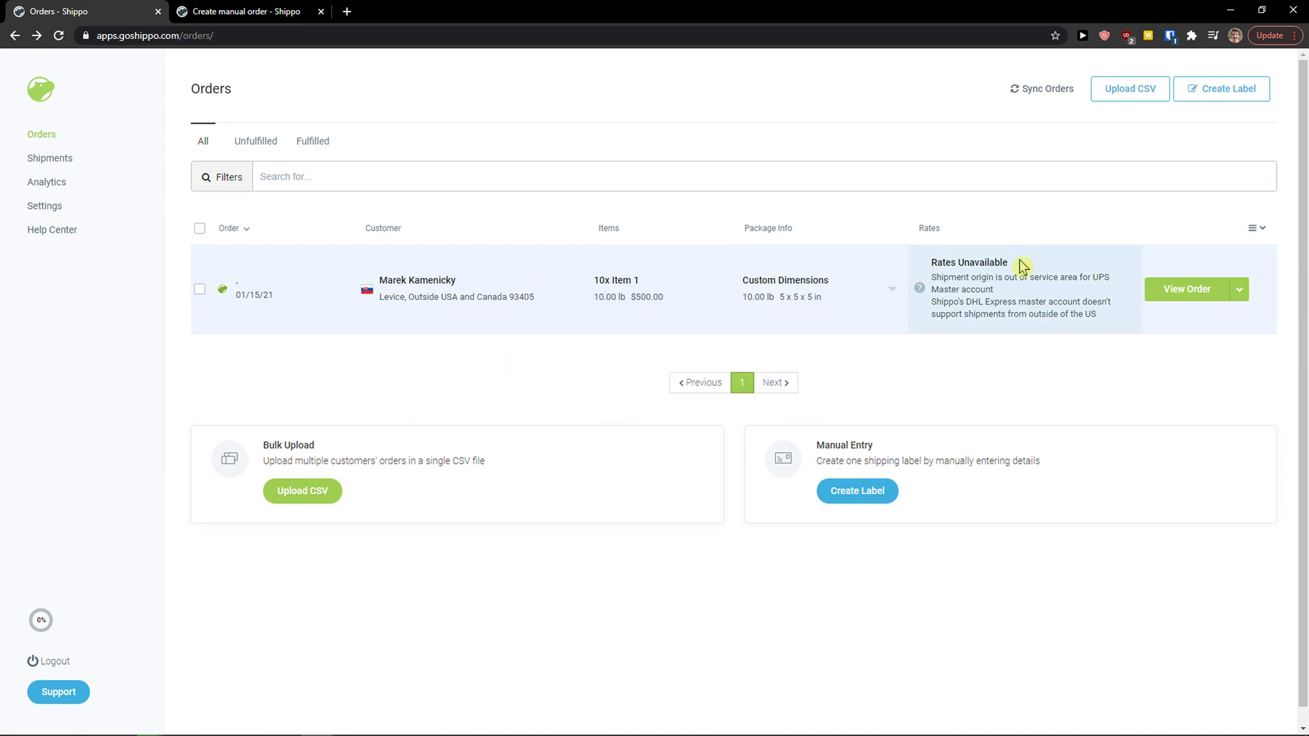
Open the Levice order's details, dismiss the sender address notice, and scroll down
click(1237, 289)
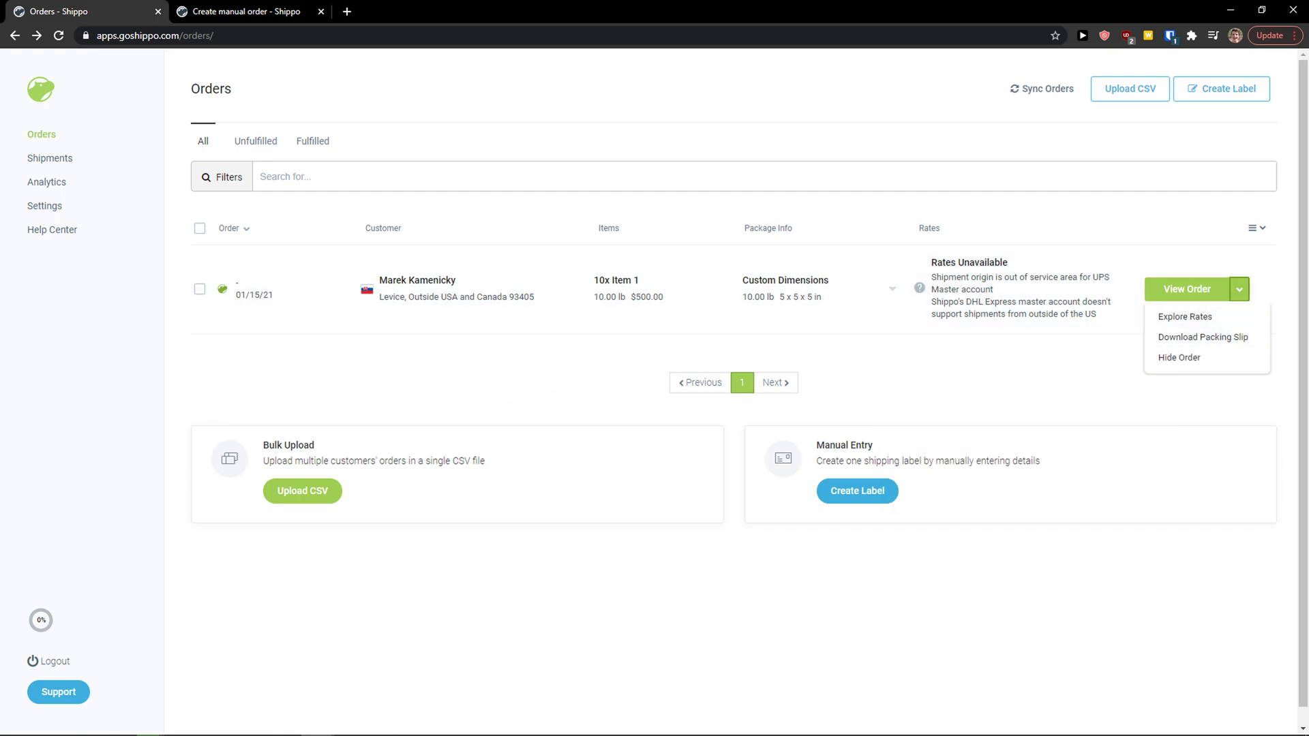
mouse_move(150, 498)
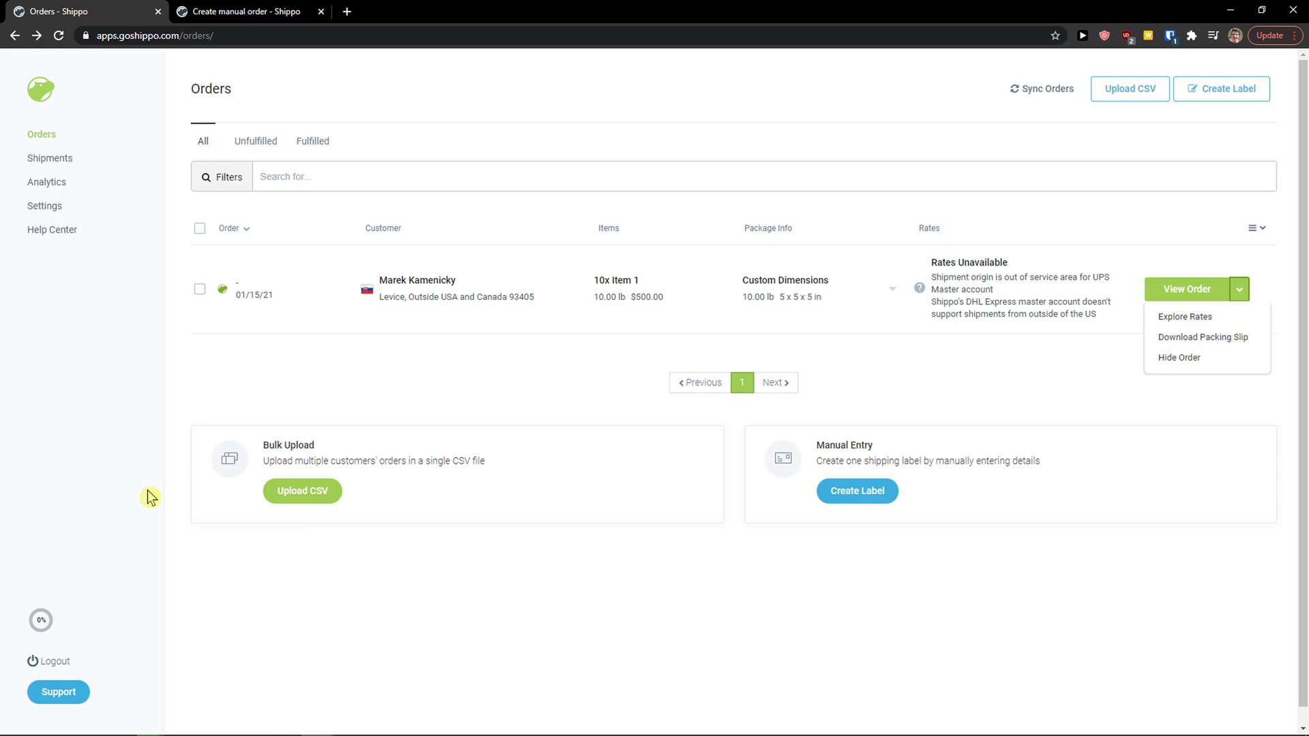
mouse_move(405, 360)
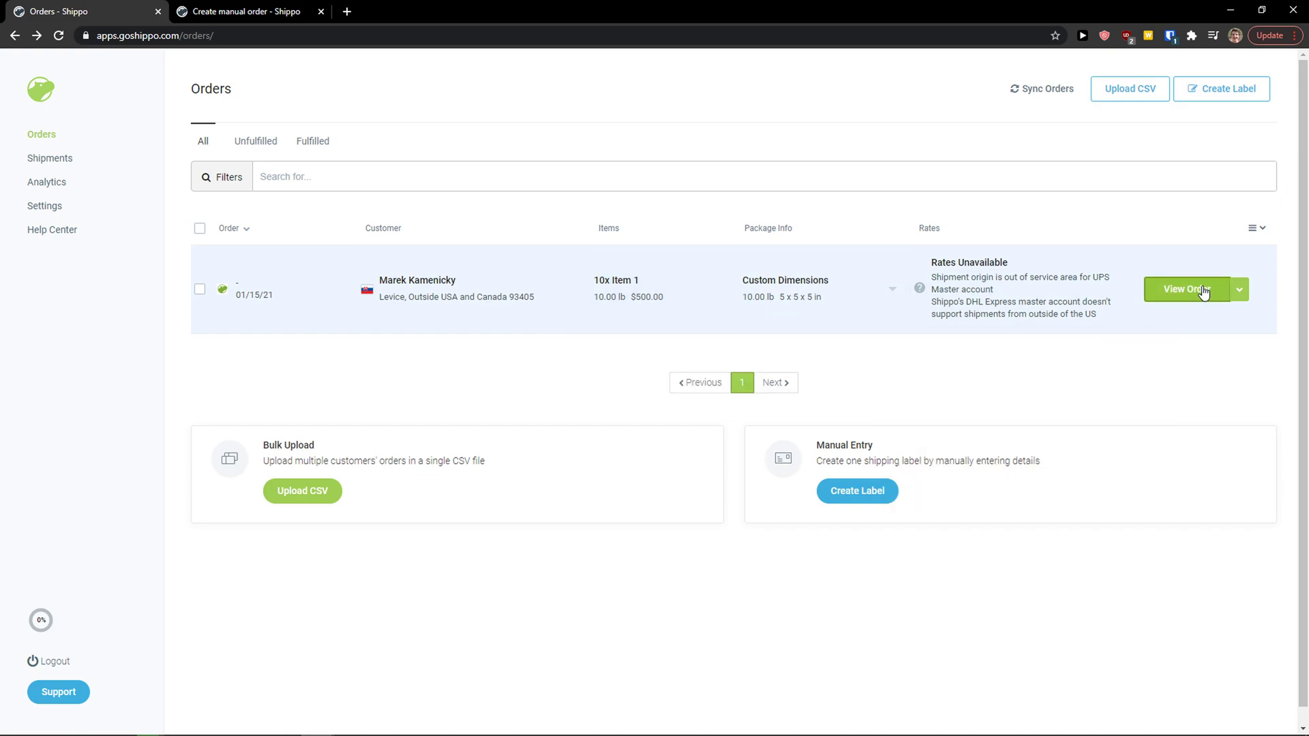
click(1185, 289)
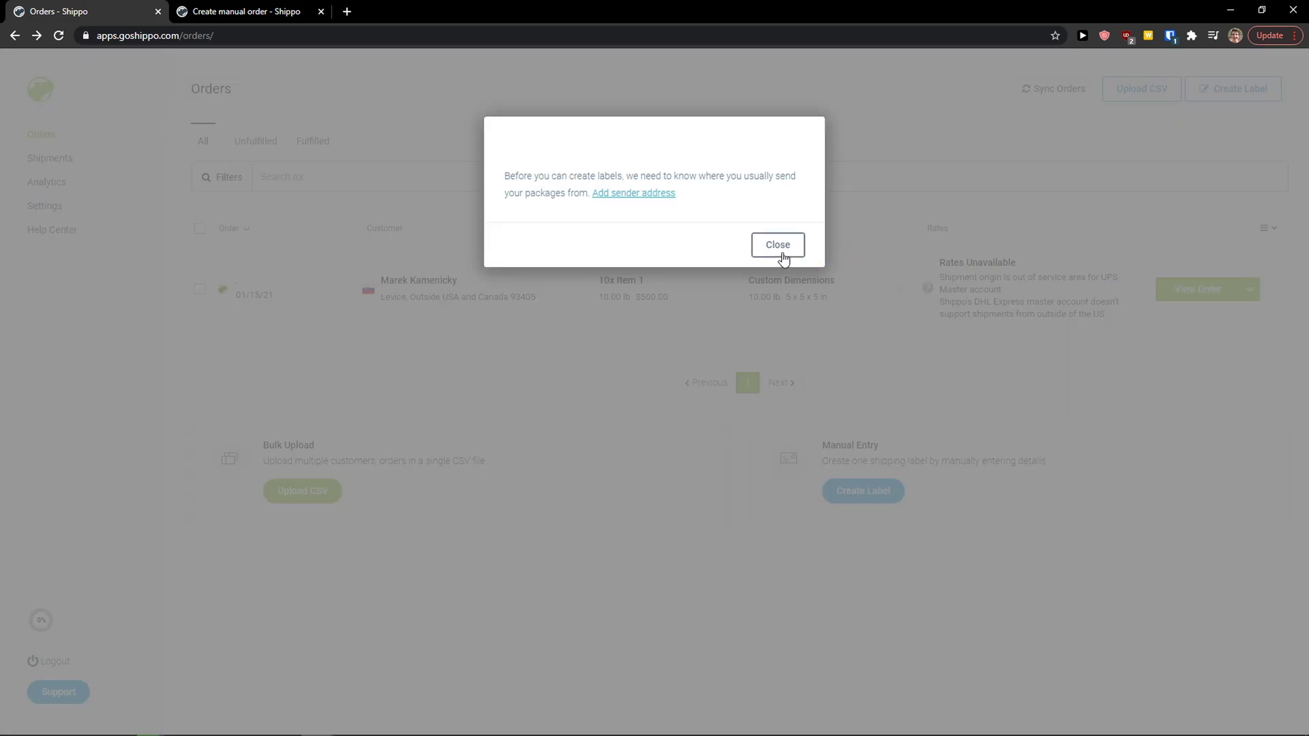
click(776, 245)
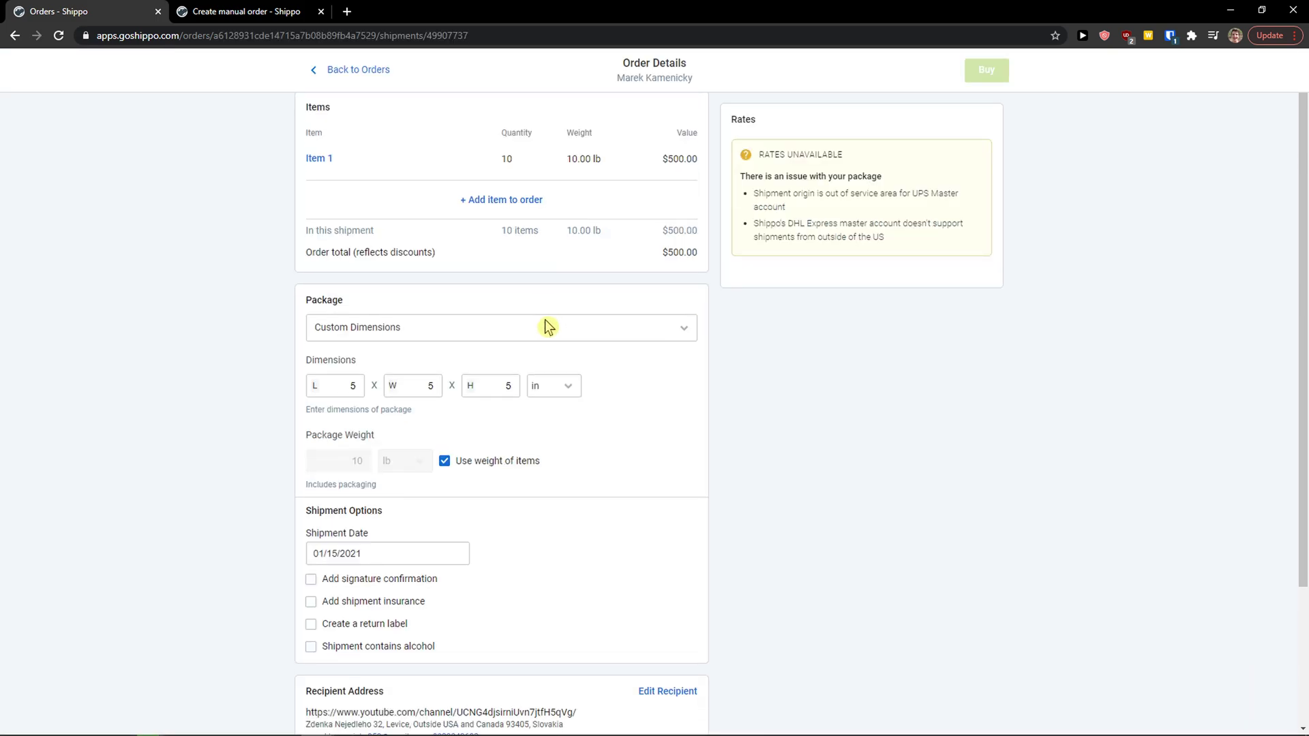
scroll(down, 3)
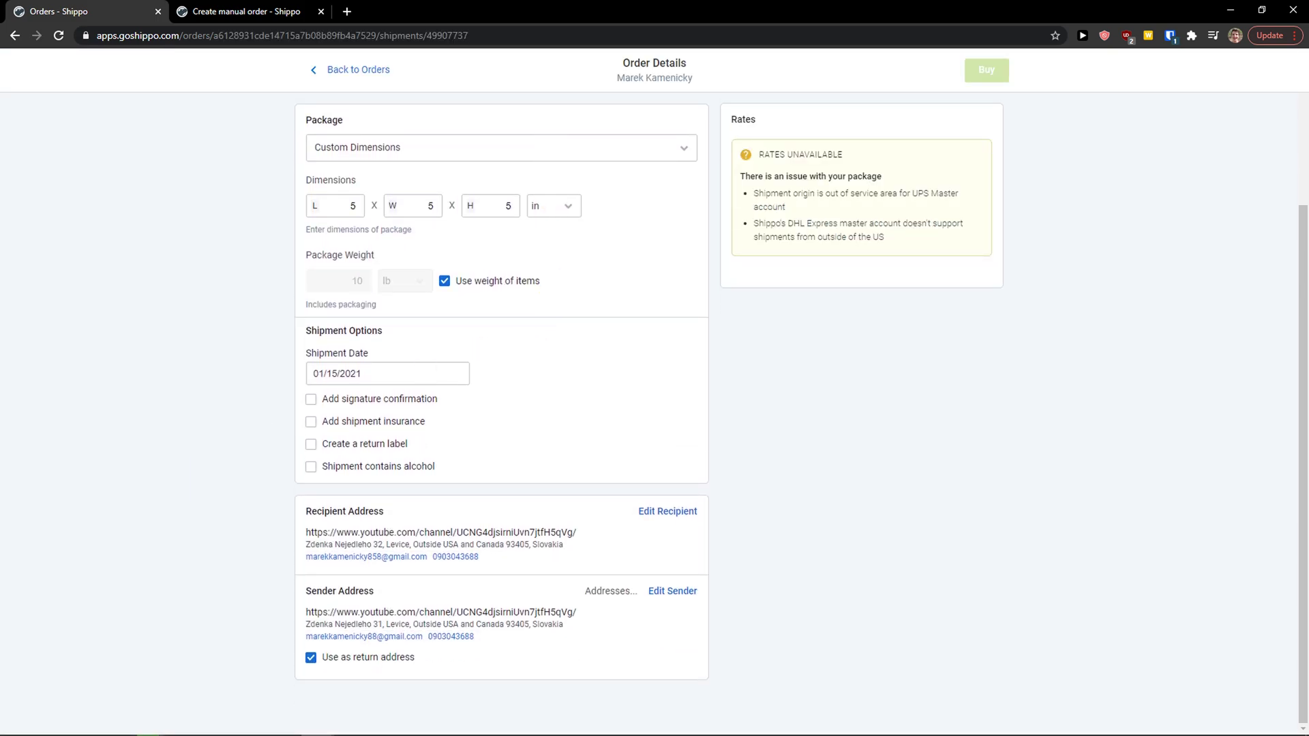